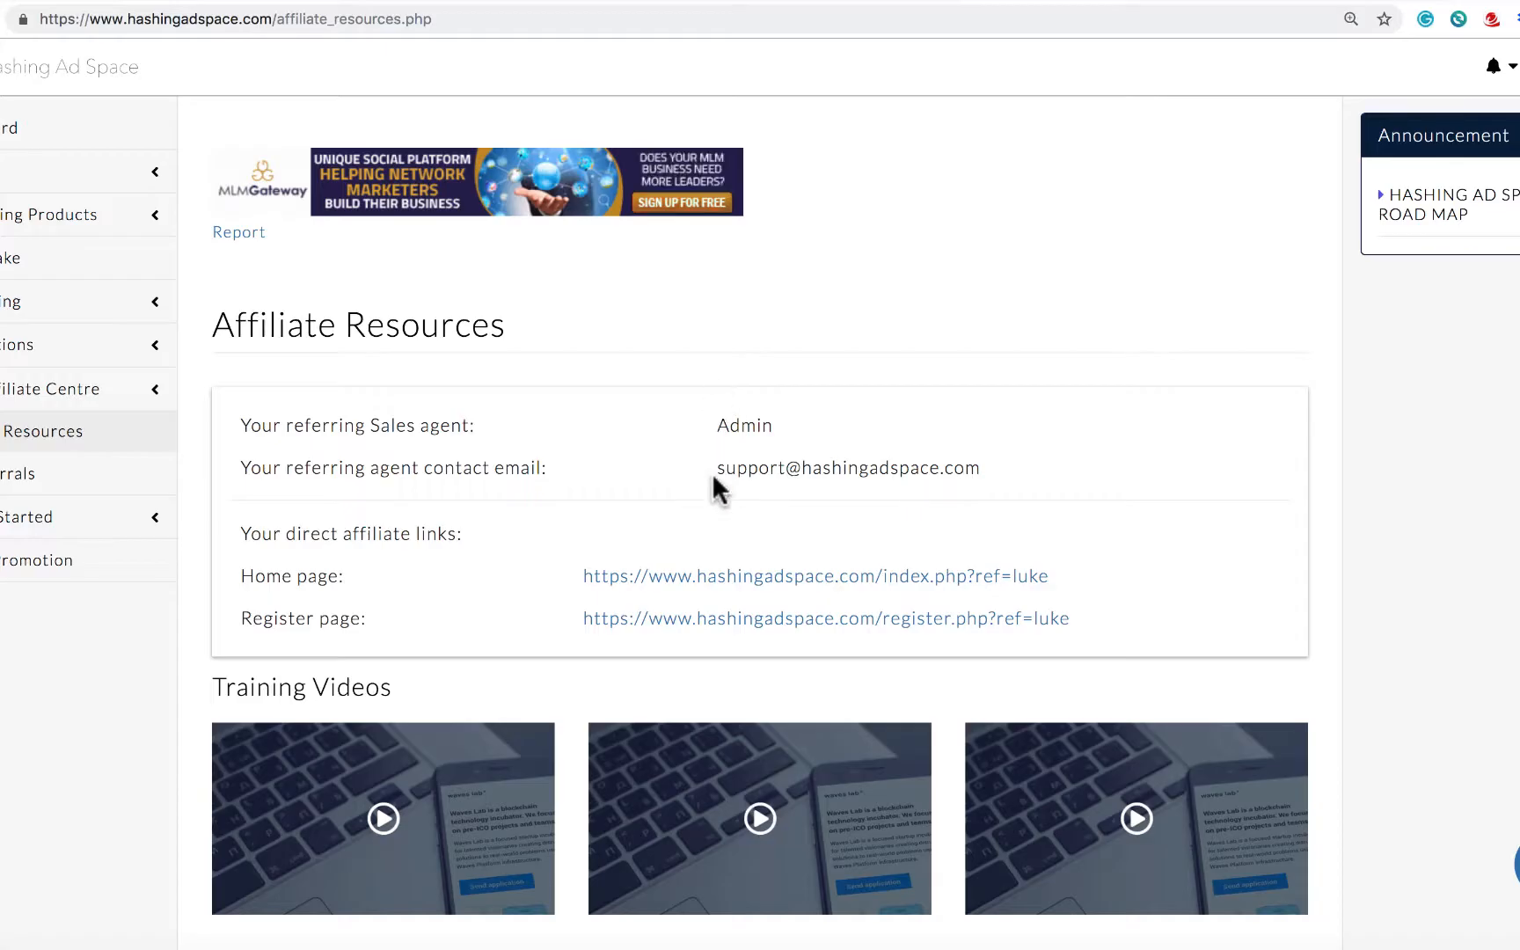
{"action": "mouse_move", "coordinate": [721, 518]}
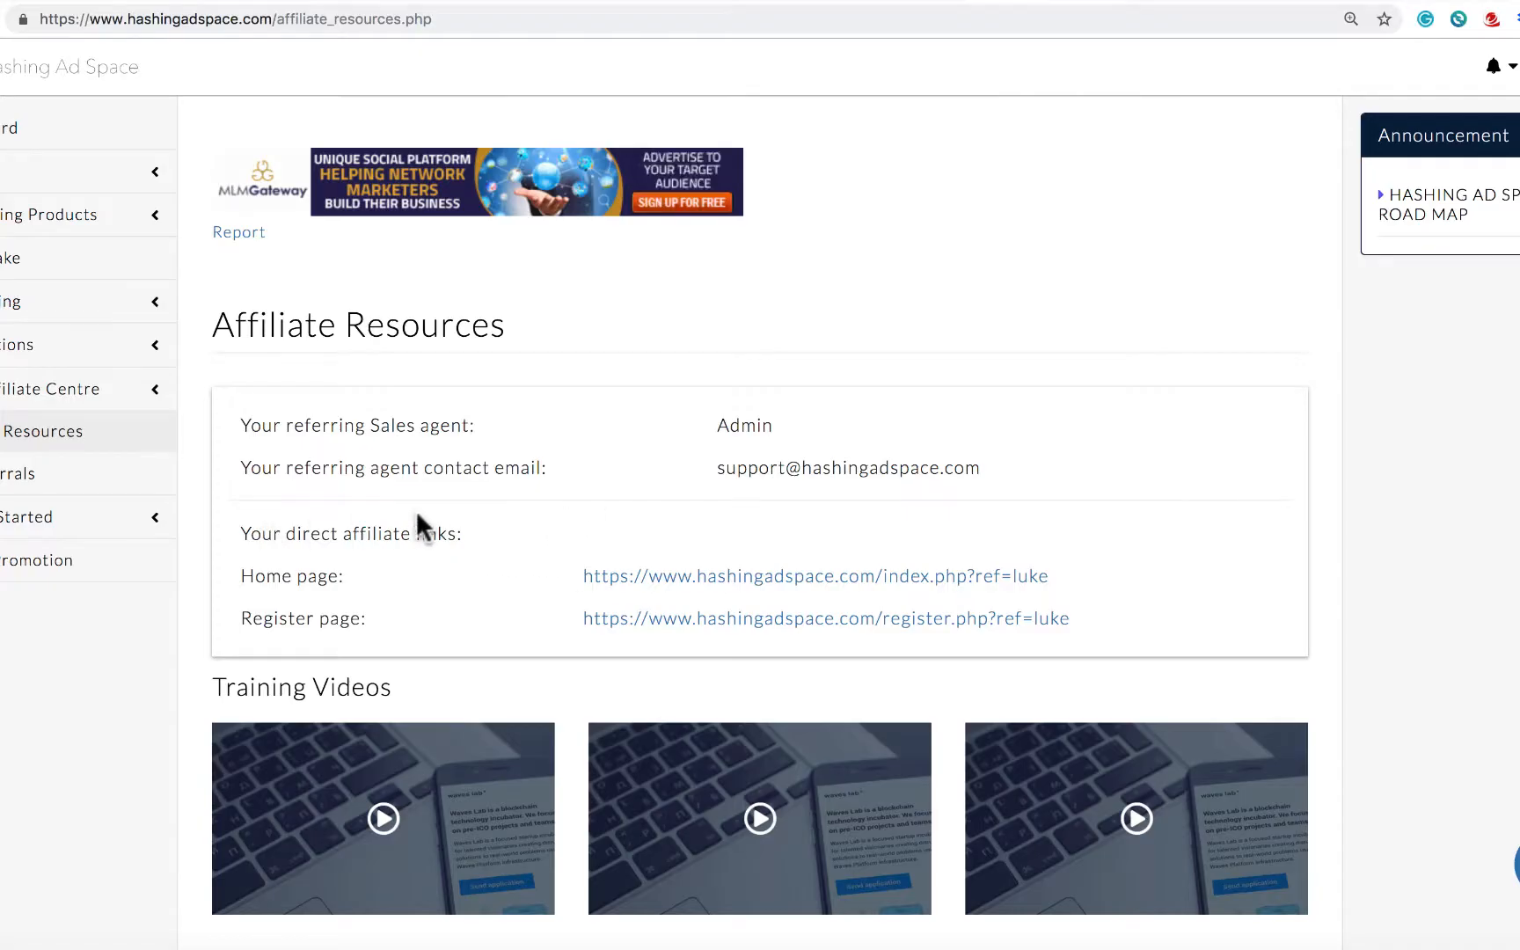
{"action": "mouse_move", "coordinate": [487, 528]}
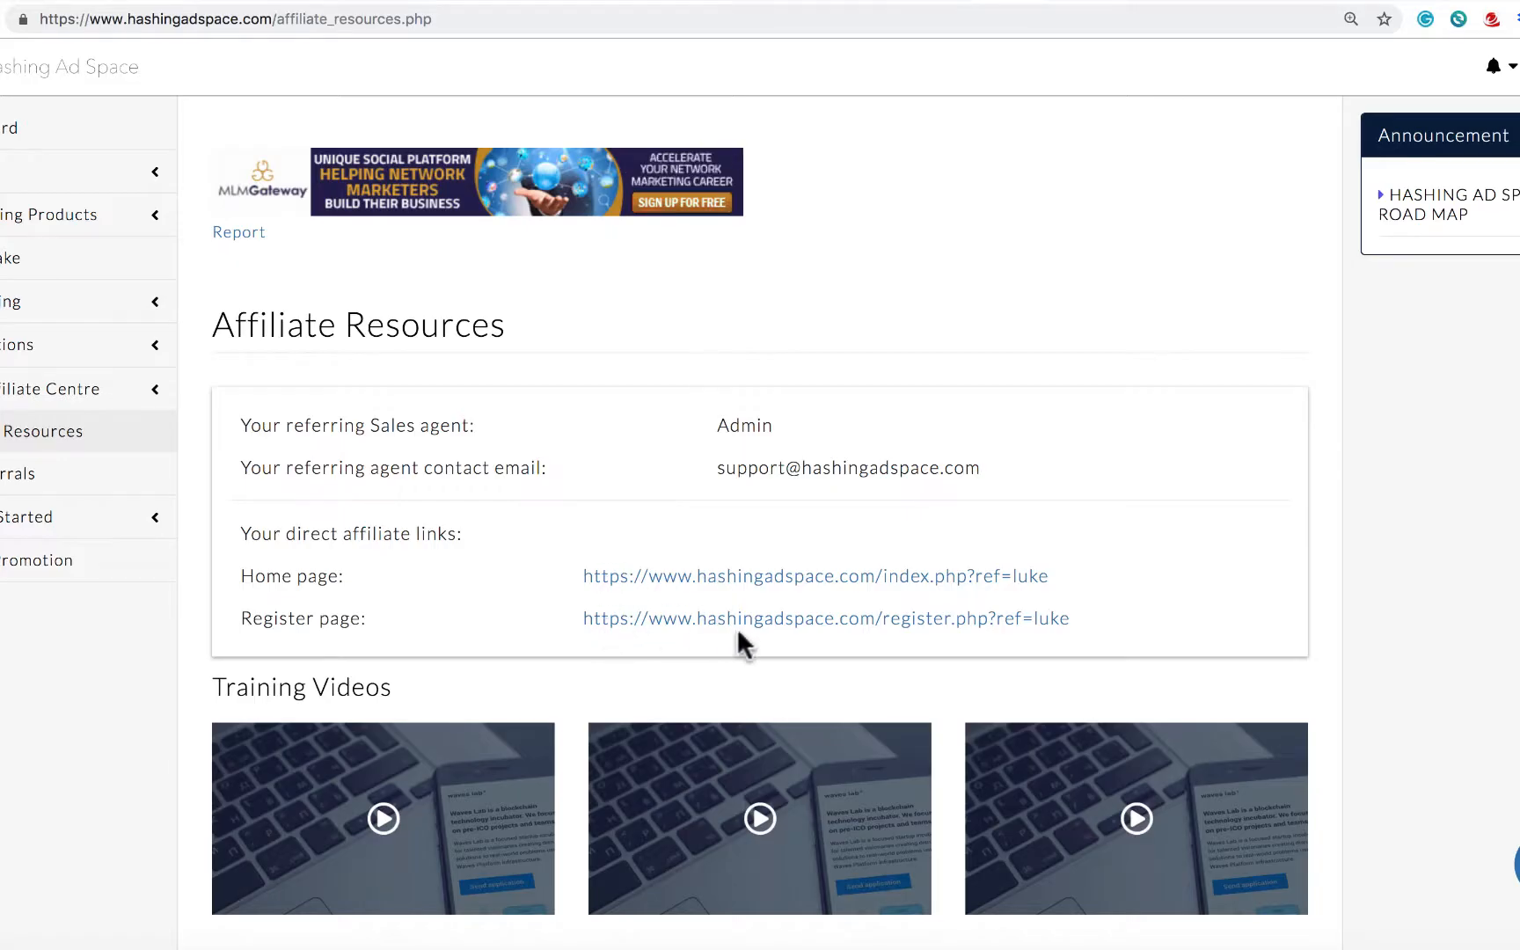
{"action": "mouse_move", "coordinate": [580, 577]}
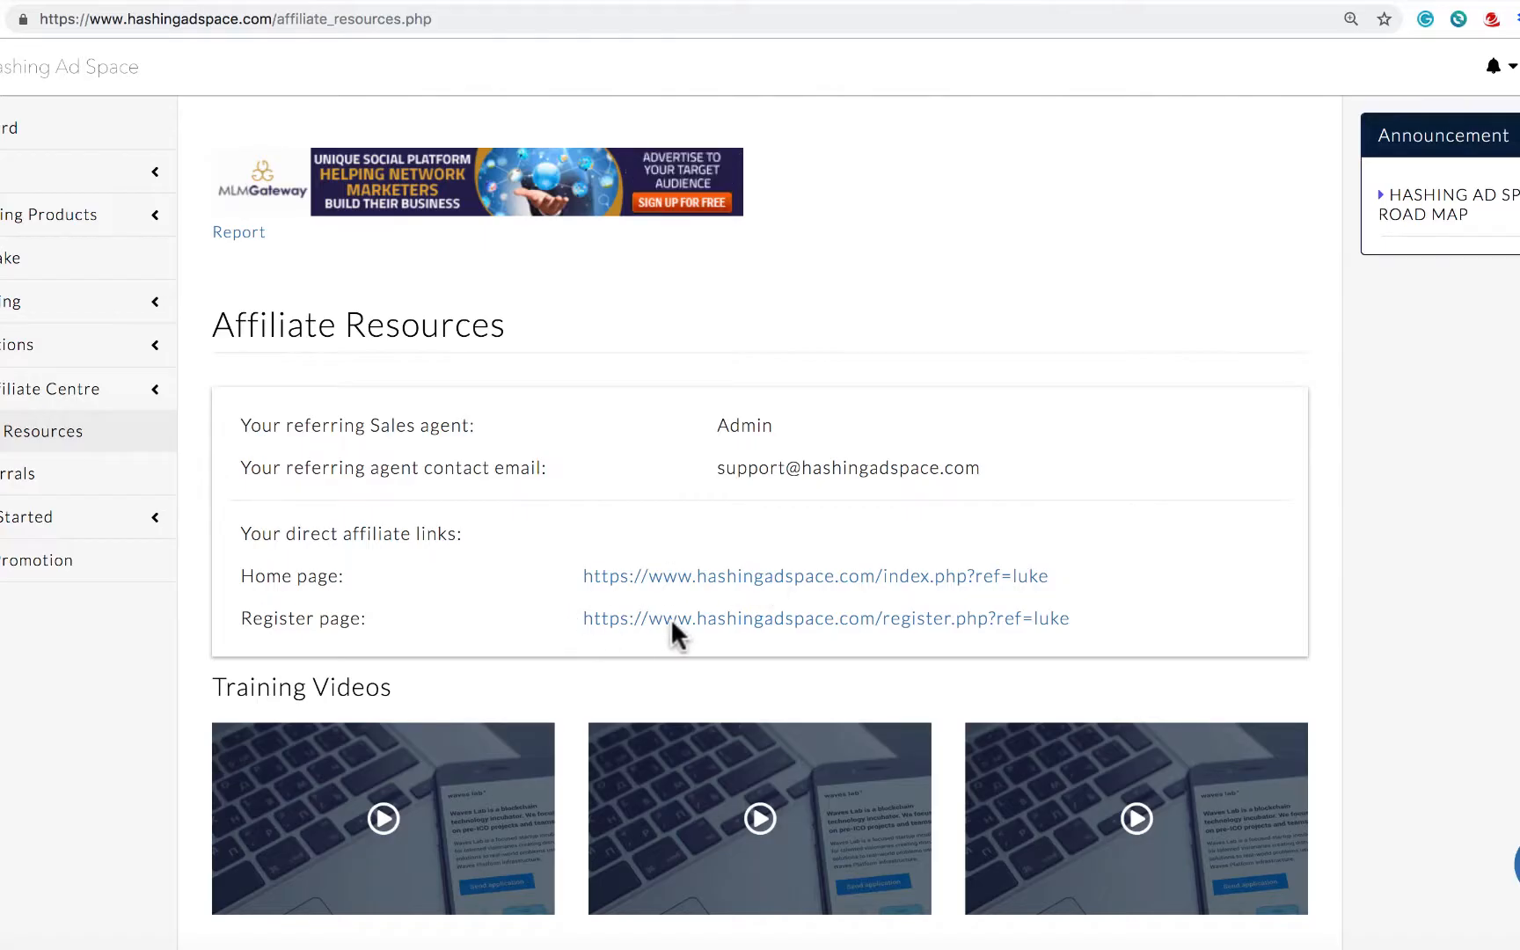
- Scroll to the landing pages section showing three earning-focused and four advertising-focused referral links
{"action": "scroll", "scroll_direction": "down", "scroll_amount": 3}
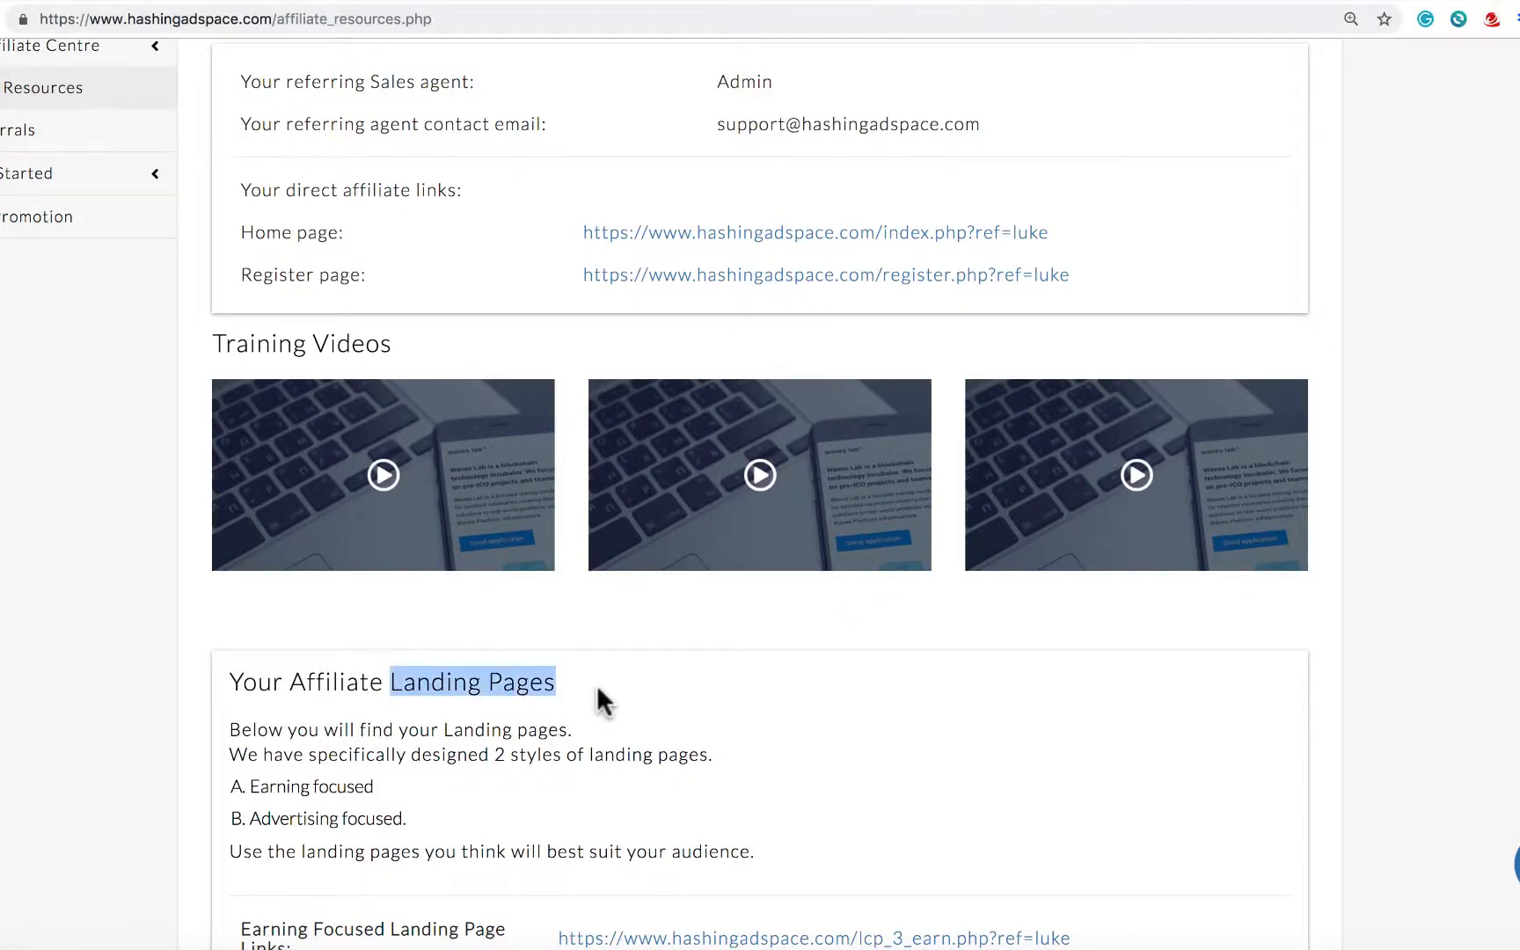
{"action": "scroll", "scroll_direction": "down", "scroll_amount": 3}
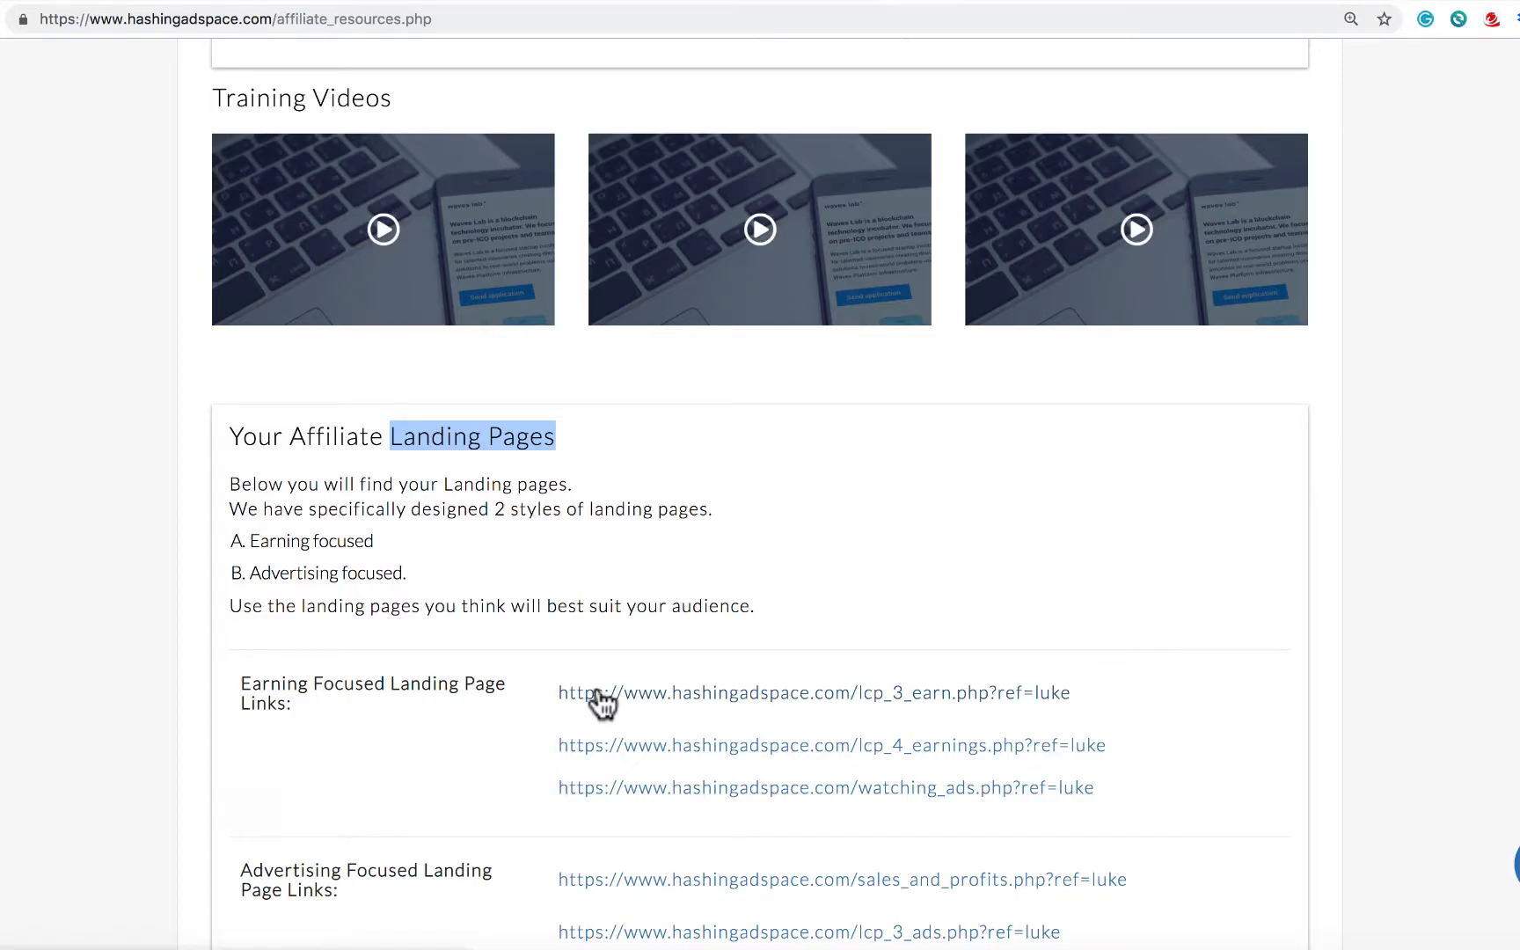
{"action": "scroll", "scroll_direction": "down", "scroll_amount": 3}
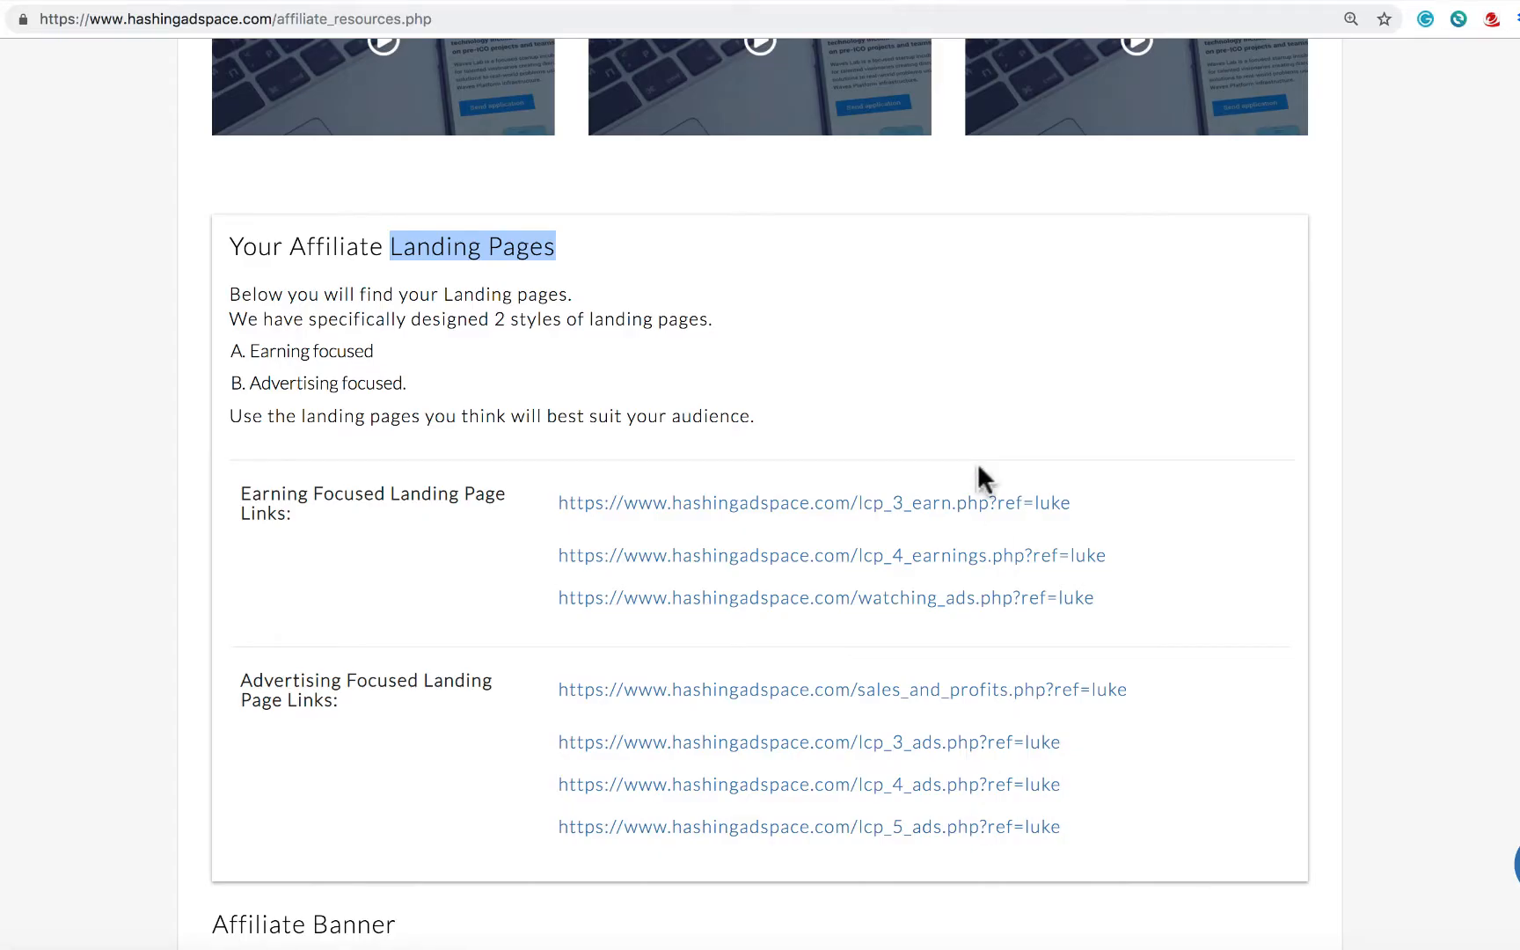
{"action": "mouse_move", "coordinate": [667, 505]}
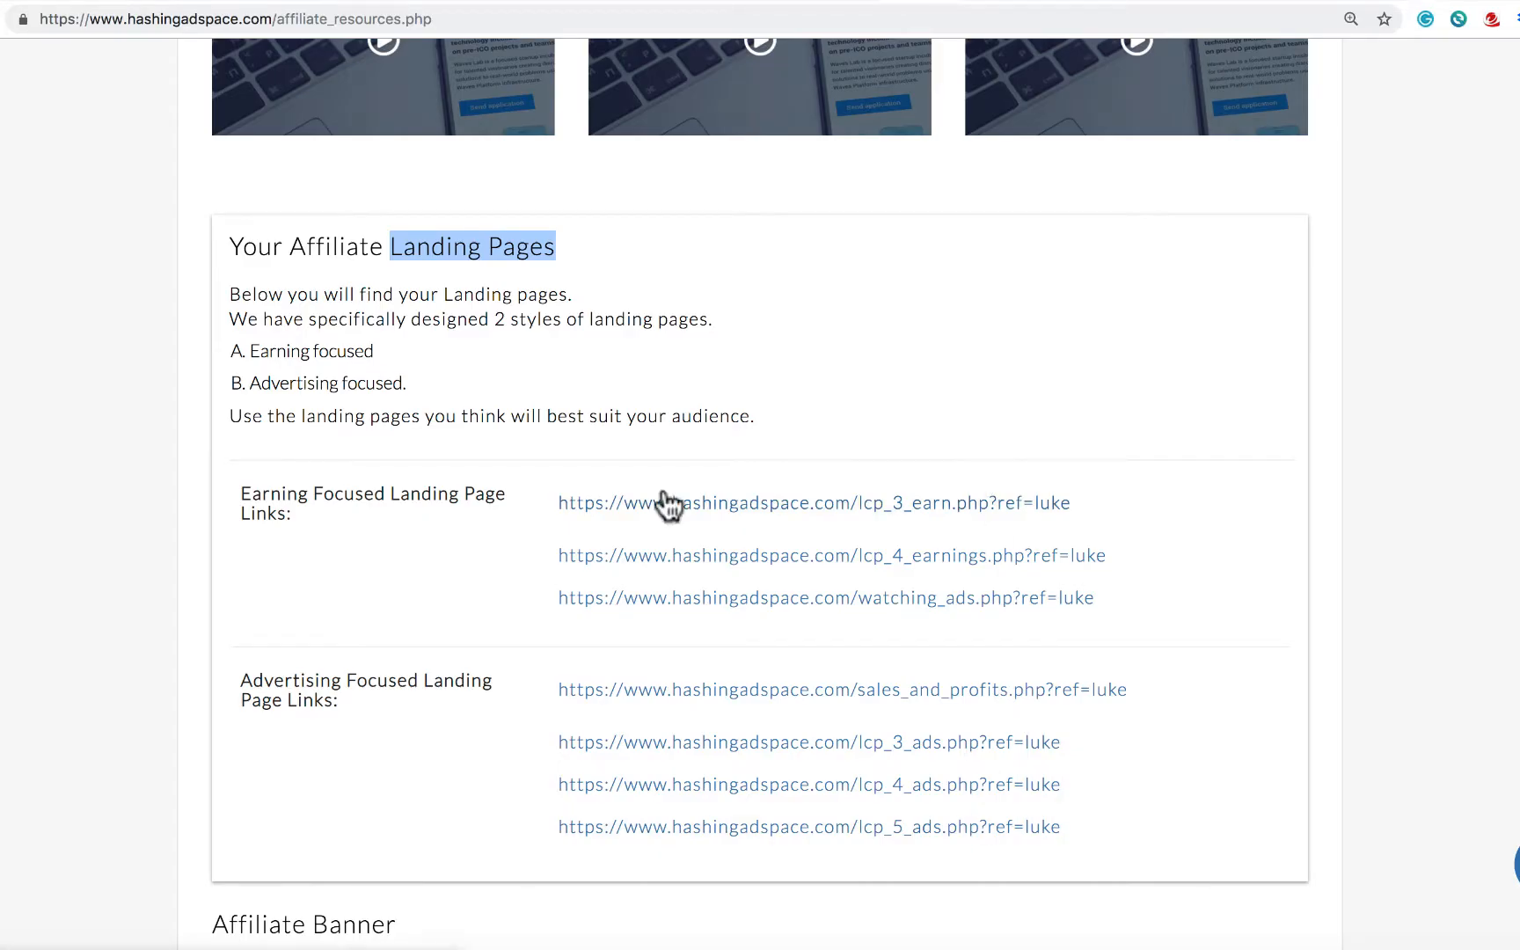
{"action": "mouse_move", "coordinate": [621, 642]}
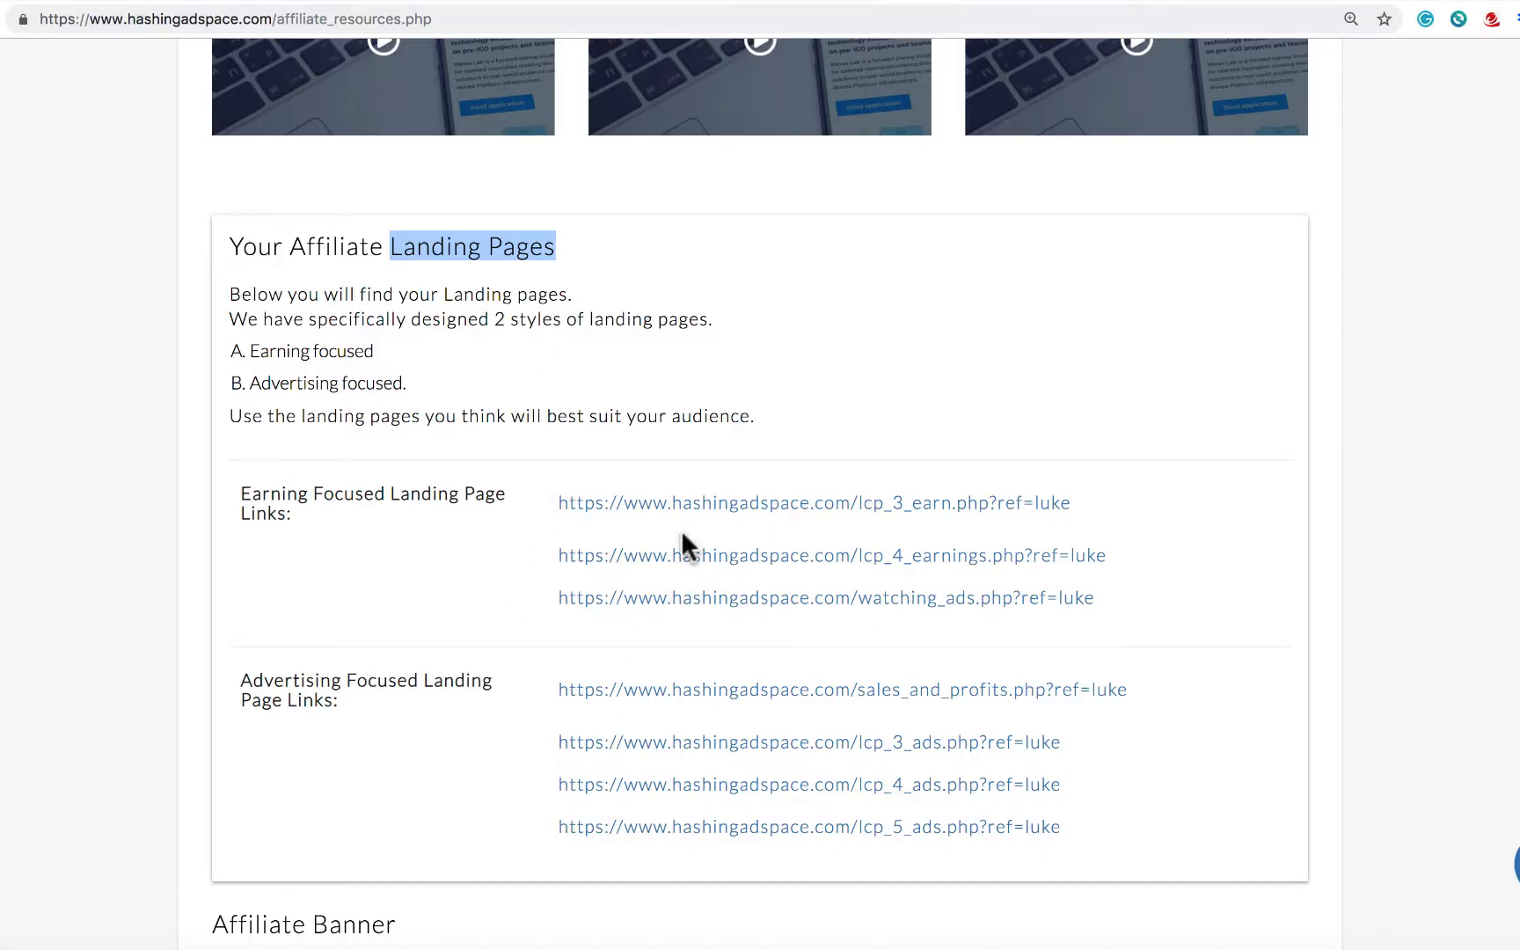
{"action": "mouse_move", "coordinate": [491, 327]}
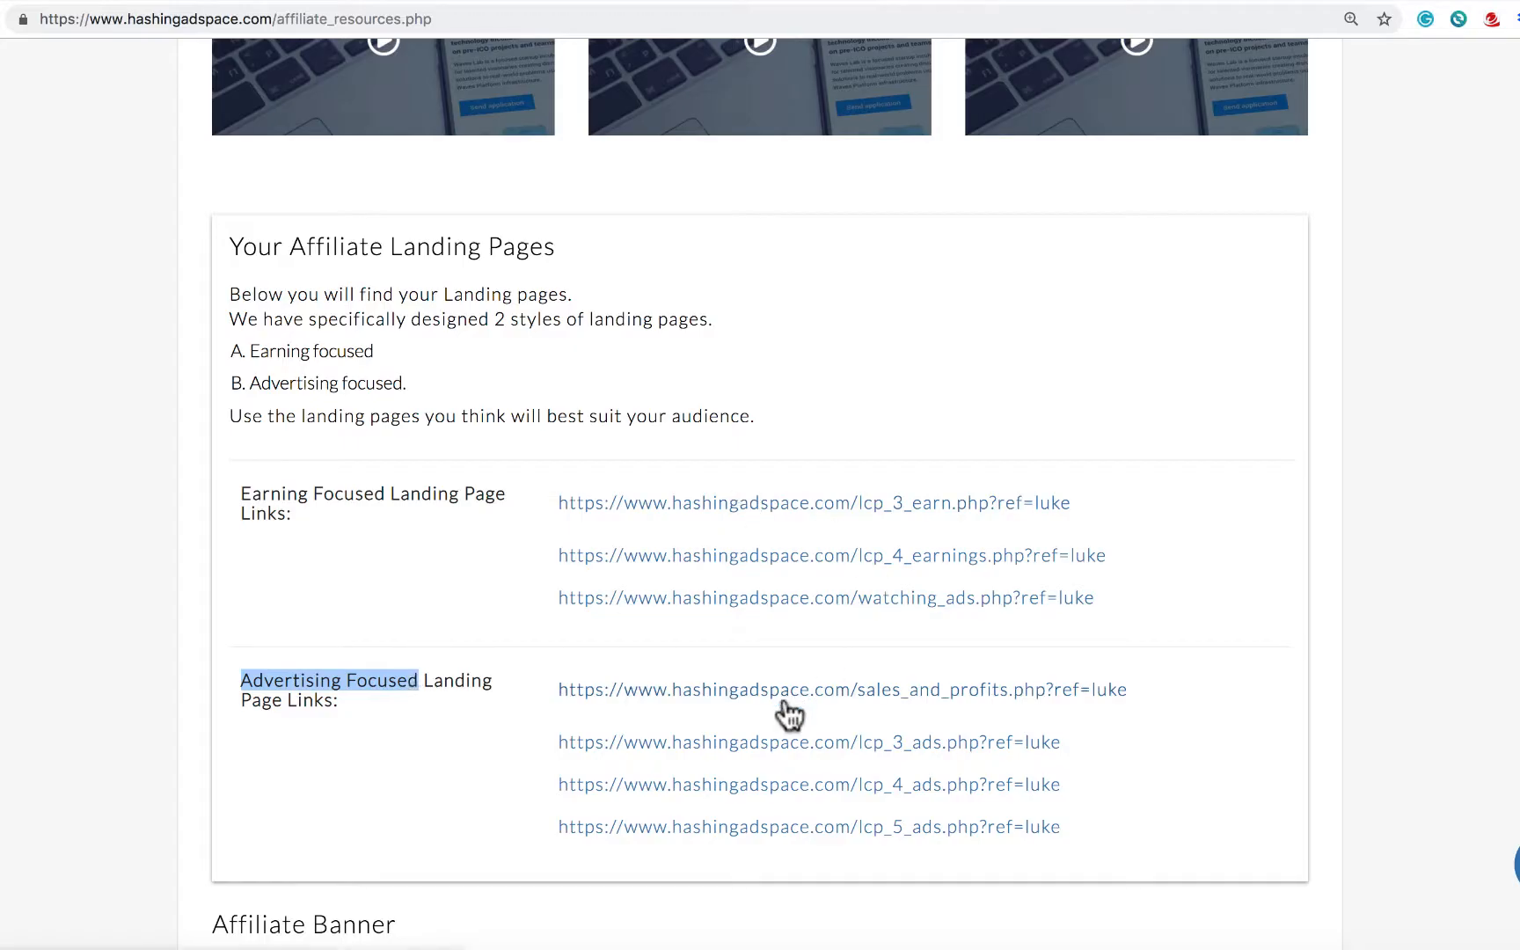
{"action": "mouse_move", "coordinate": [752, 777]}
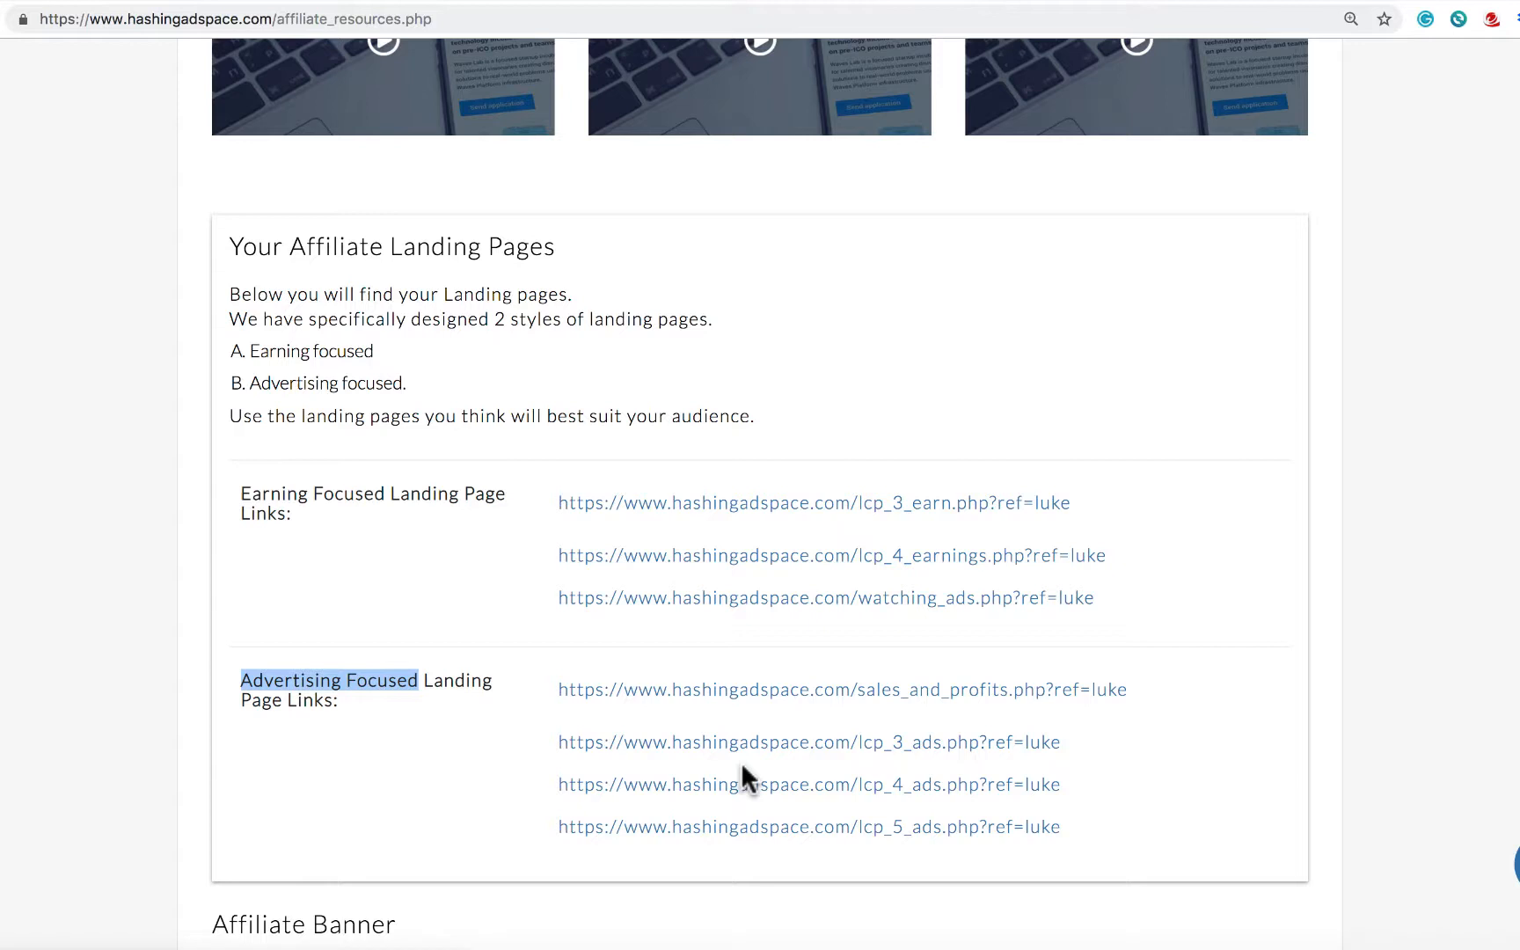
{"action": "mouse_move", "coordinate": [445, 582]}
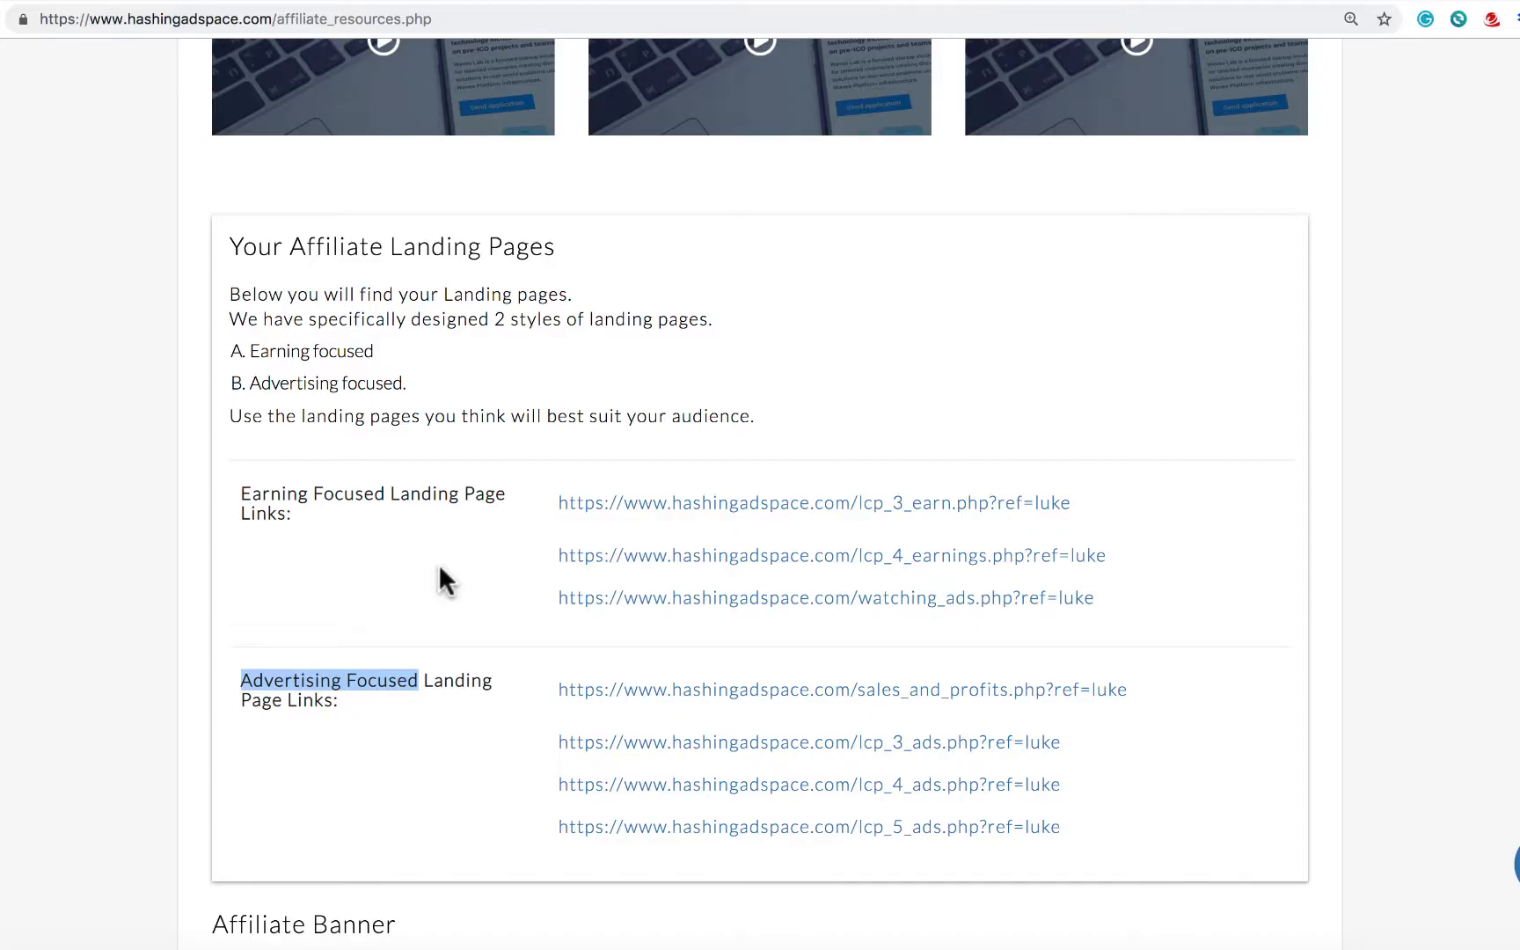
{"action": "mouse_move", "coordinate": [630, 577]}
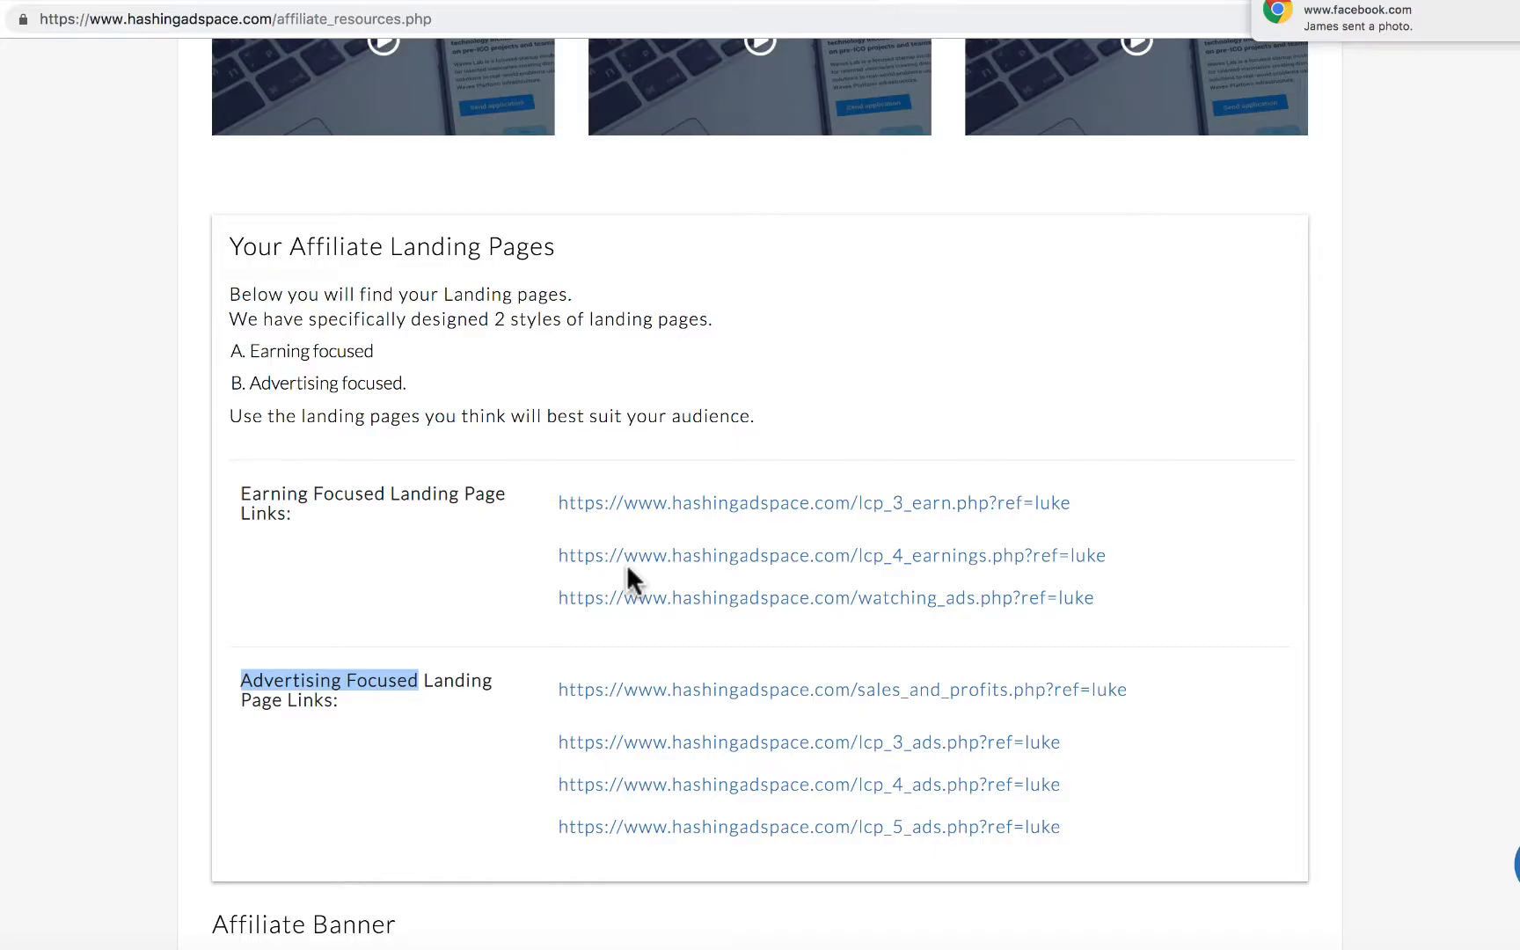
{"action": "mouse_move", "coordinate": [730, 628]}
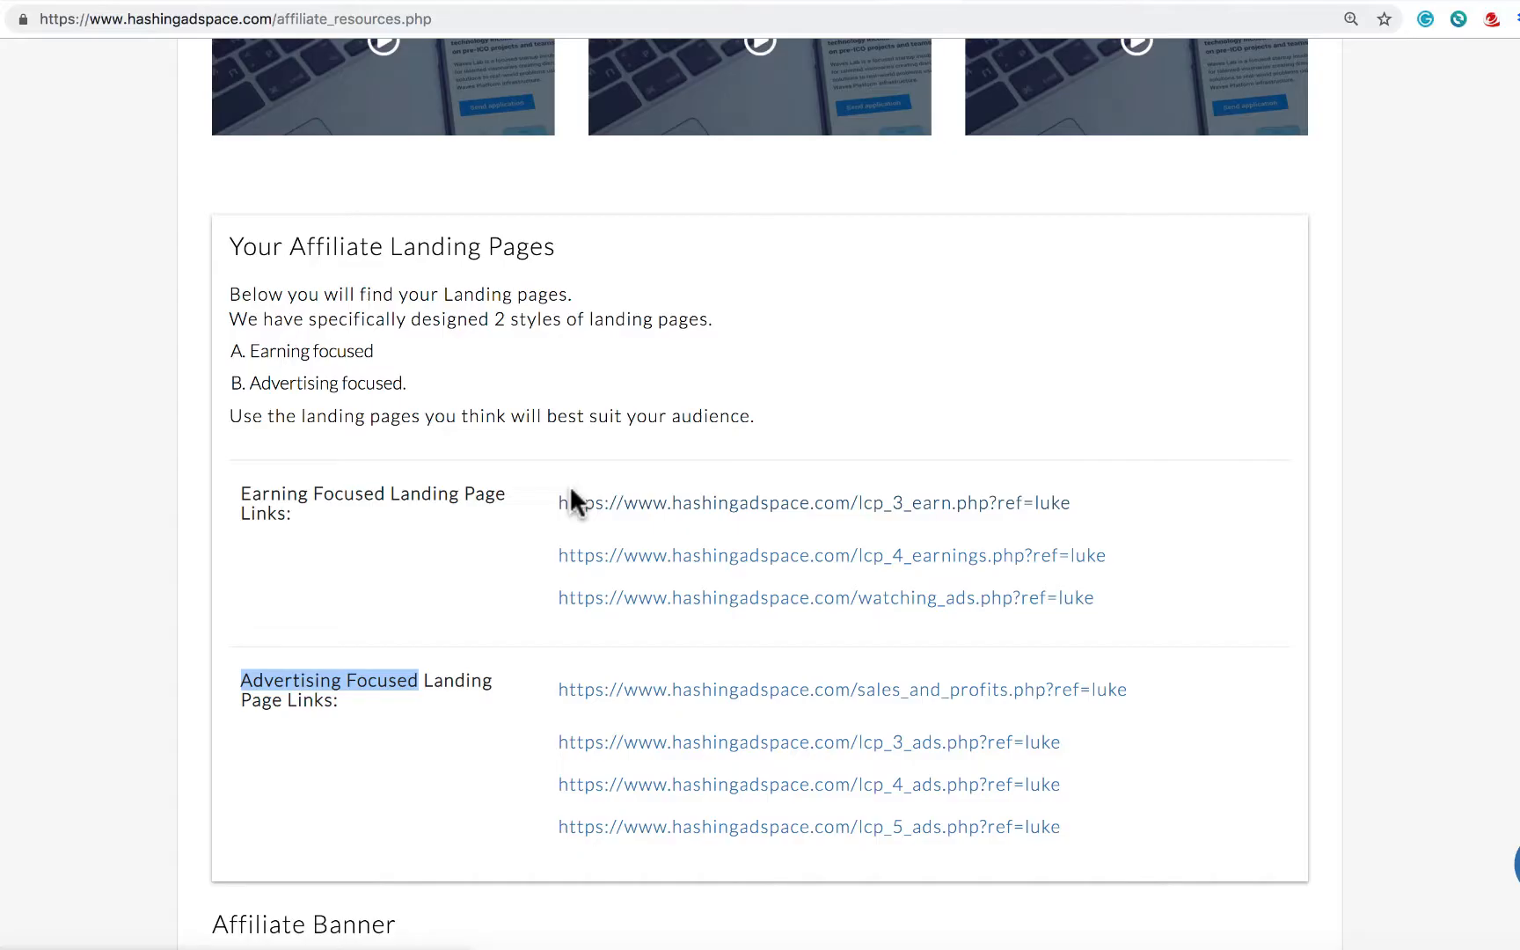
{"action": "mouse_move", "coordinate": [476, 601]}
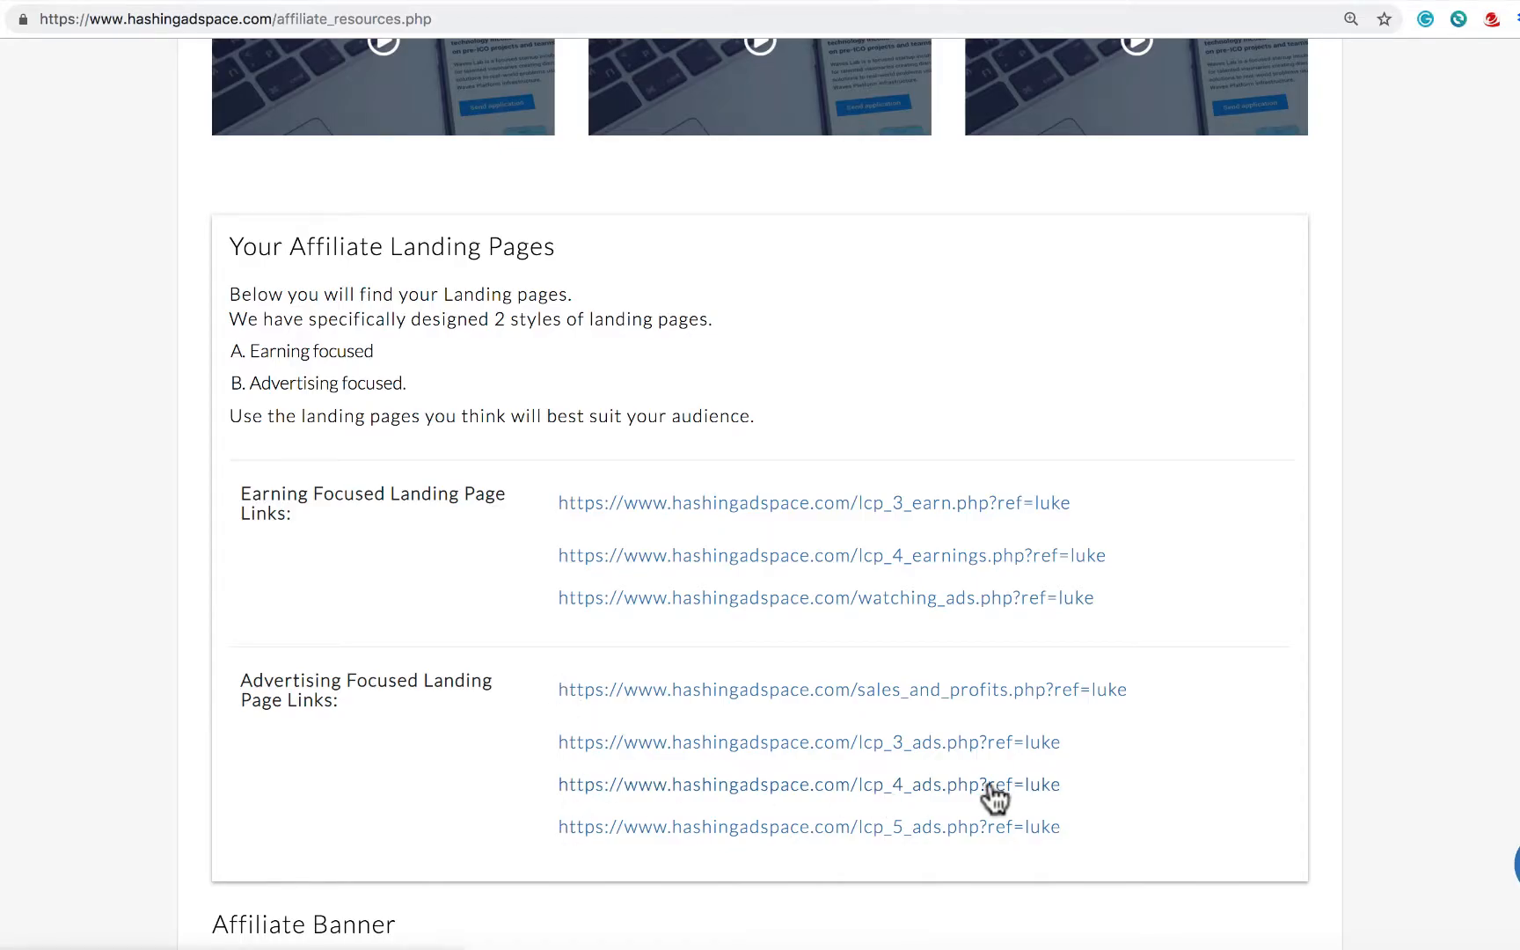
{"action": "mouse_move", "coordinate": [745, 586]}
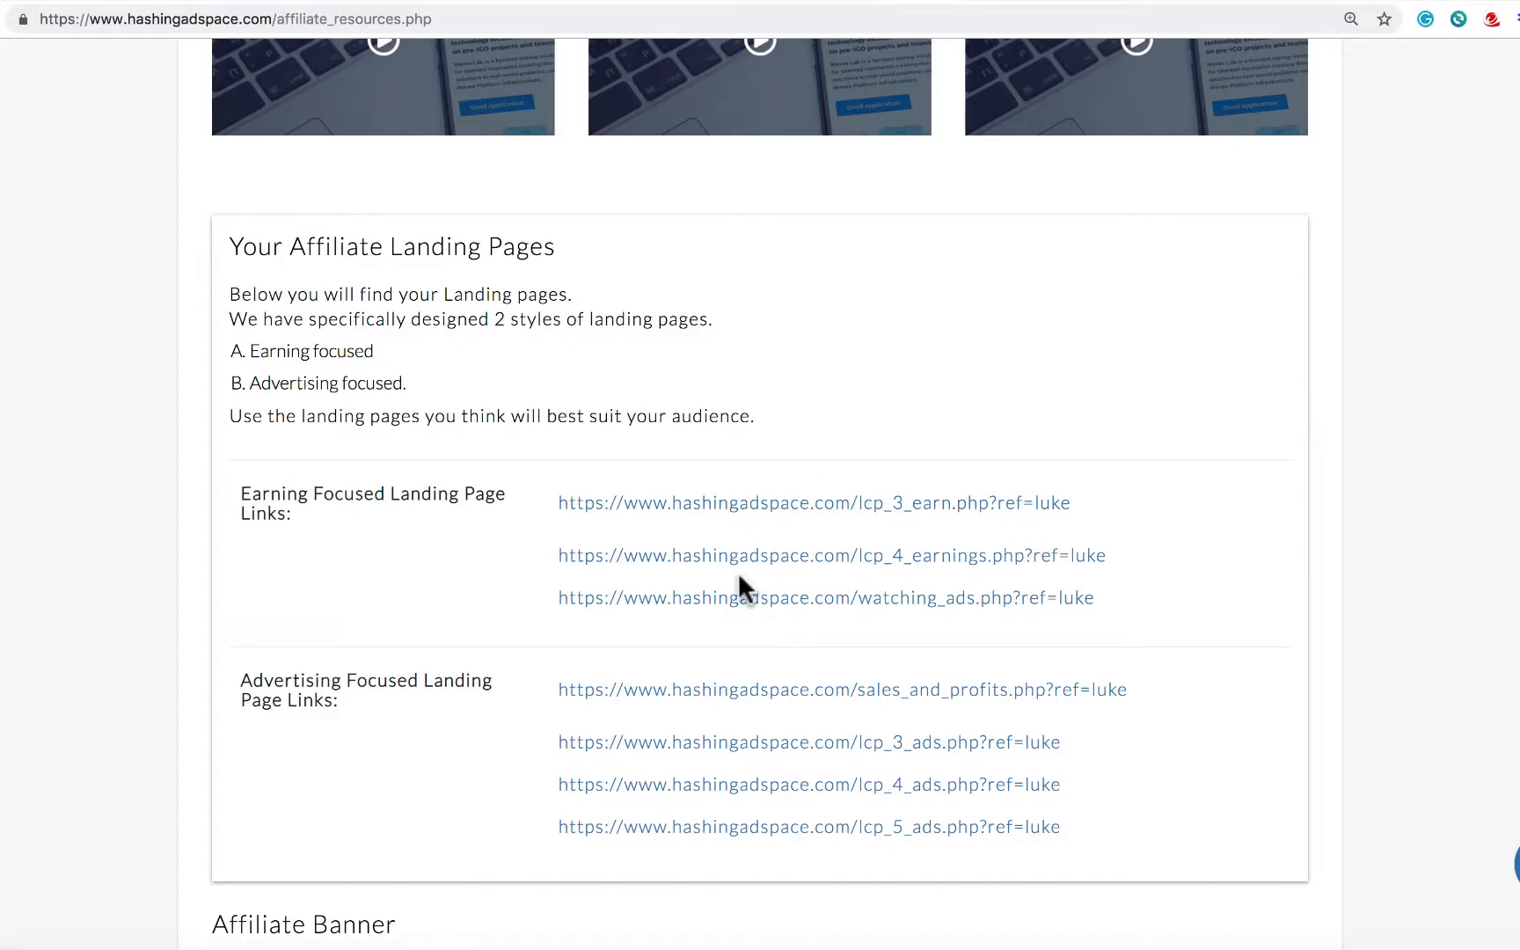
{"action": "mouse_move", "coordinate": [1124, 532]}
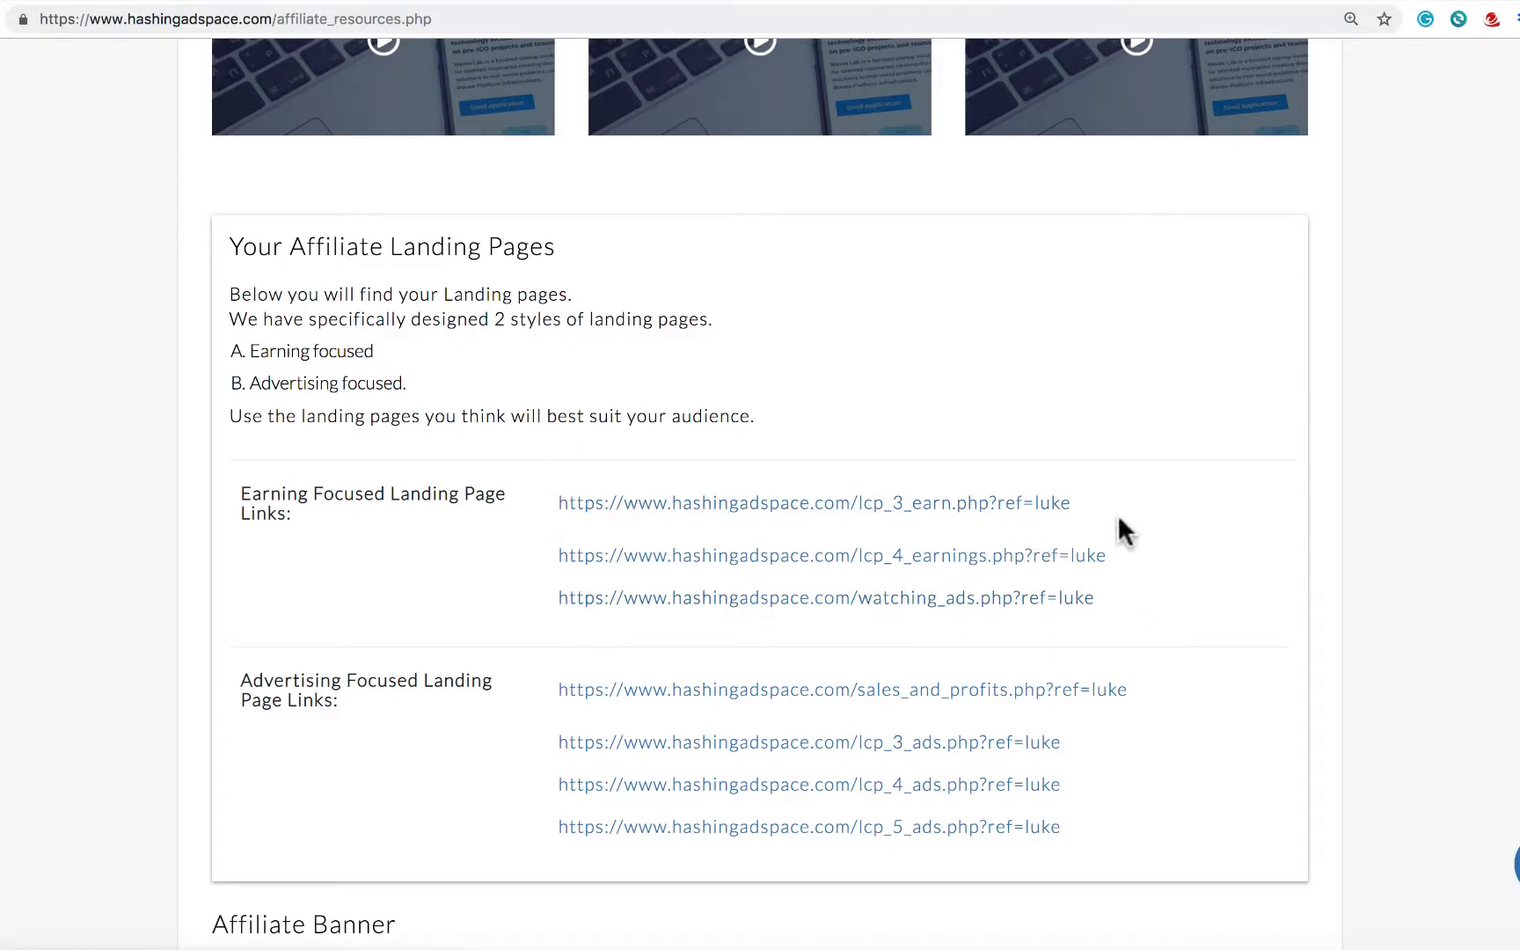
{"action": "mouse_move", "coordinate": [591, 616]}
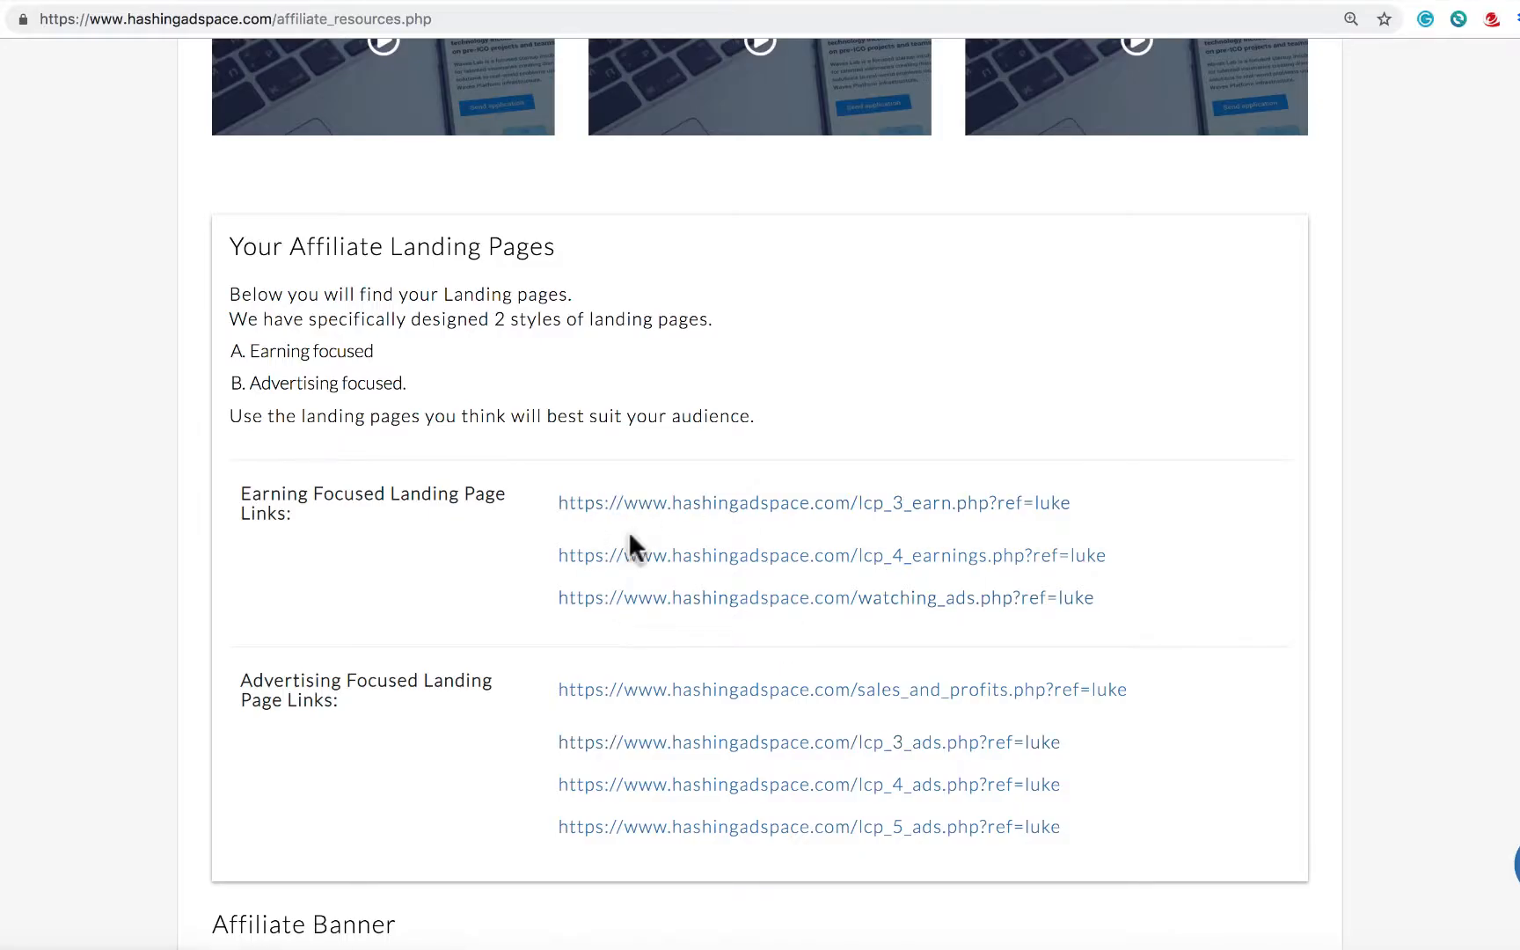
{"action": "mouse_move", "coordinate": [736, 572]}
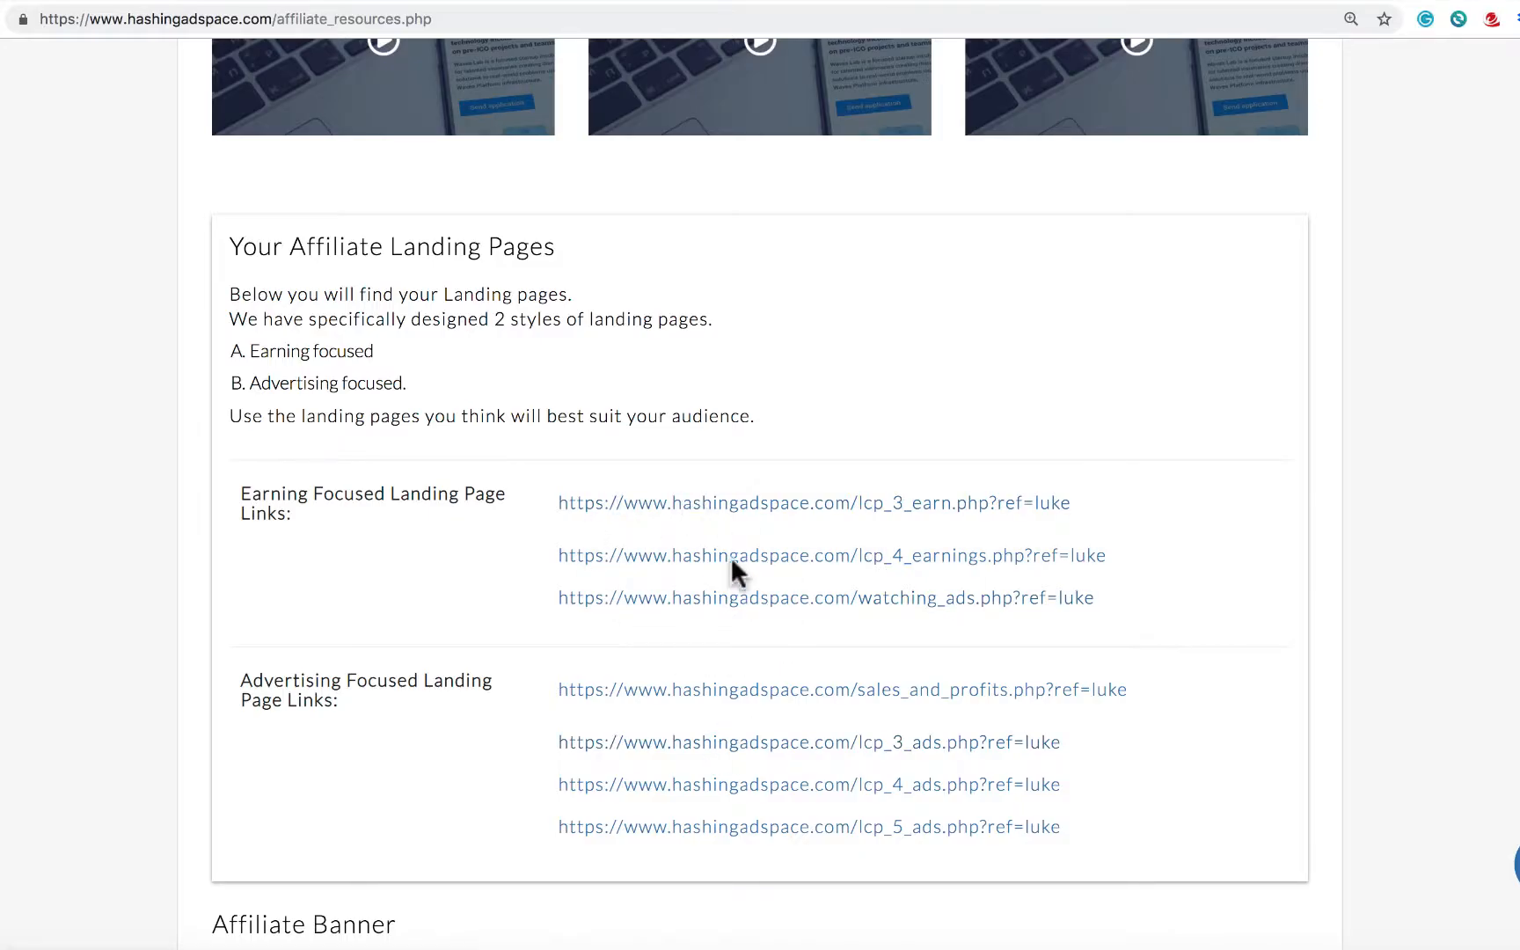
- Copy the HTML snippet under the first purple Leaderboard 728X90 banner in the Affiliate Banner section
{"action": "scroll", "scroll_direction": "down", "scroll_amount": 3}
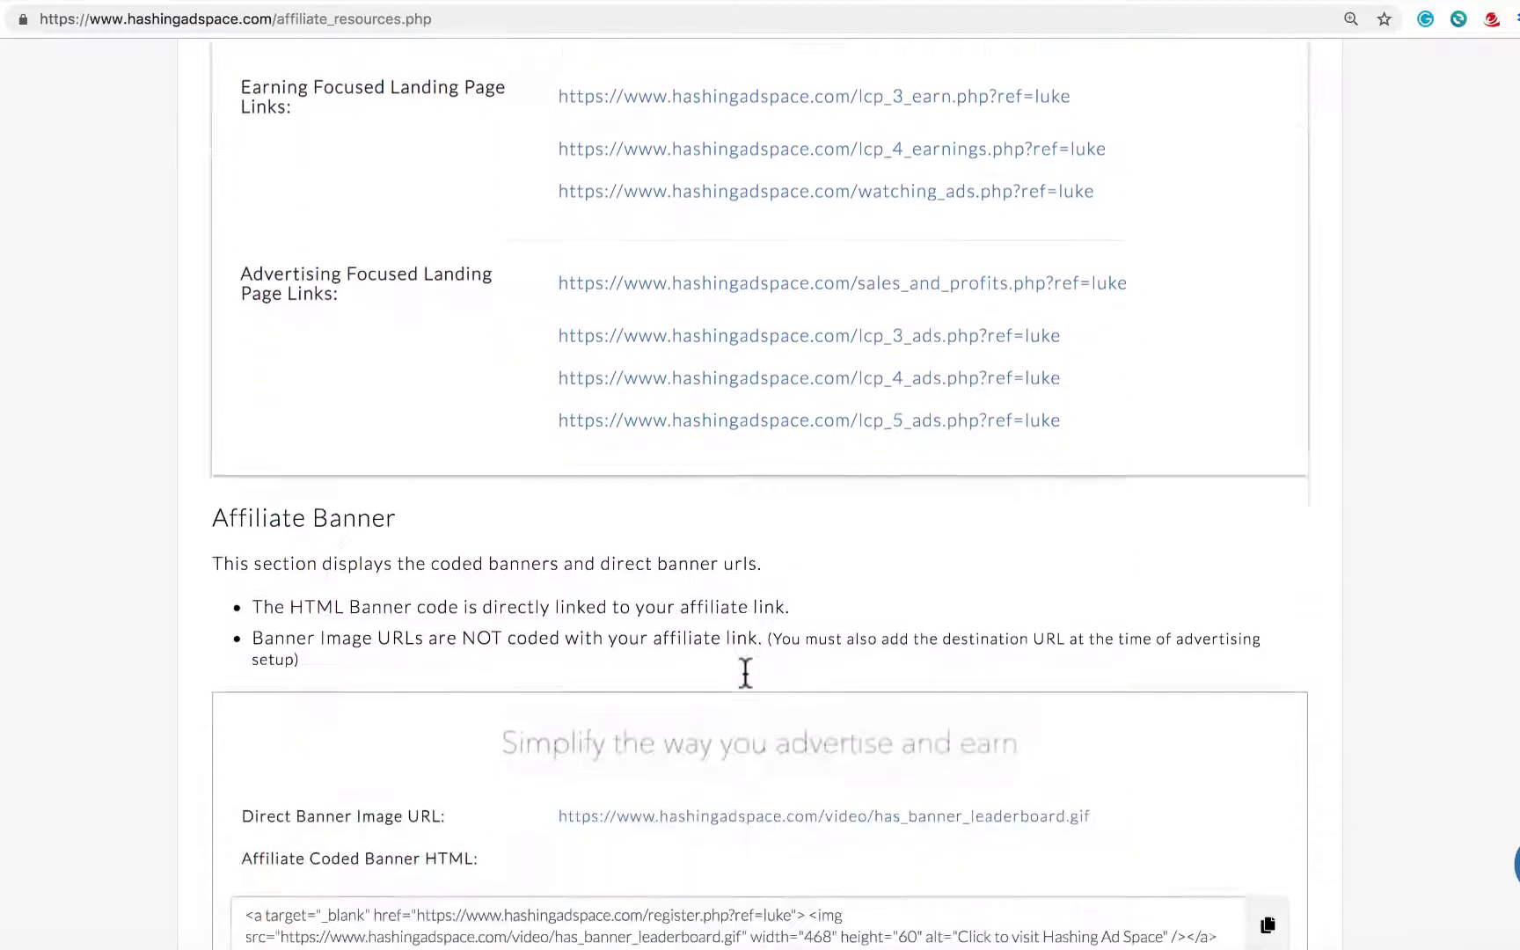
{"action": "scroll", "scroll_direction": "down", "scroll_amount": 3}
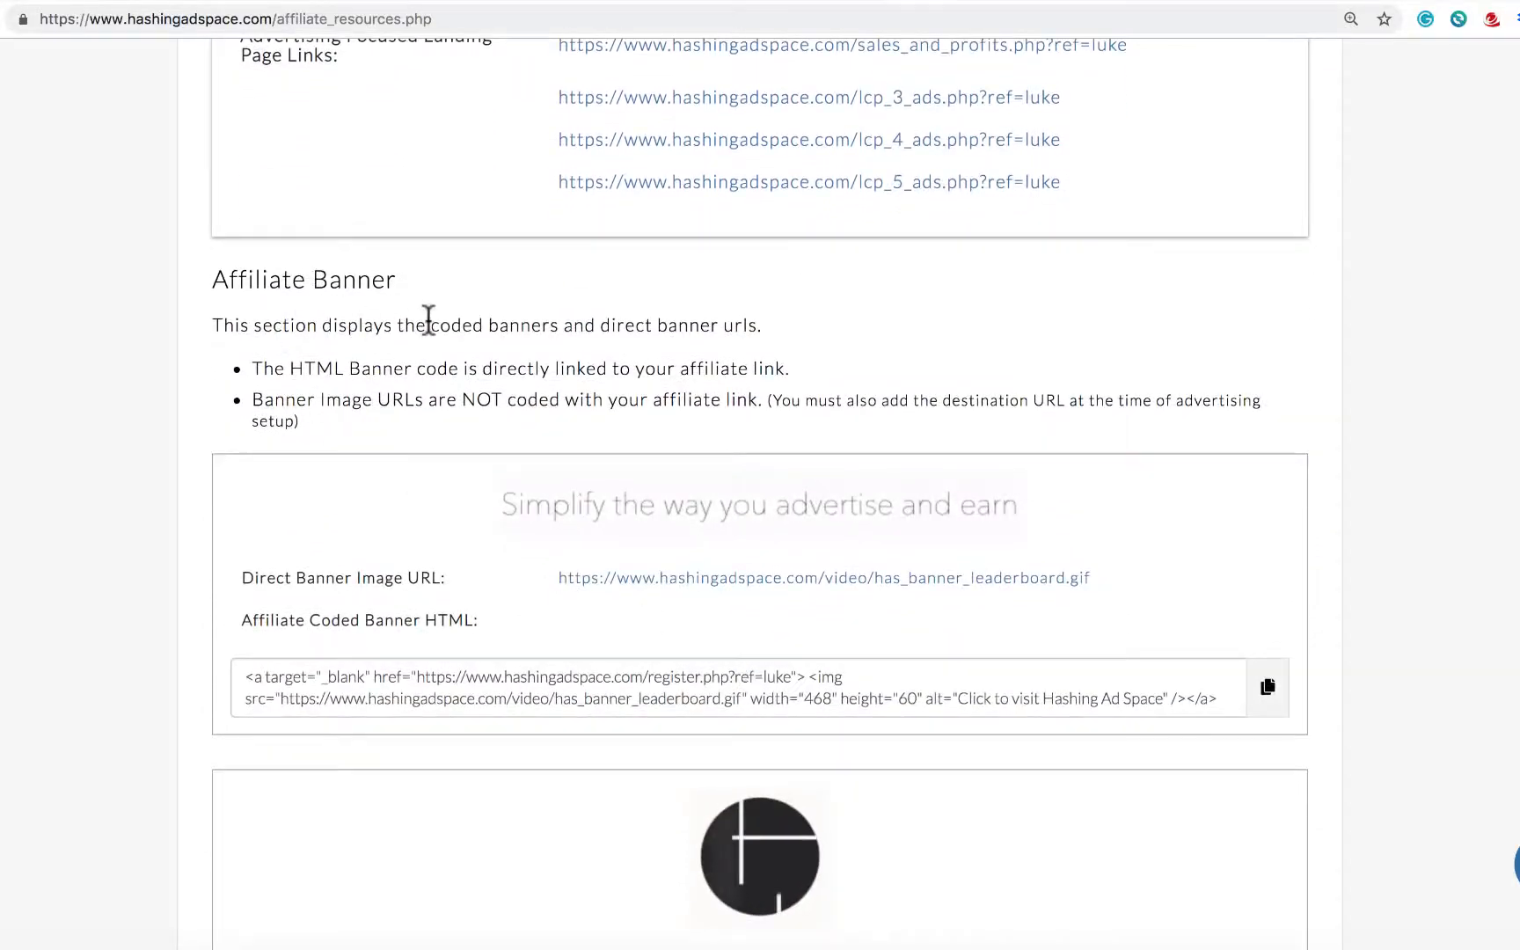
{"action": "scroll", "scroll_direction": "down", "scroll_amount": 3}
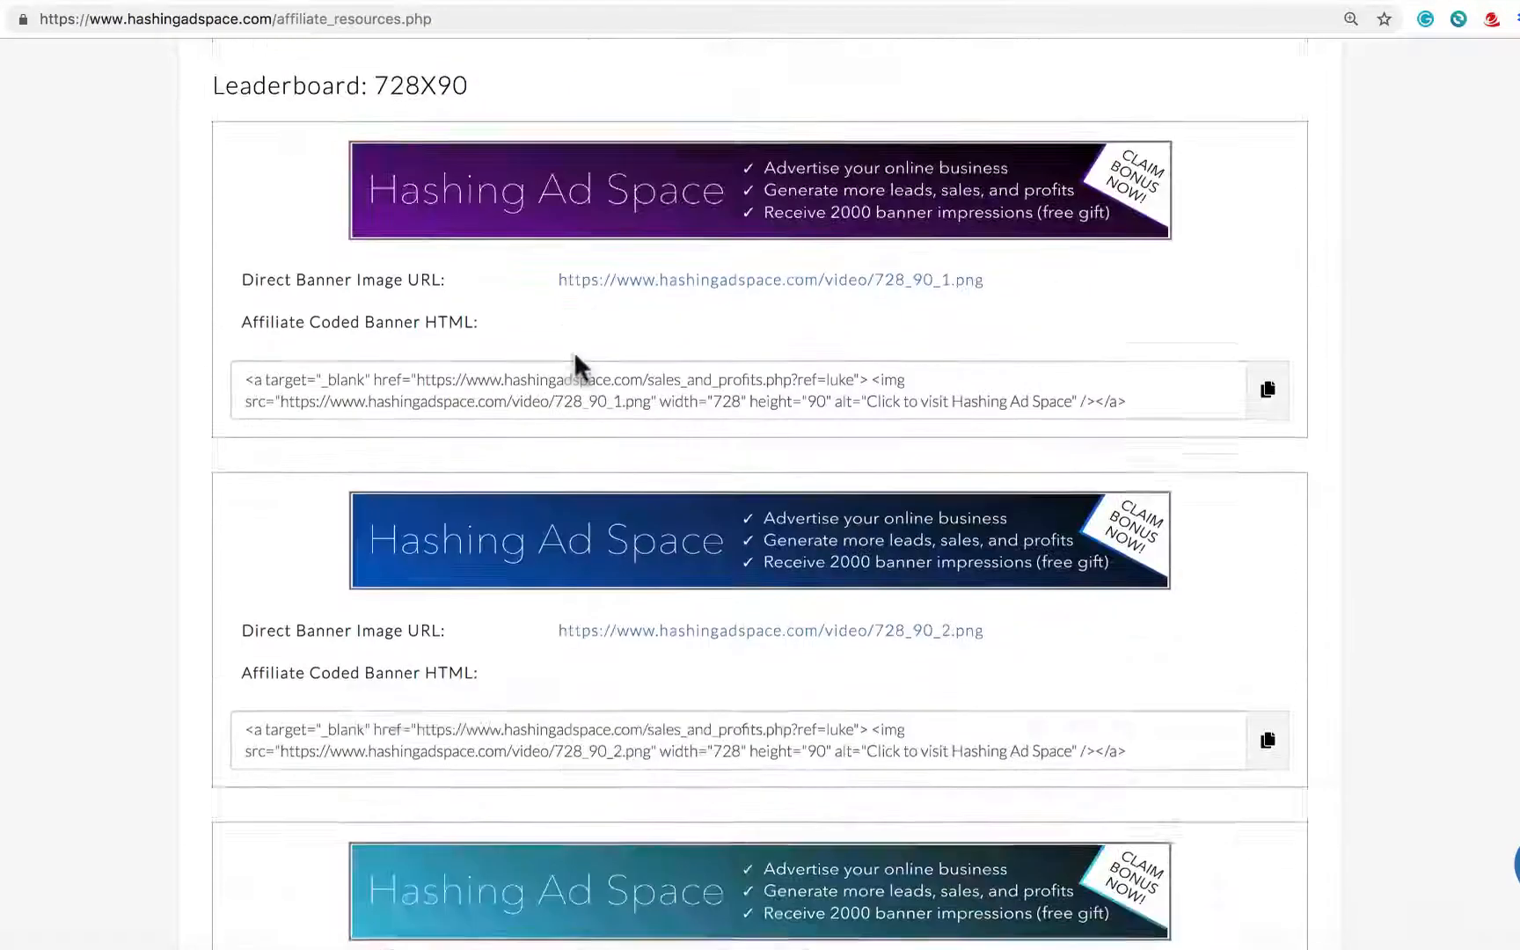
{"action": "scroll", "scroll_direction": "down", "scroll_amount": 3}
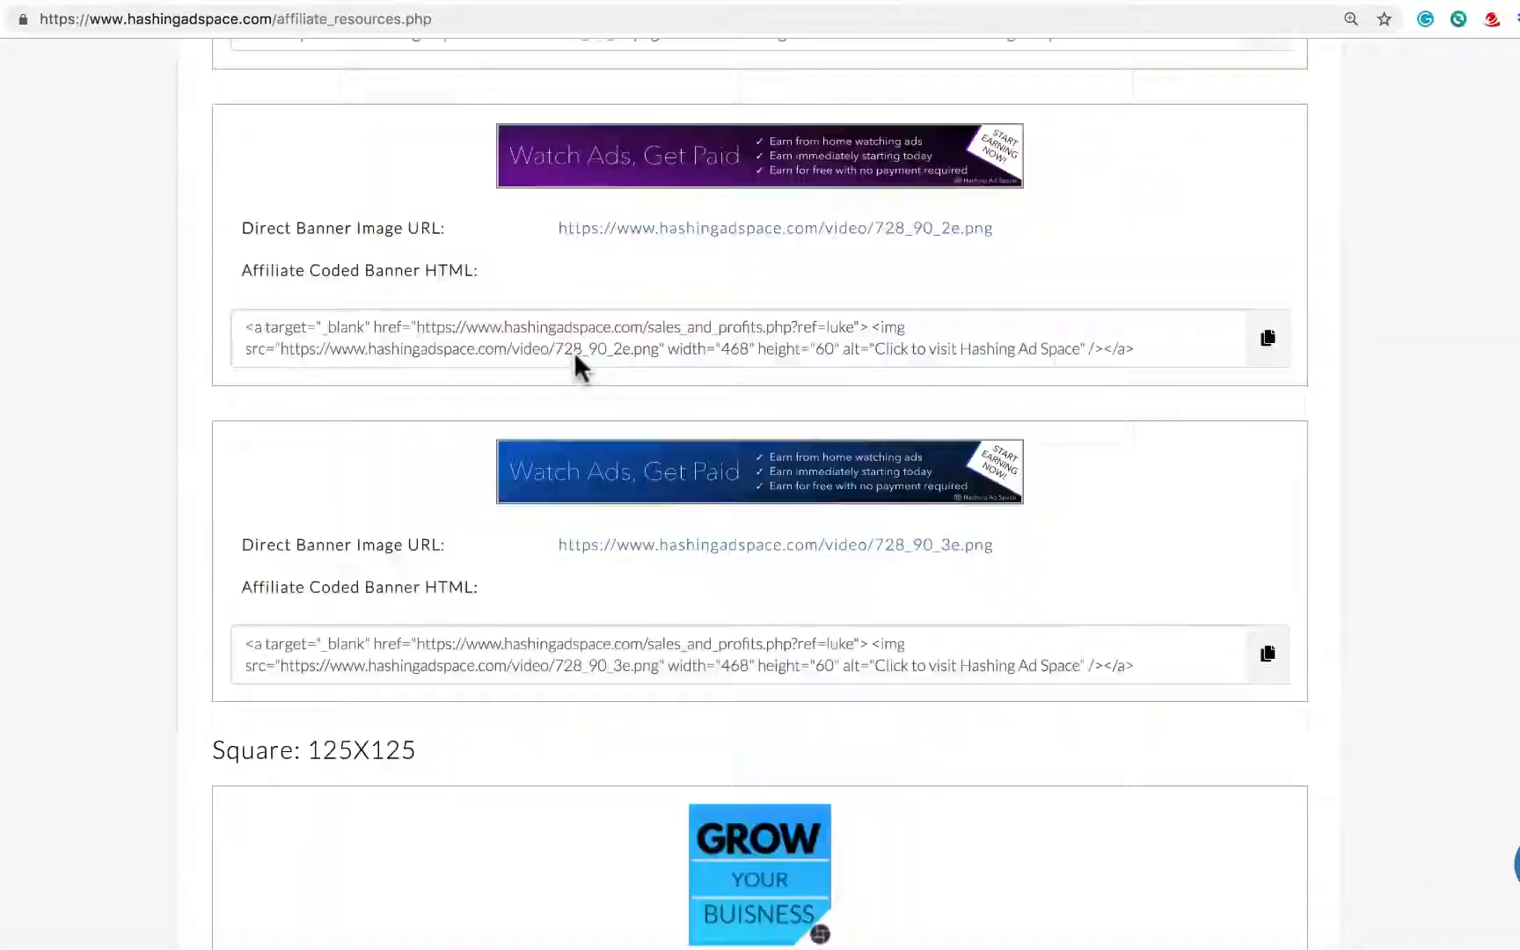
{"action": "scroll", "scroll_direction": "down", "scroll_amount": 3}
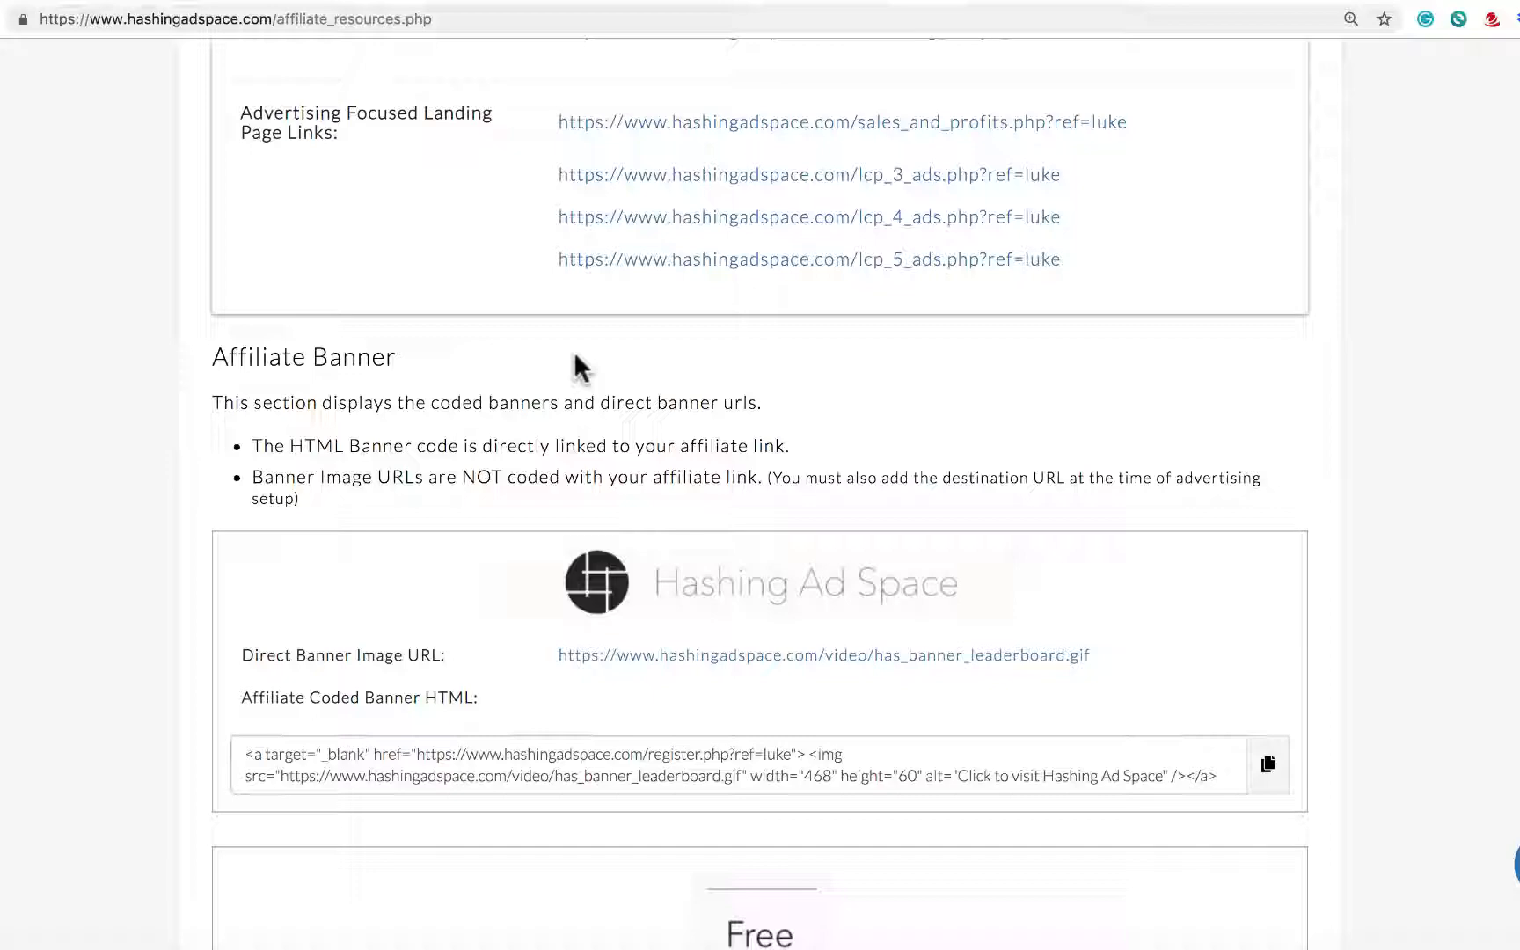
{"action": "scroll", "scroll_direction": "down", "scroll_amount": 3}
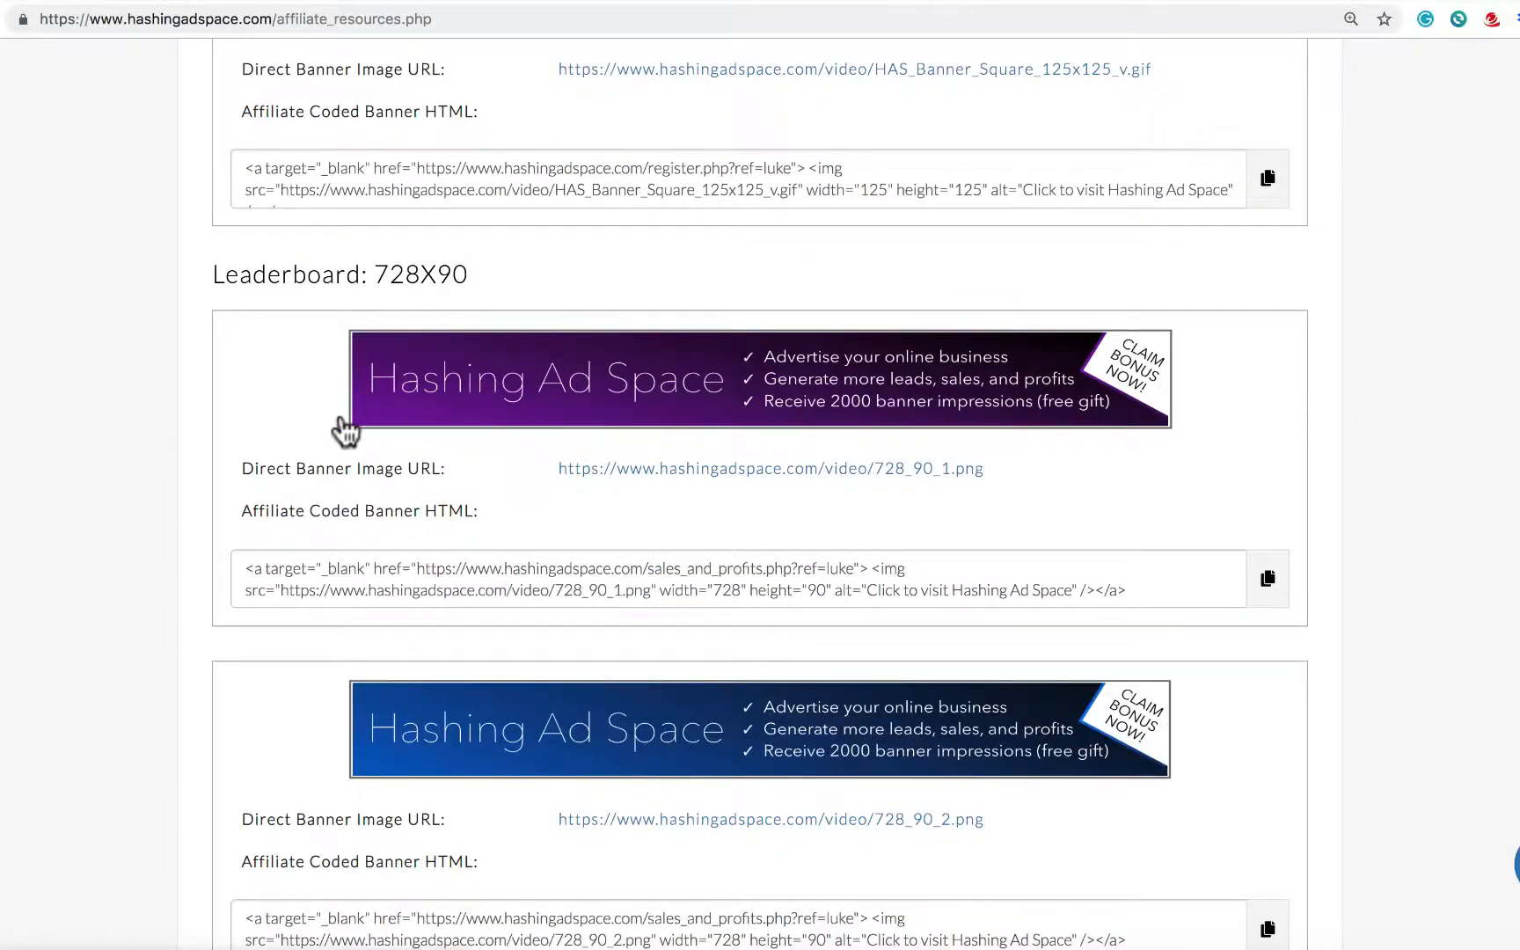
{"action": "mouse_move", "coordinate": [464, 481]}
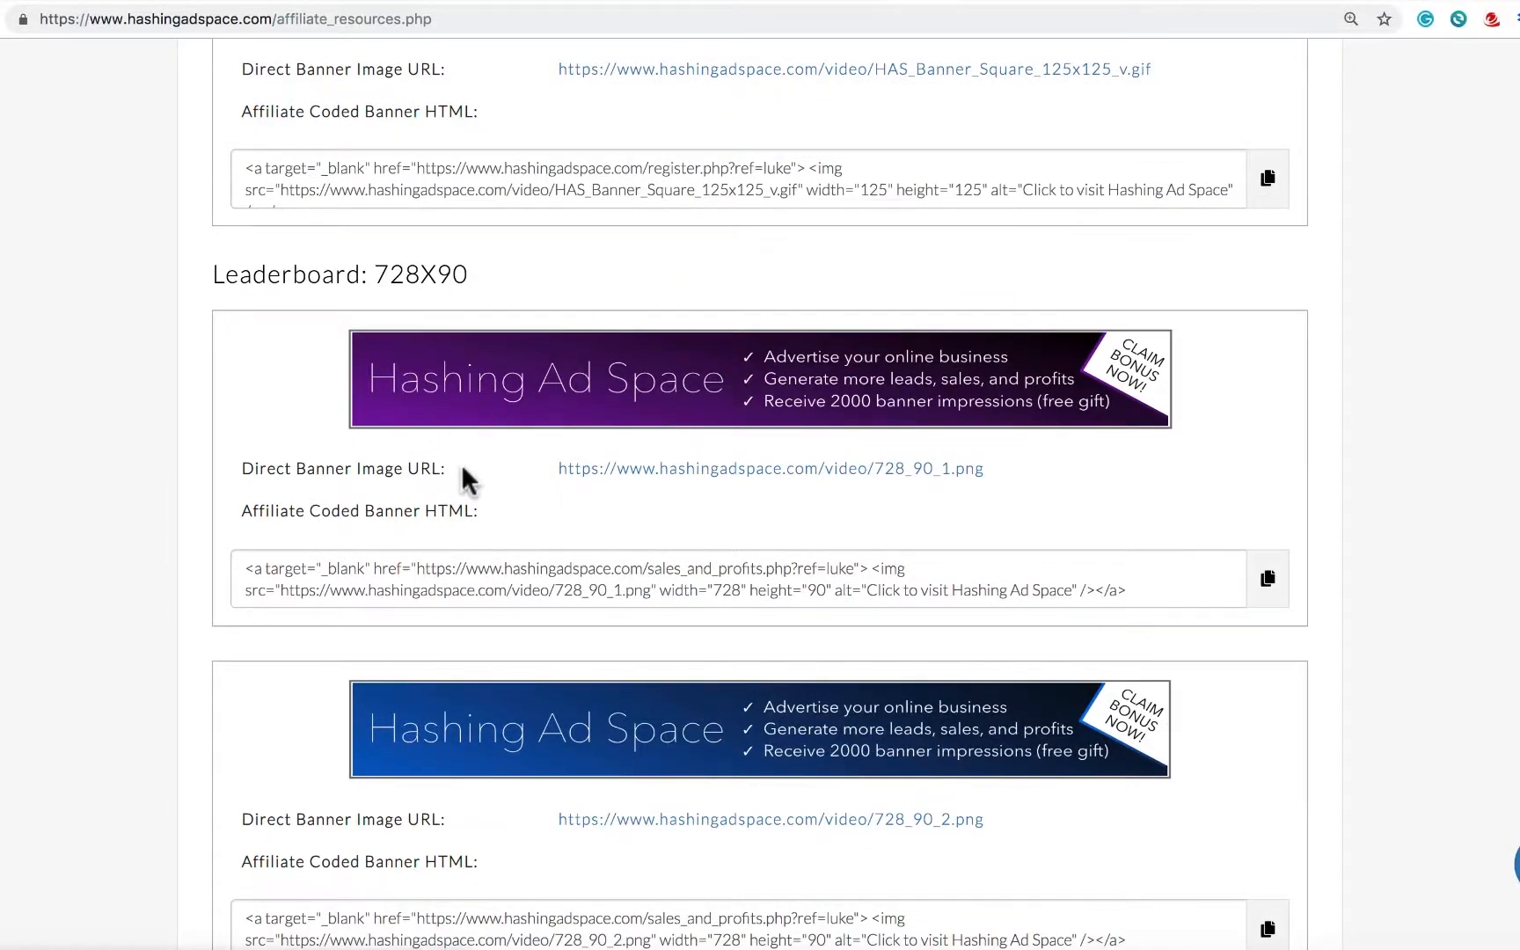
{"action": "mouse_move", "coordinate": [644, 487]}
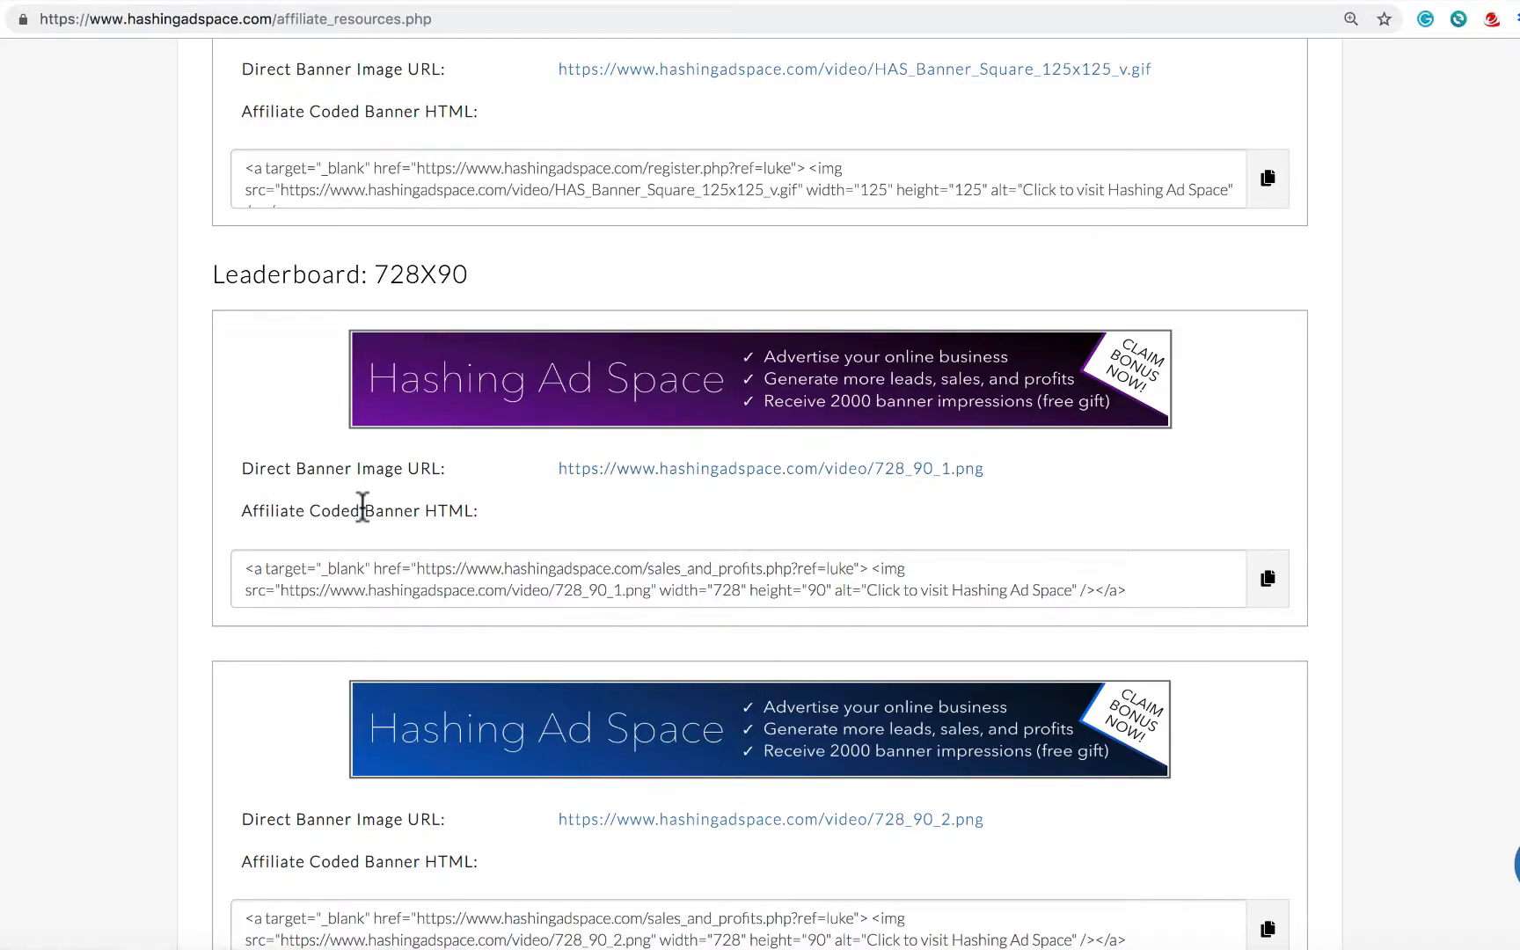
{"action": "mouse_move", "coordinate": [477, 535]}
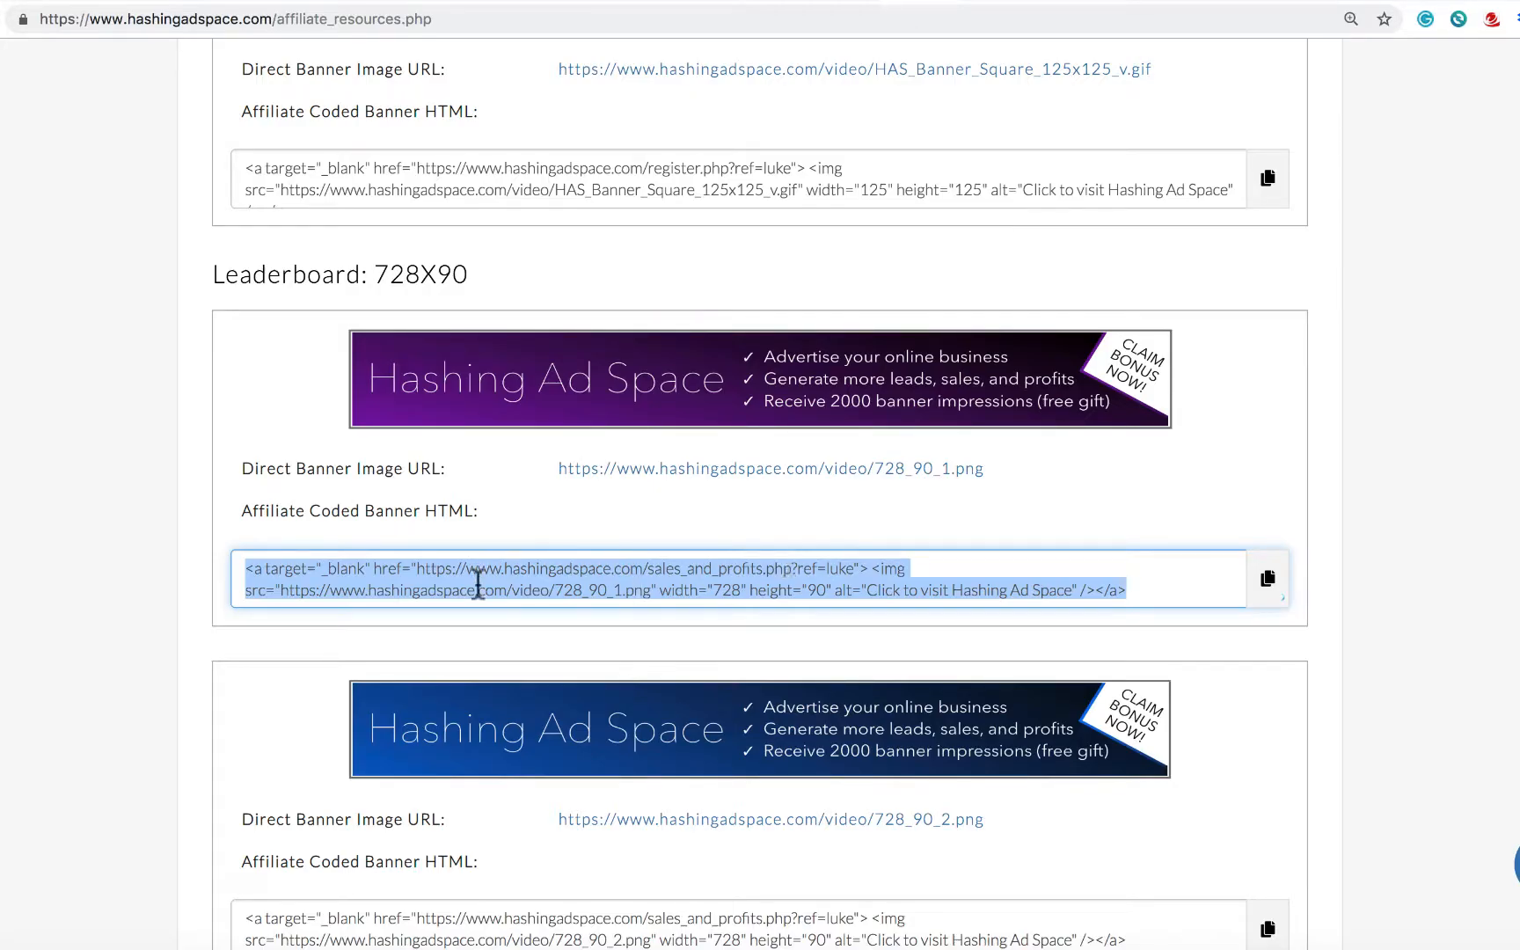
{"action": "left_click", "coordinate": [1267, 579]}
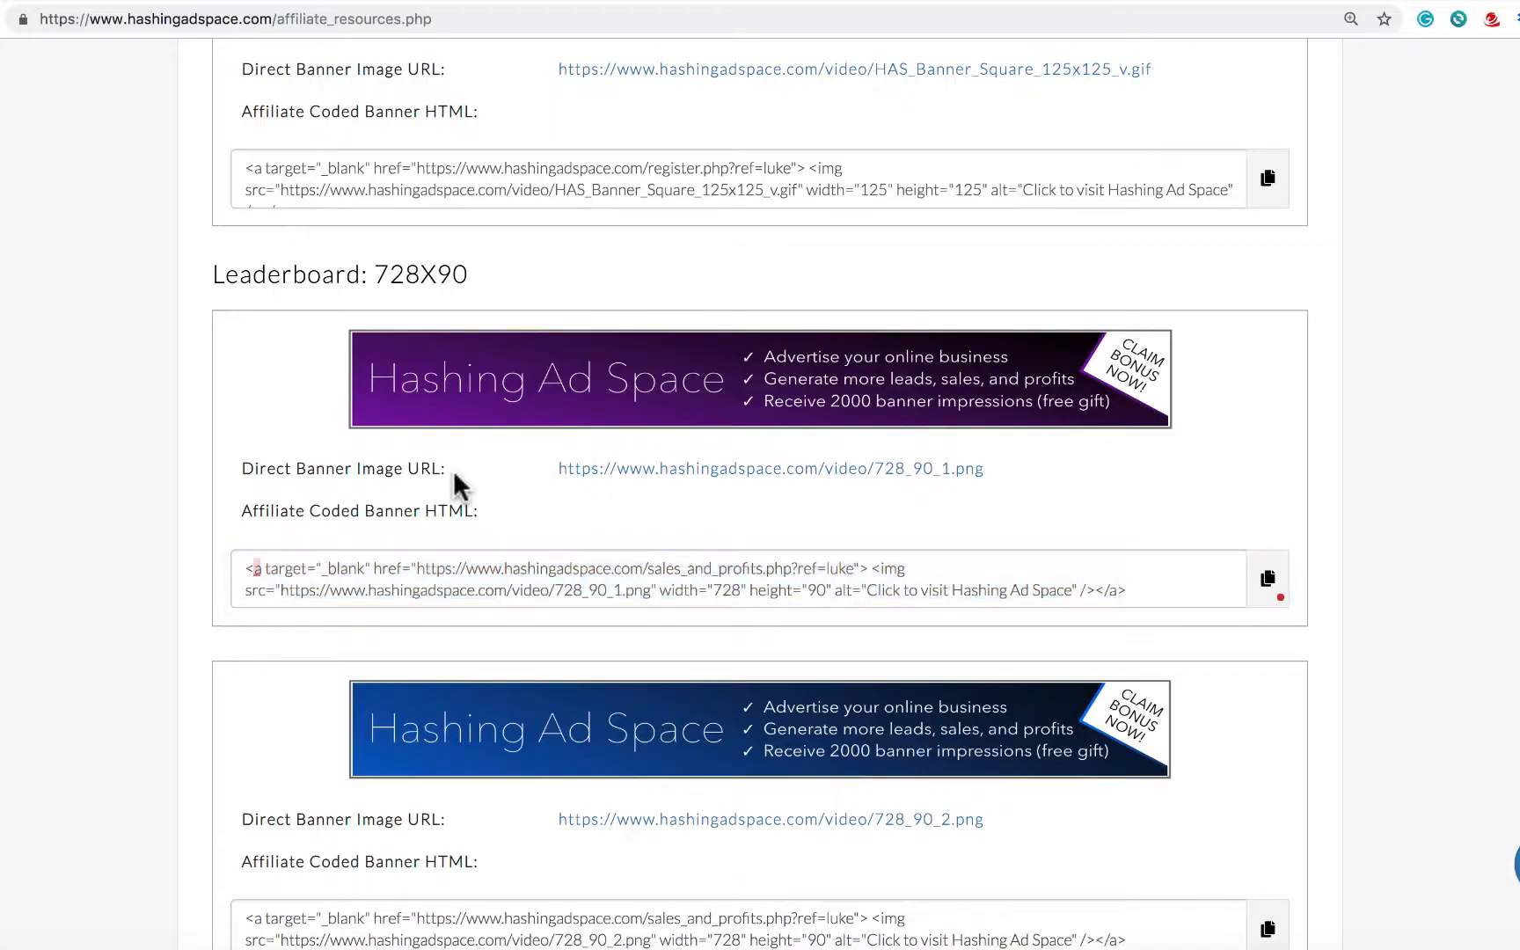
{"action": "mouse_move", "coordinate": [683, 486]}
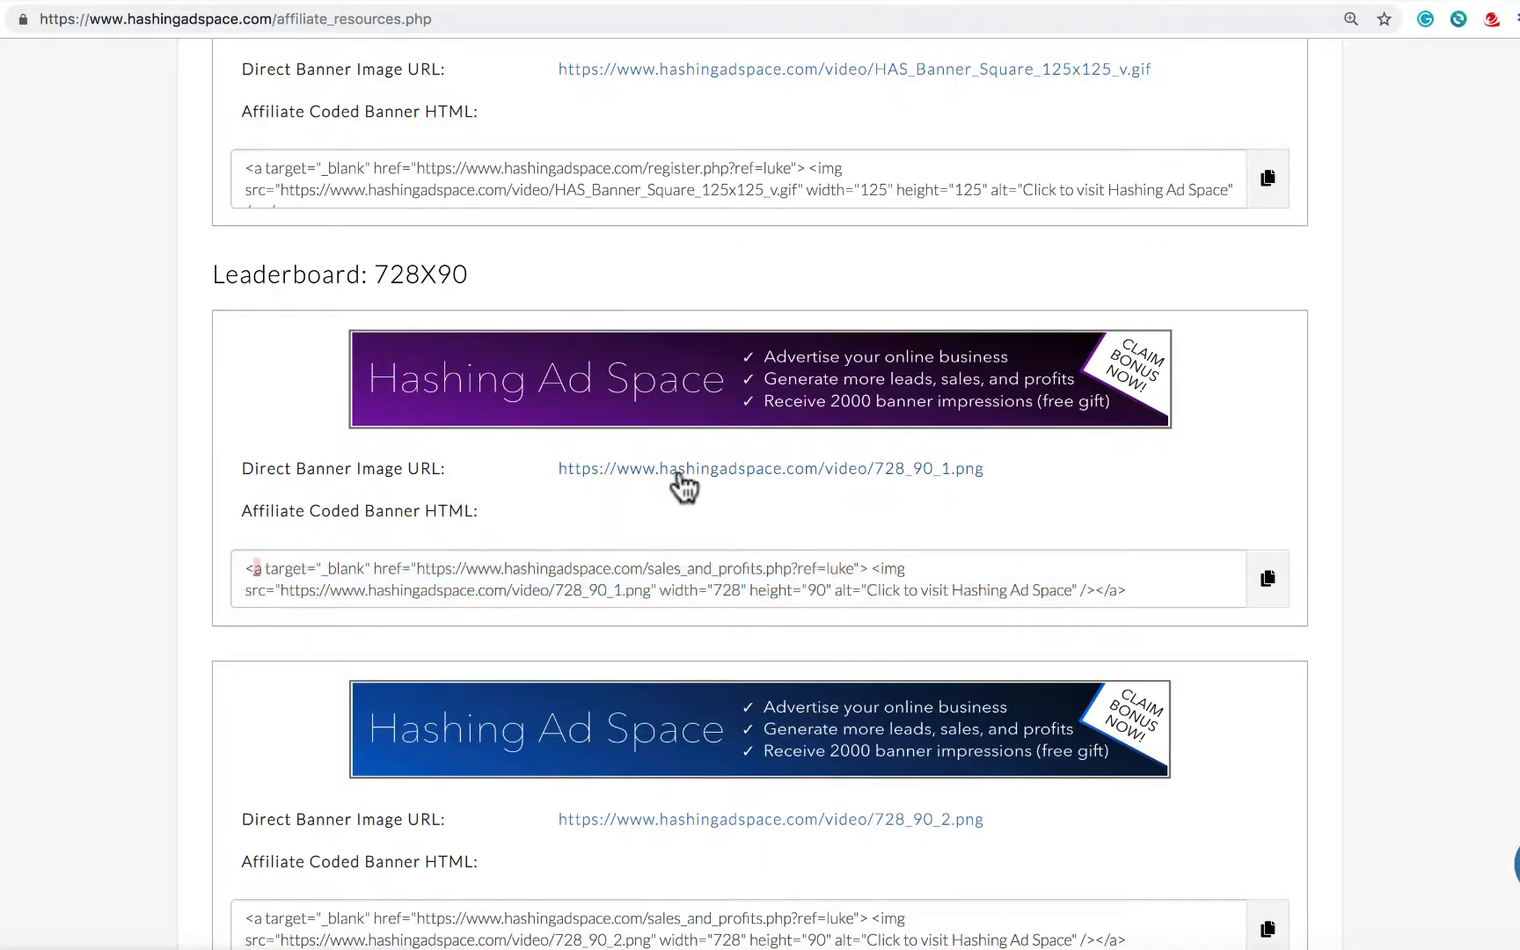
{"action": "left_click", "coordinate": [770, 468]}
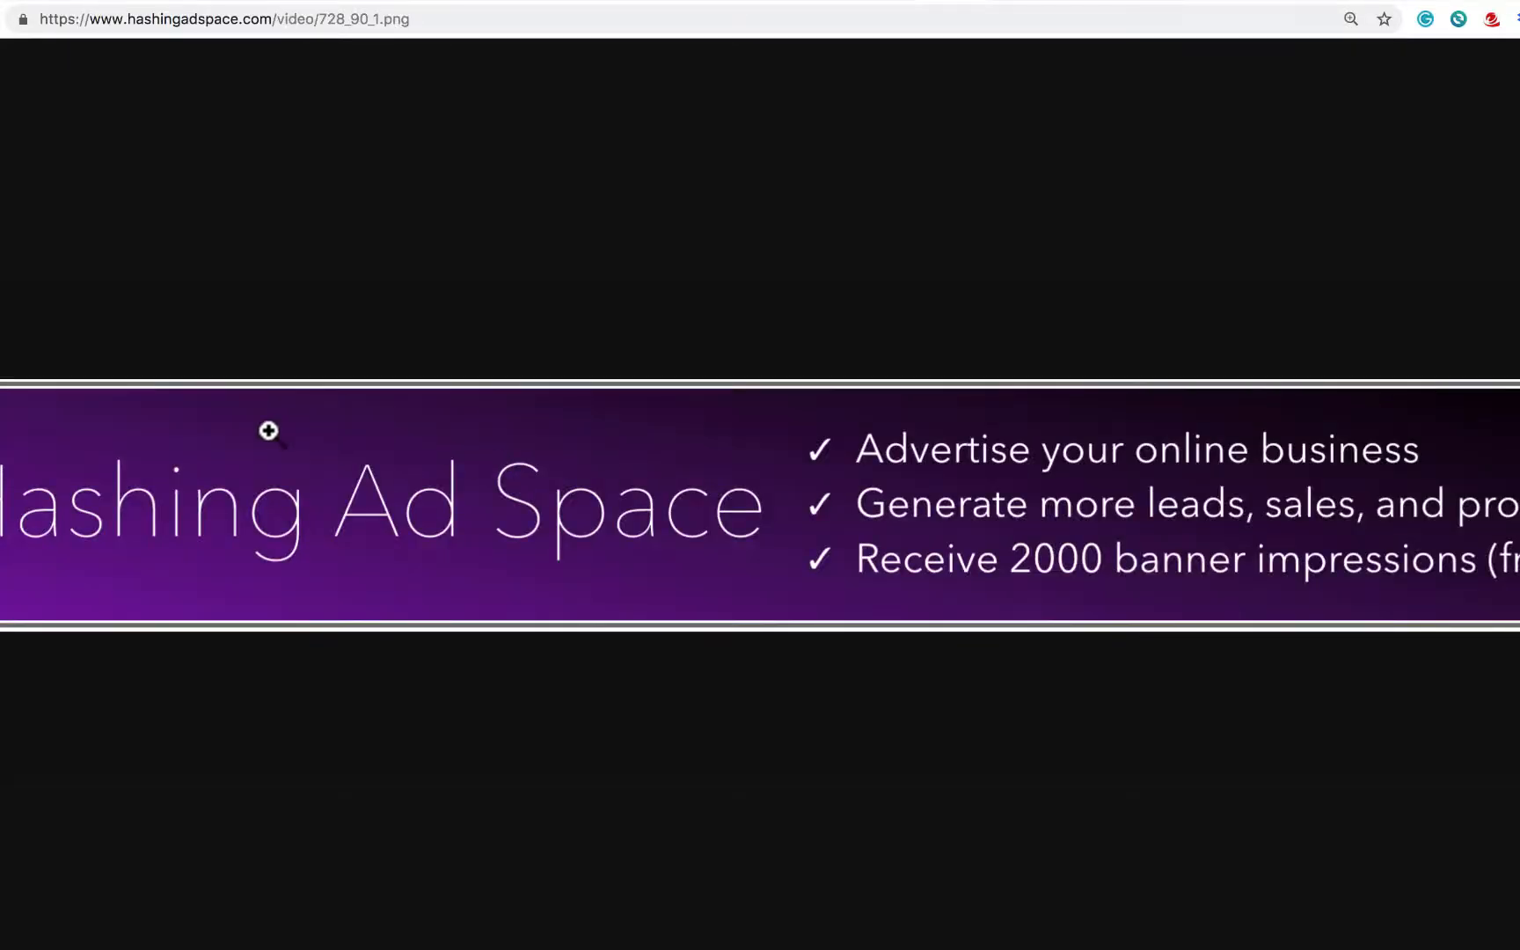
{"action": "mouse_move", "coordinate": [868, 7]}
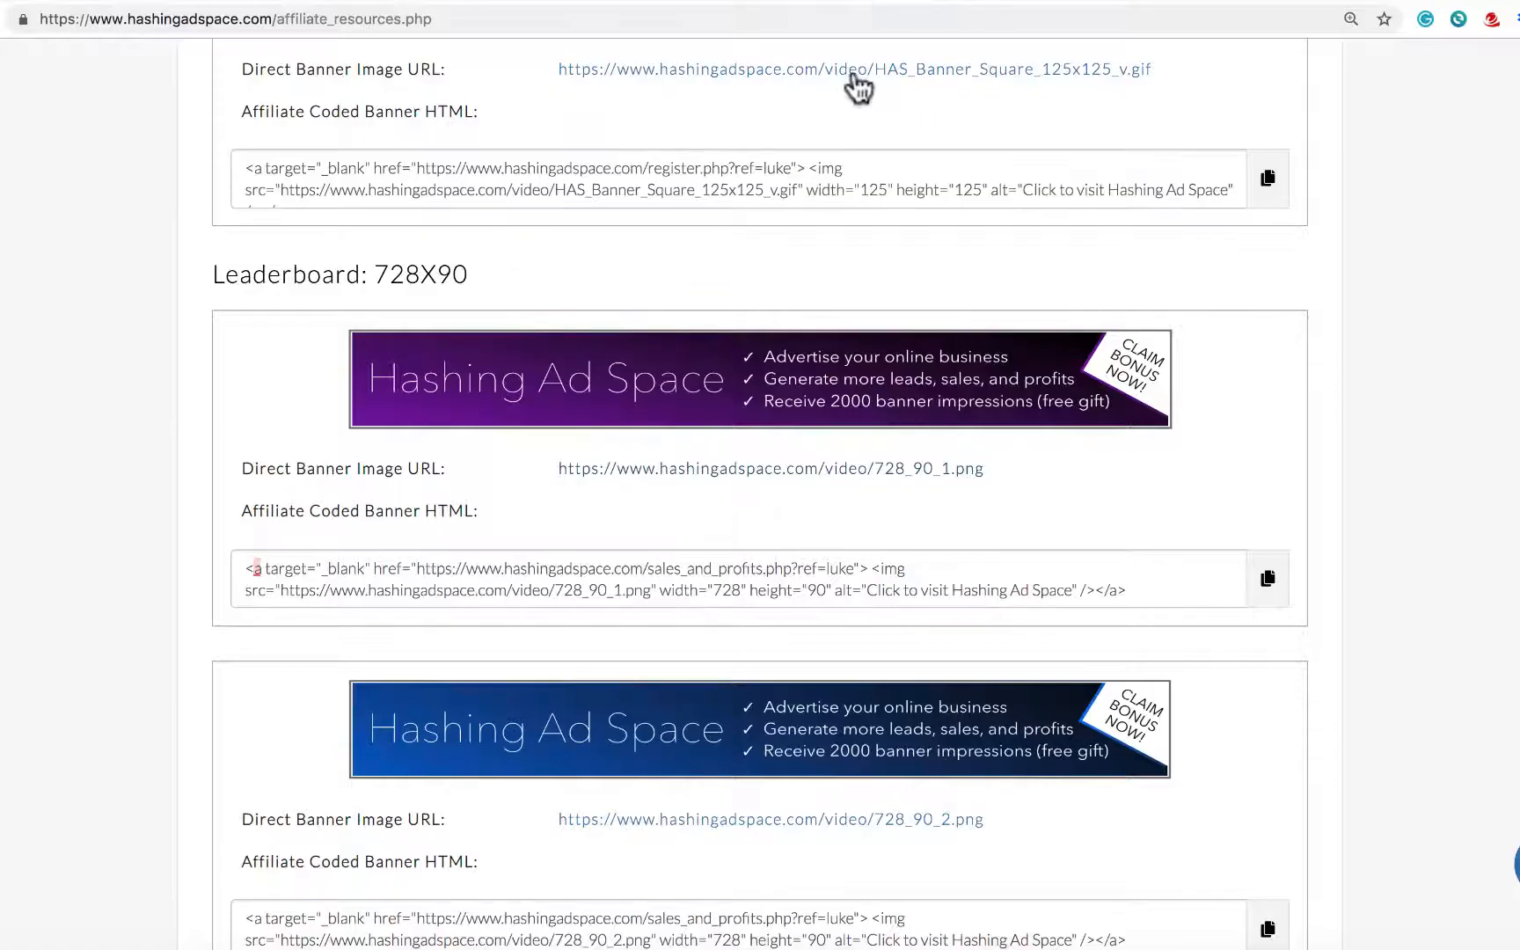
{"action": "mouse_move", "coordinate": [756, 489]}
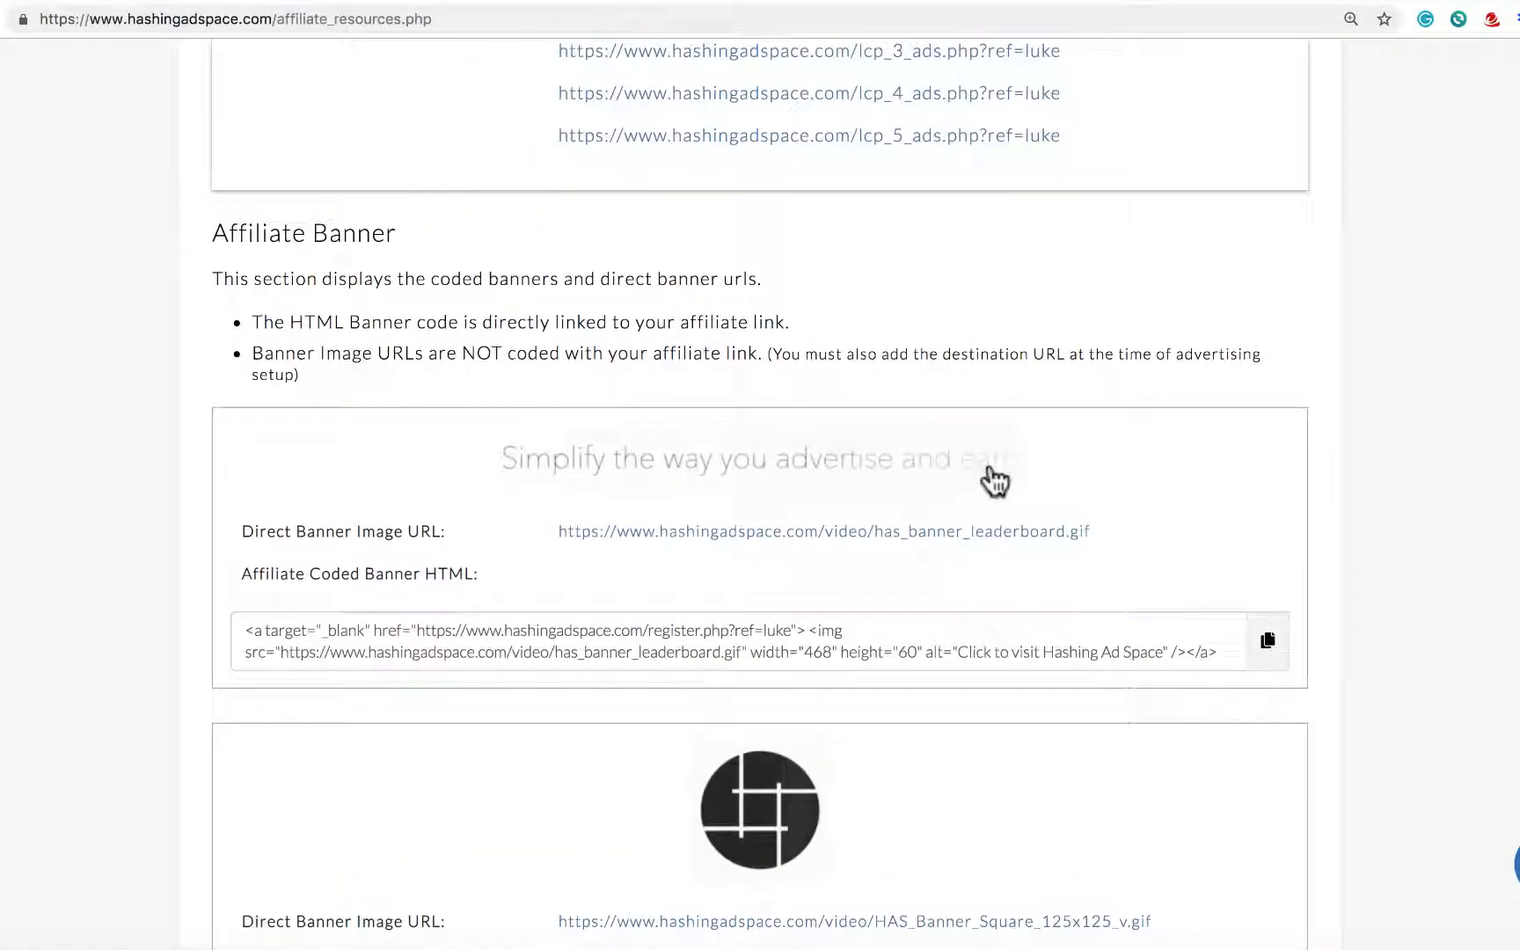
{"action": "scroll", "scroll_direction": "up", "scroll_amount": 3}
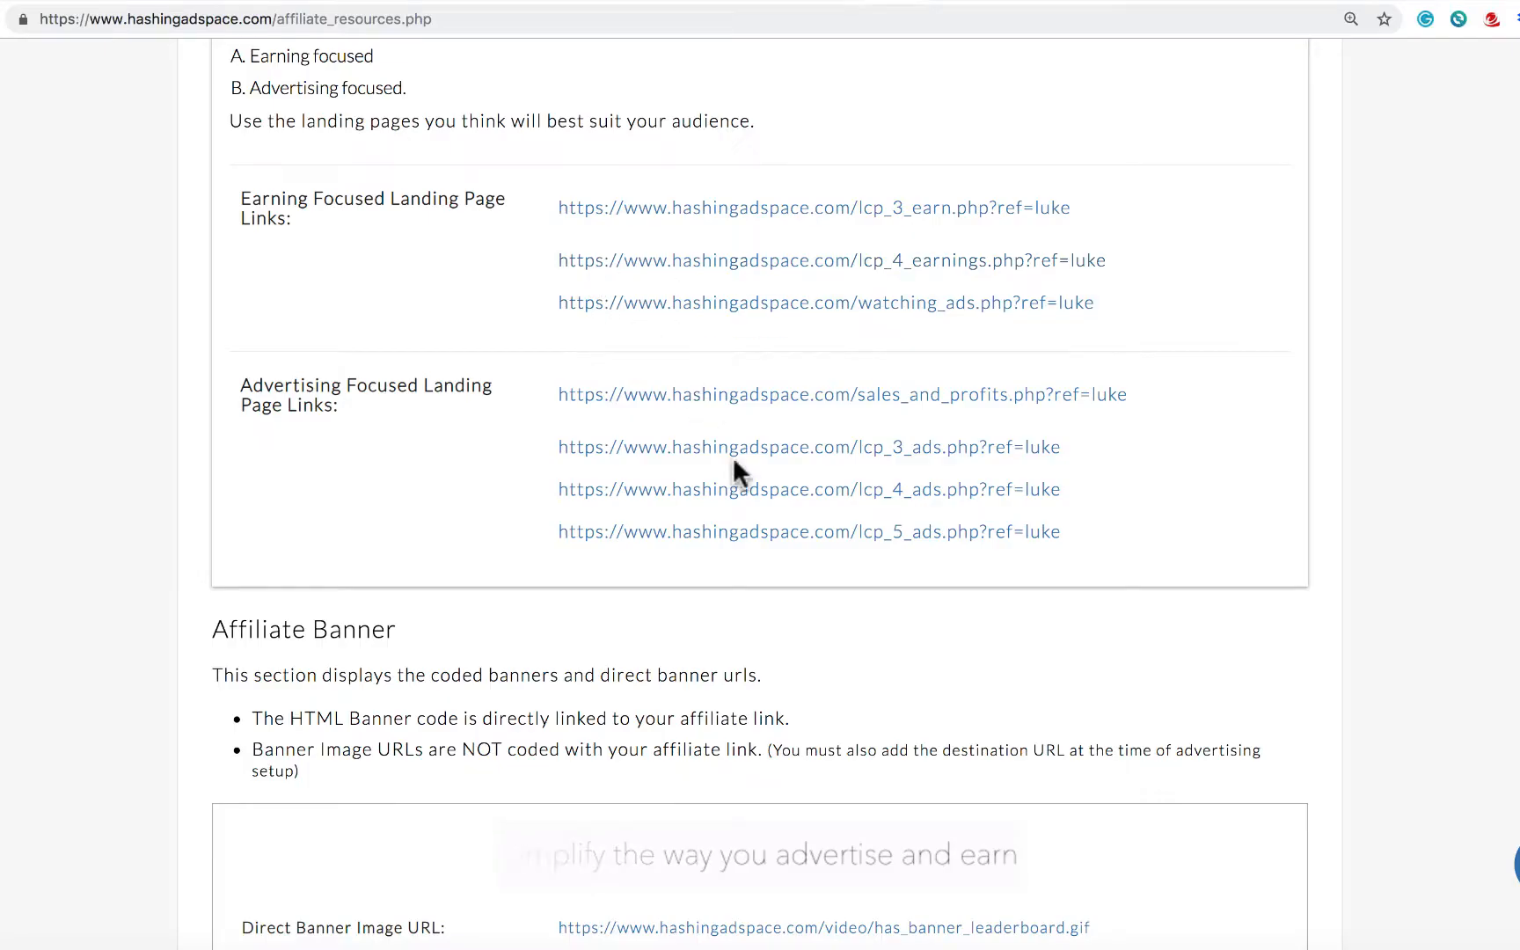
{"action": "scroll", "scroll_direction": "down", "scroll_amount": 3}
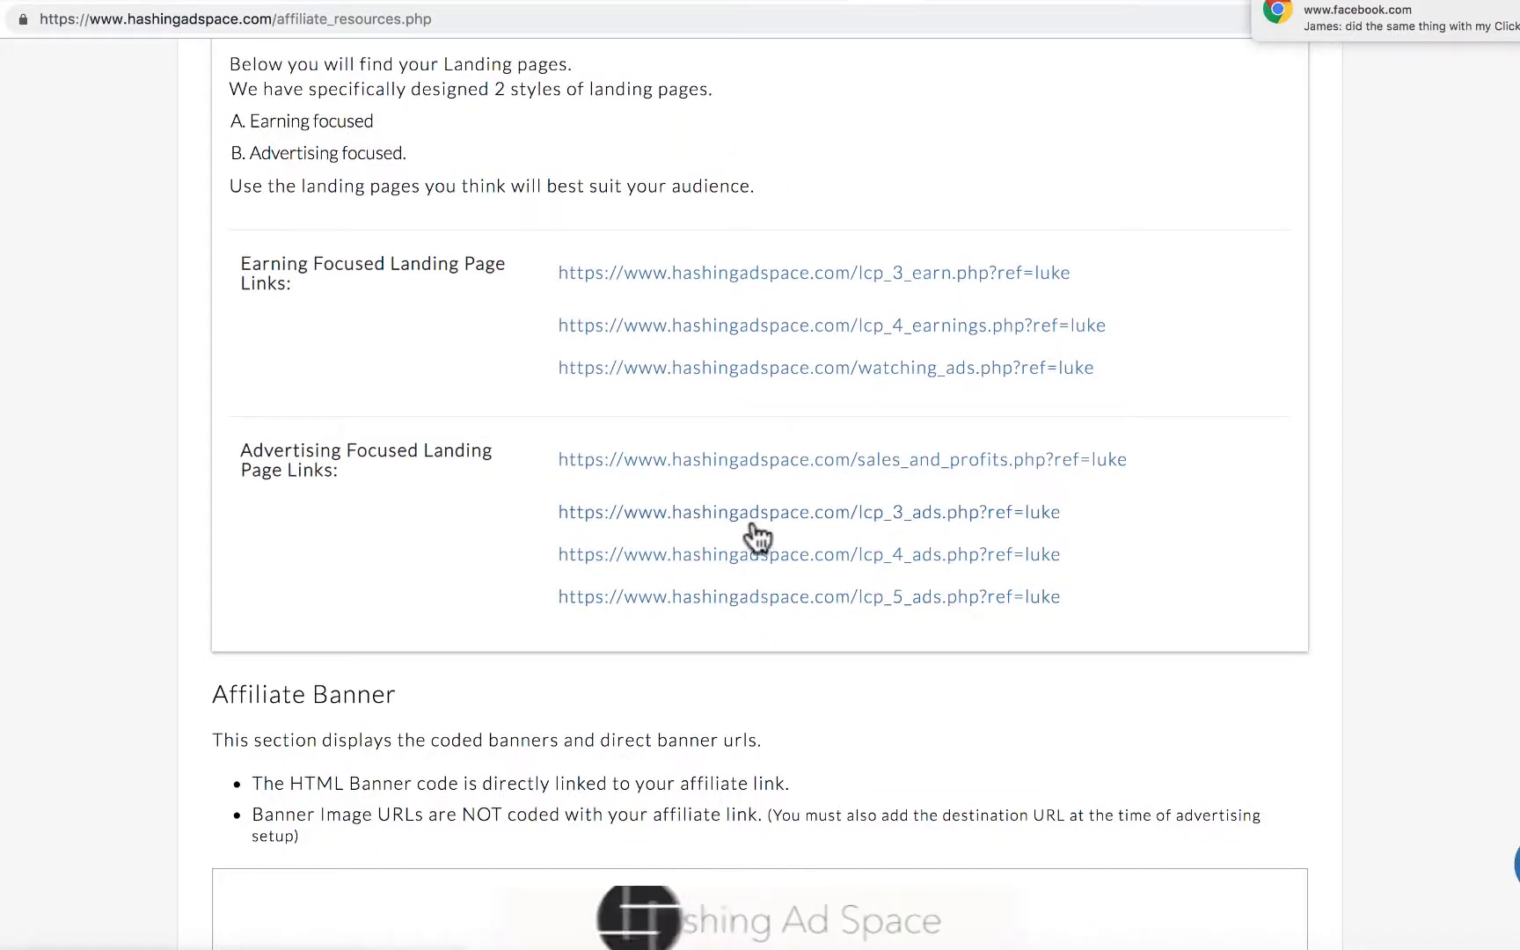
{"action": "mouse_move", "coordinate": [871, 551]}
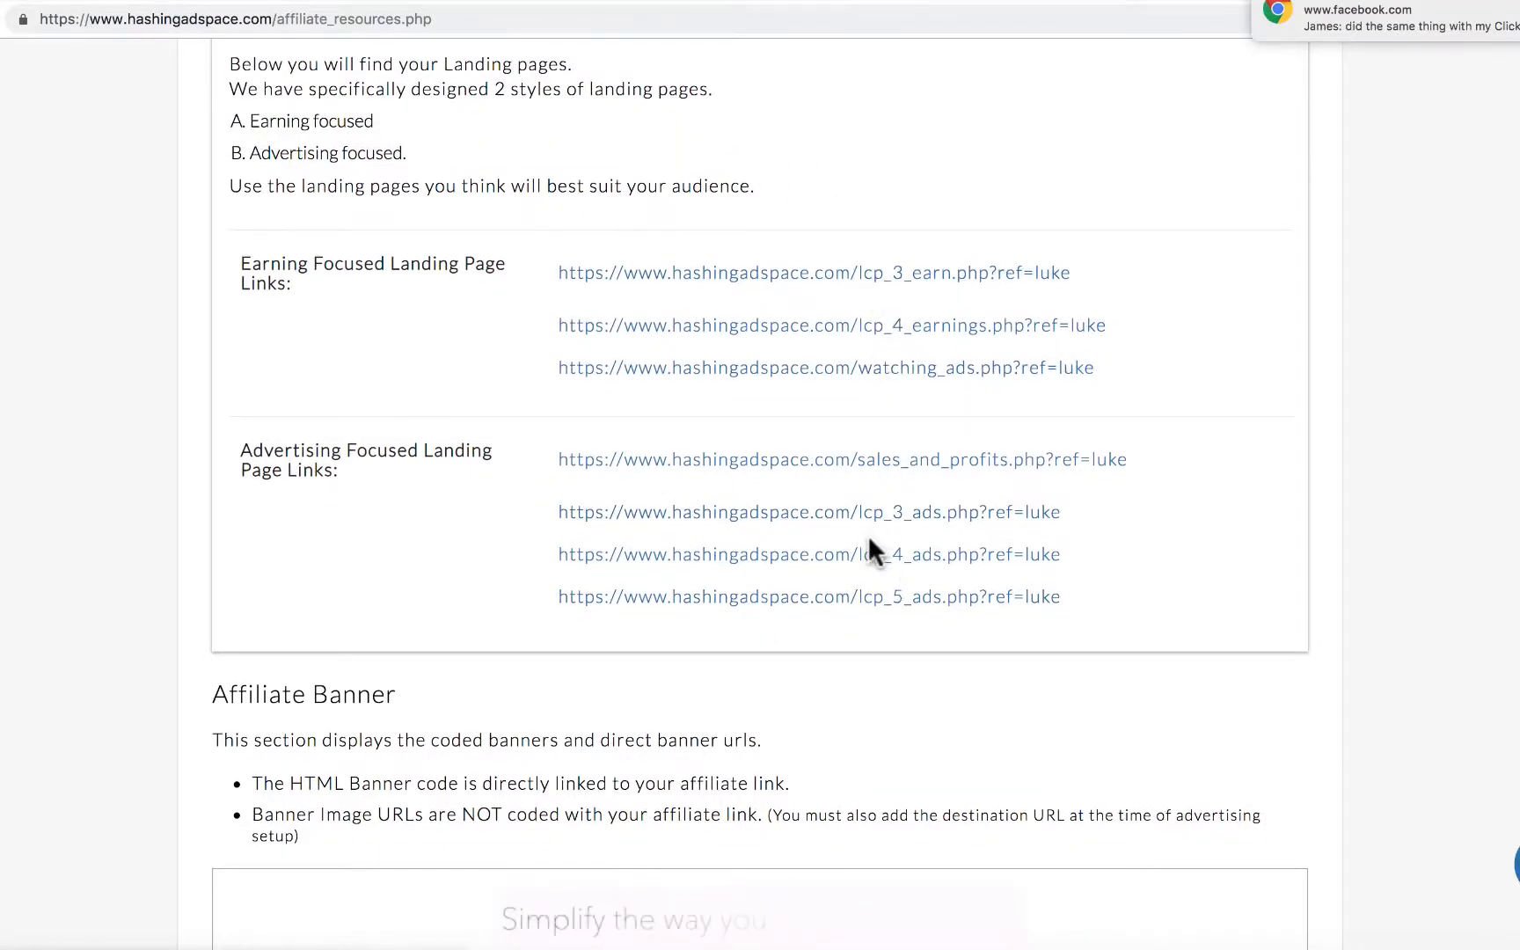
{"action": "scroll", "scroll_direction": "down", "scroll_amount": 3}
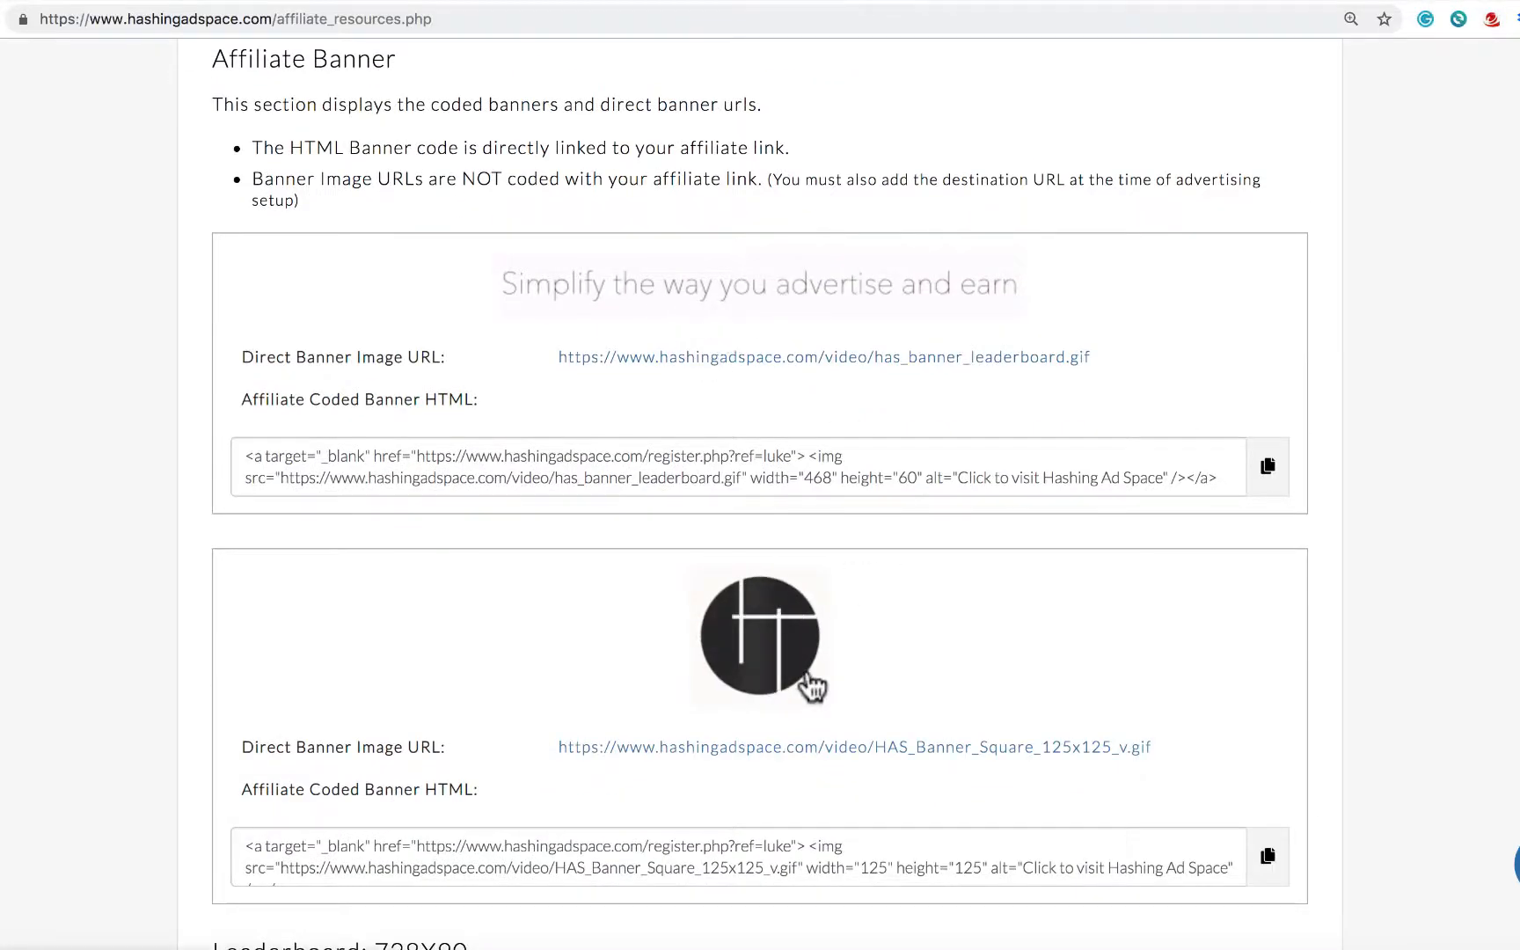
{"action": "scroll", "scroll_direction": "down", "scroll_amount": 3}
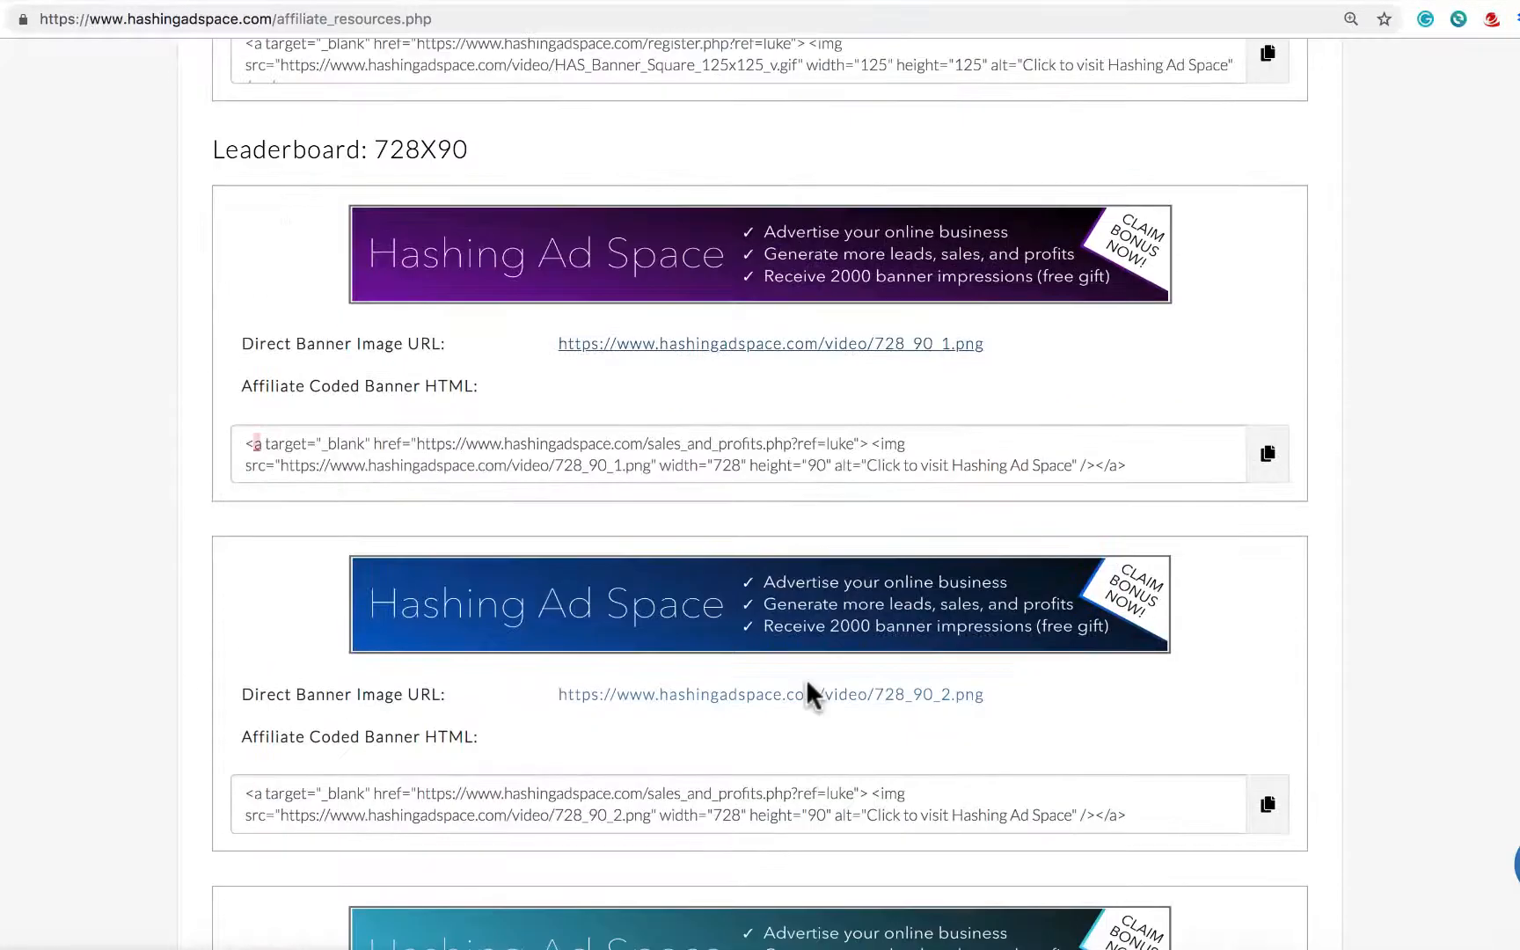
{"action": "scroll", "scroll_direction": "down", "scroll_amount": 3}
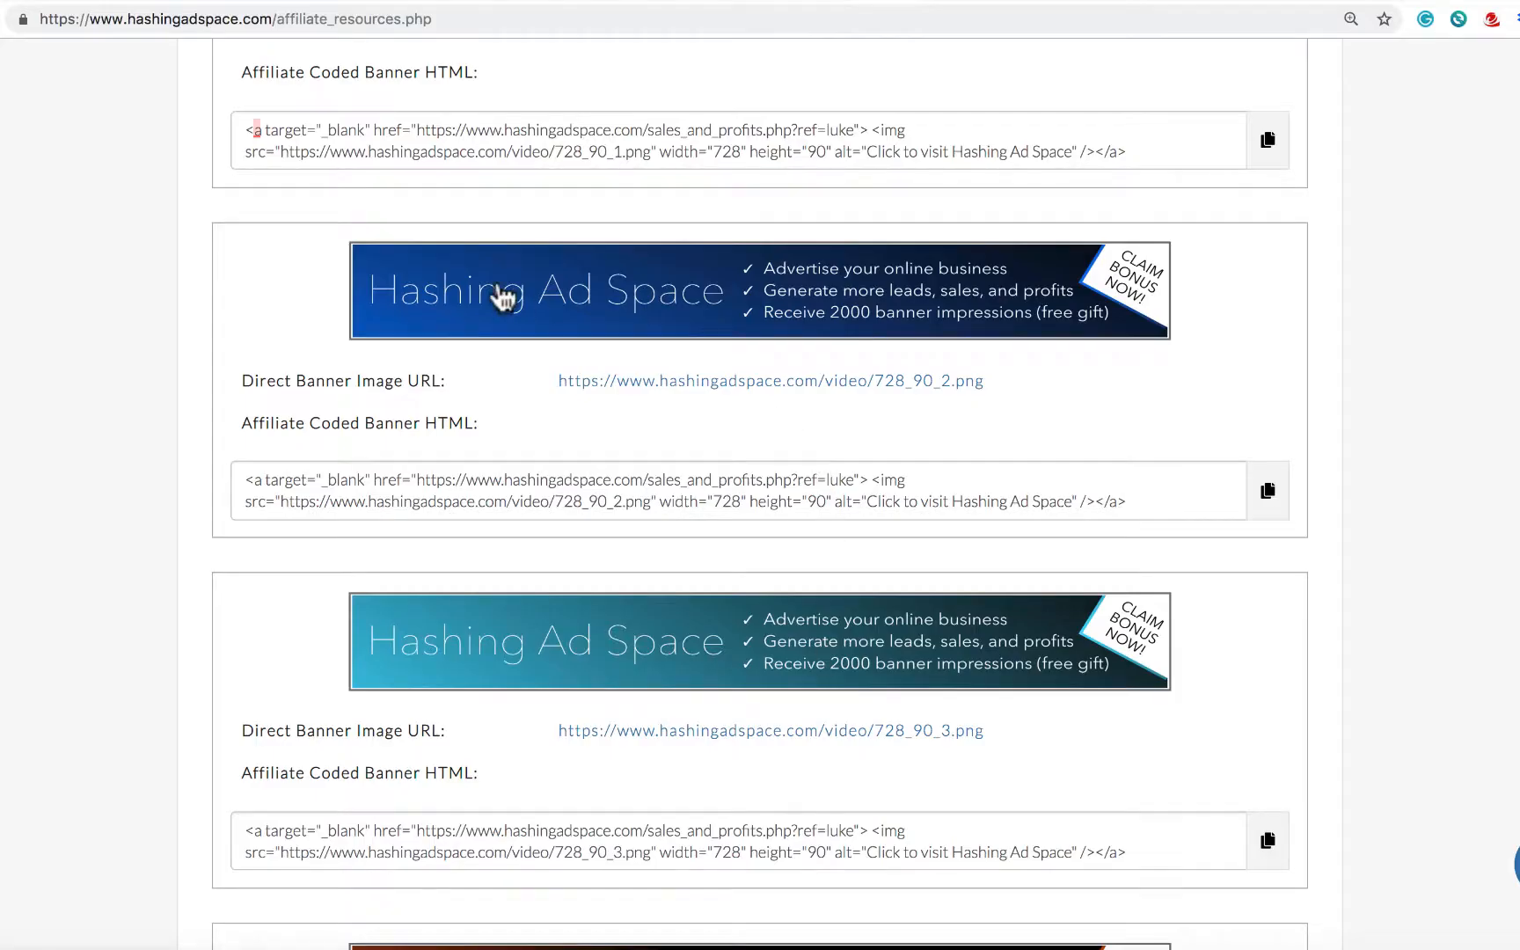
{"action": "mouse_move", "coordinate": [803, 324]}
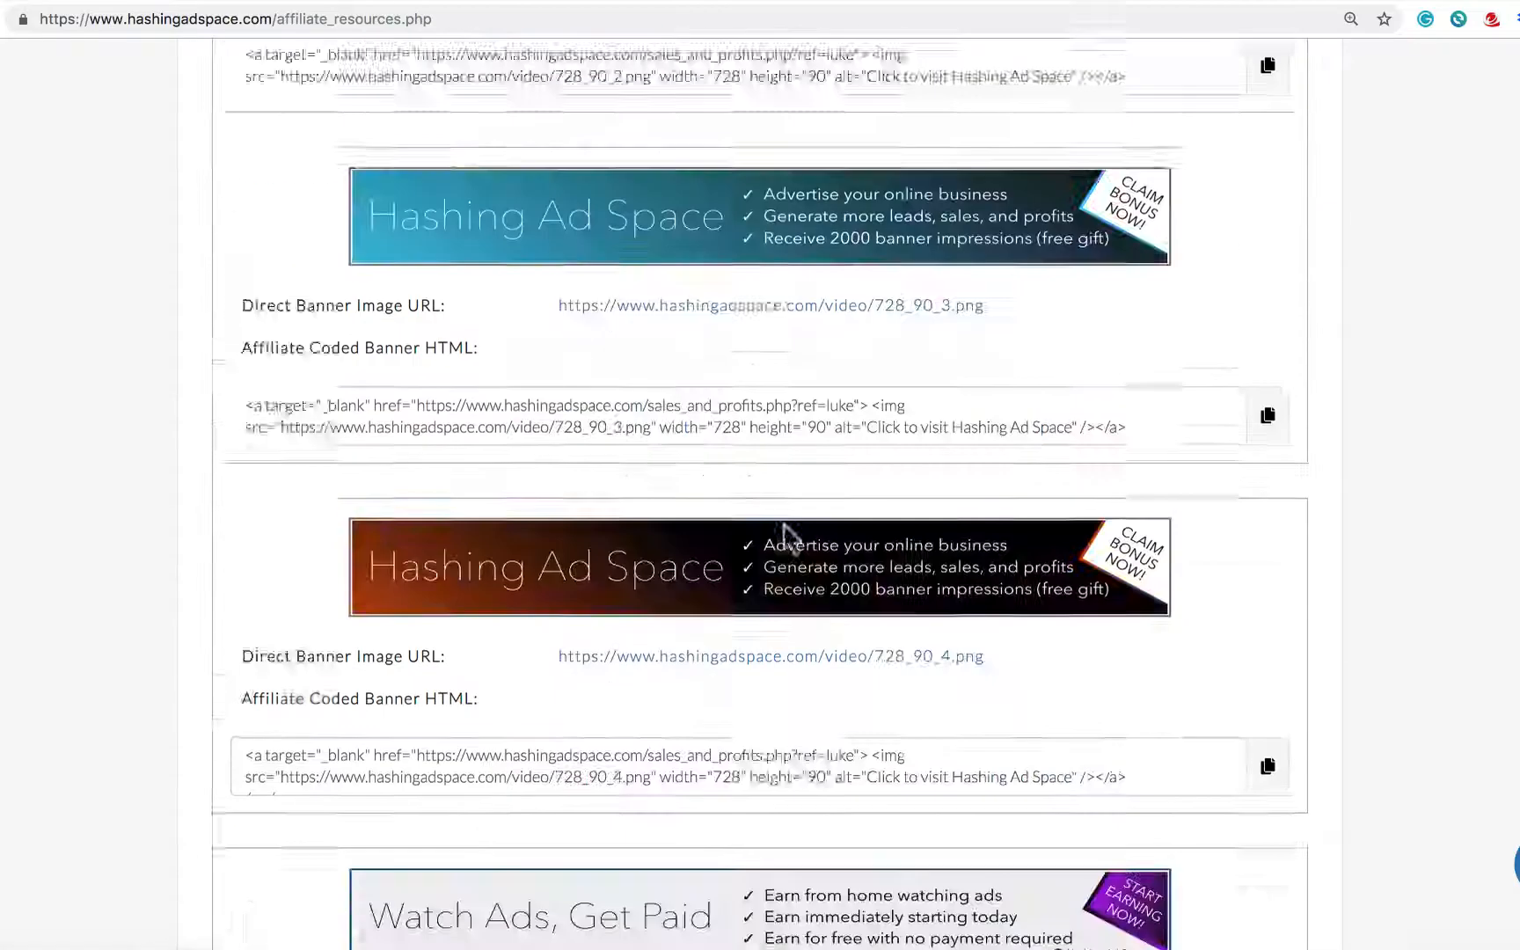
{"action": "scroll", "scroll_direction": "down", "scroll_amount": 3}
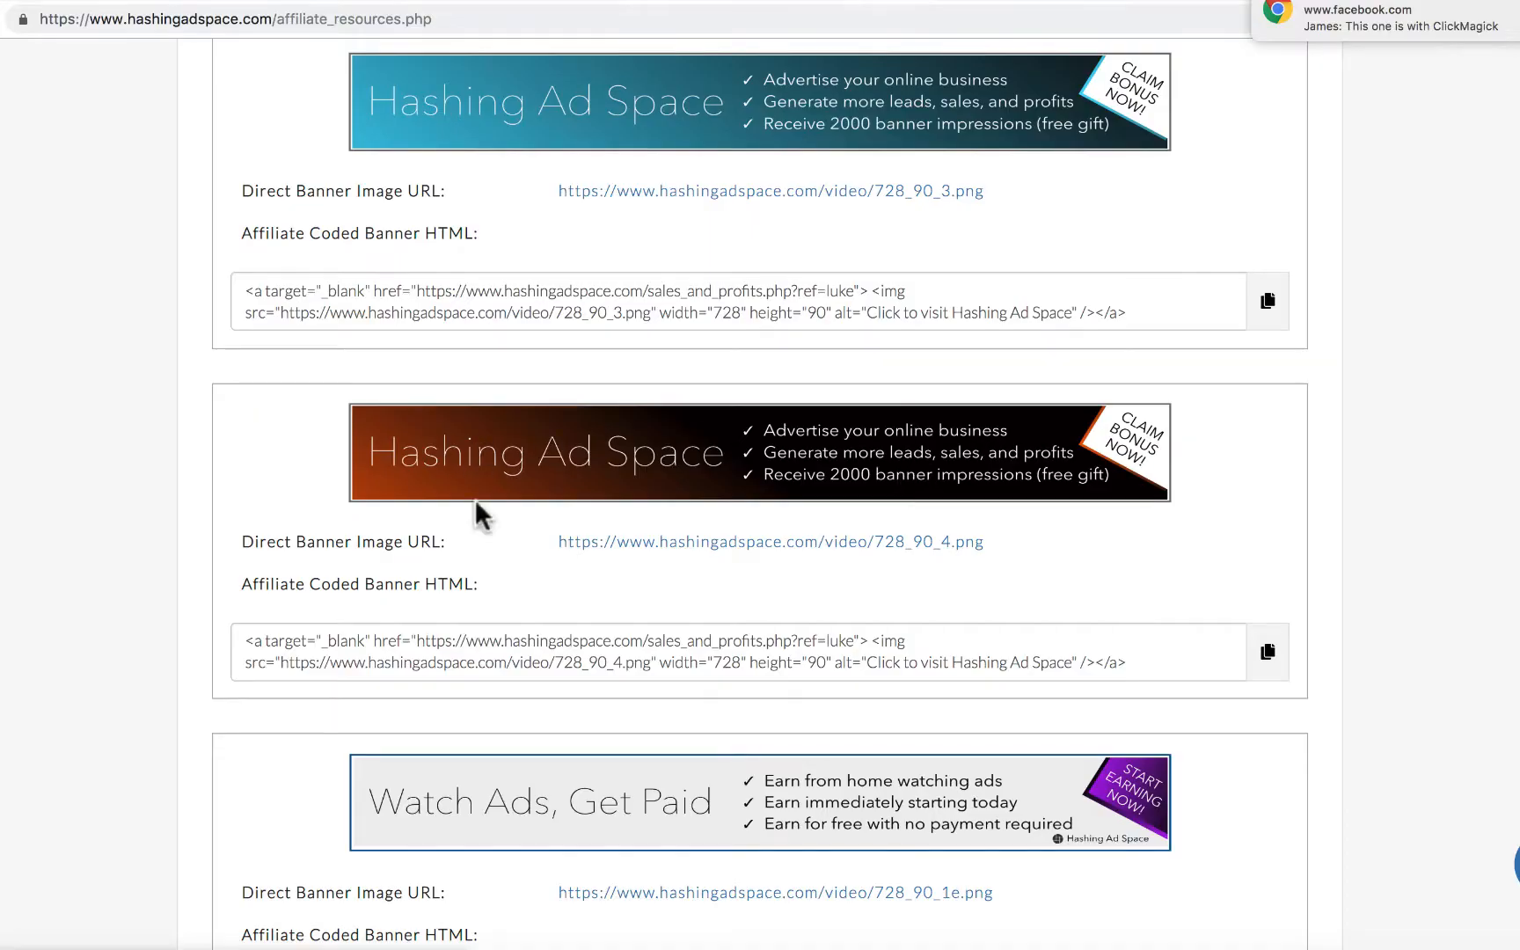
{"action": "scroll", "scroll_direction": "down", "scroll_amount": 3}
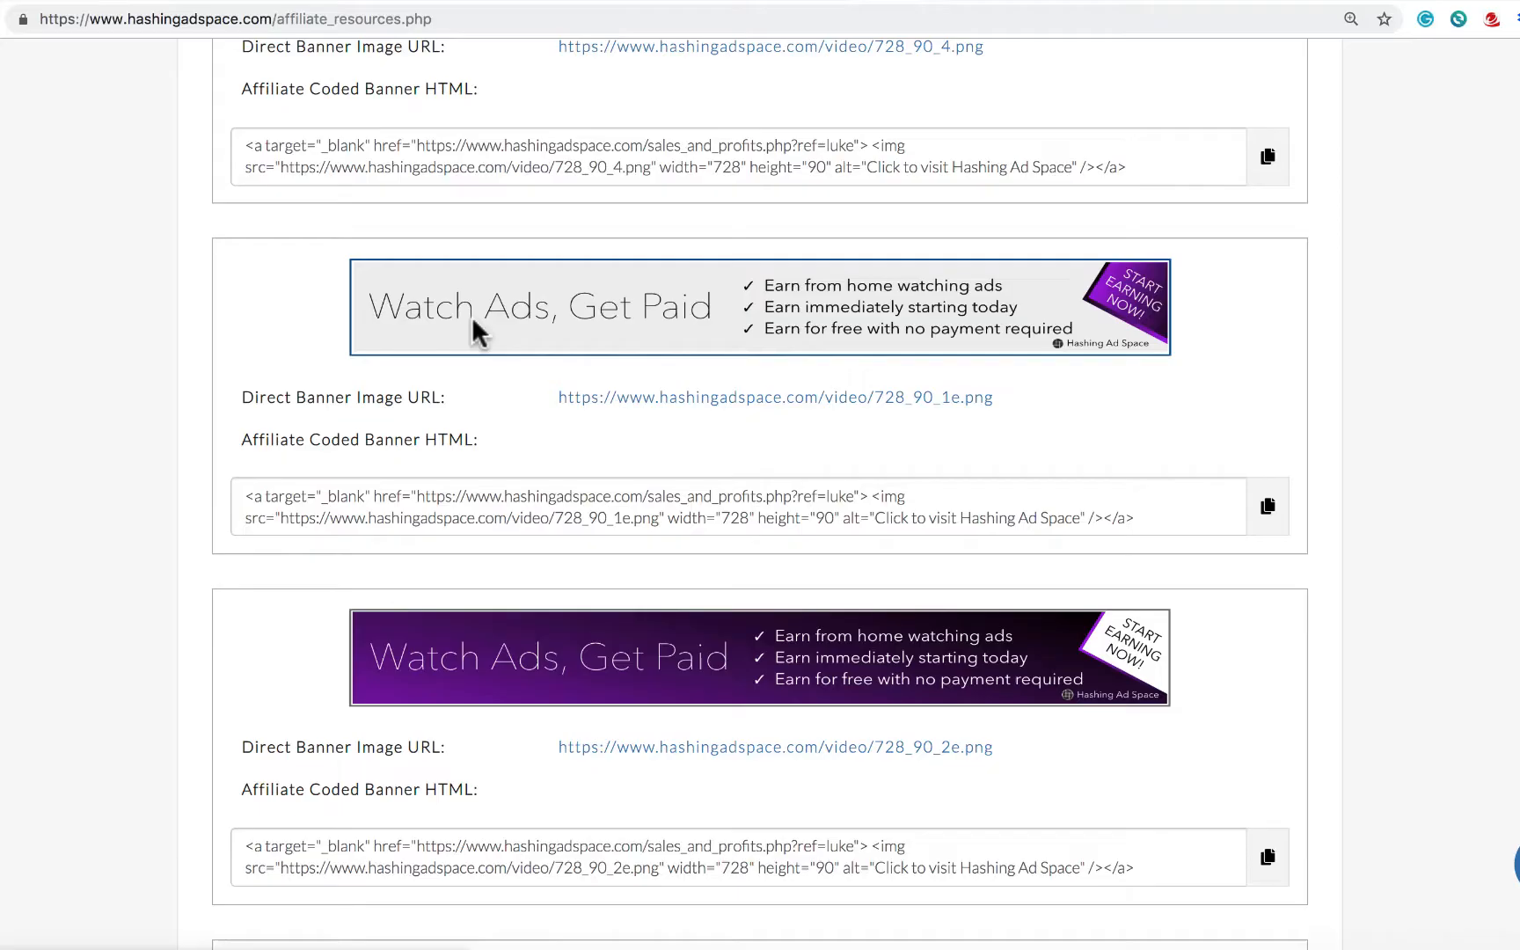
{"action": "mouse_move", "coordinate": [670, 320]}
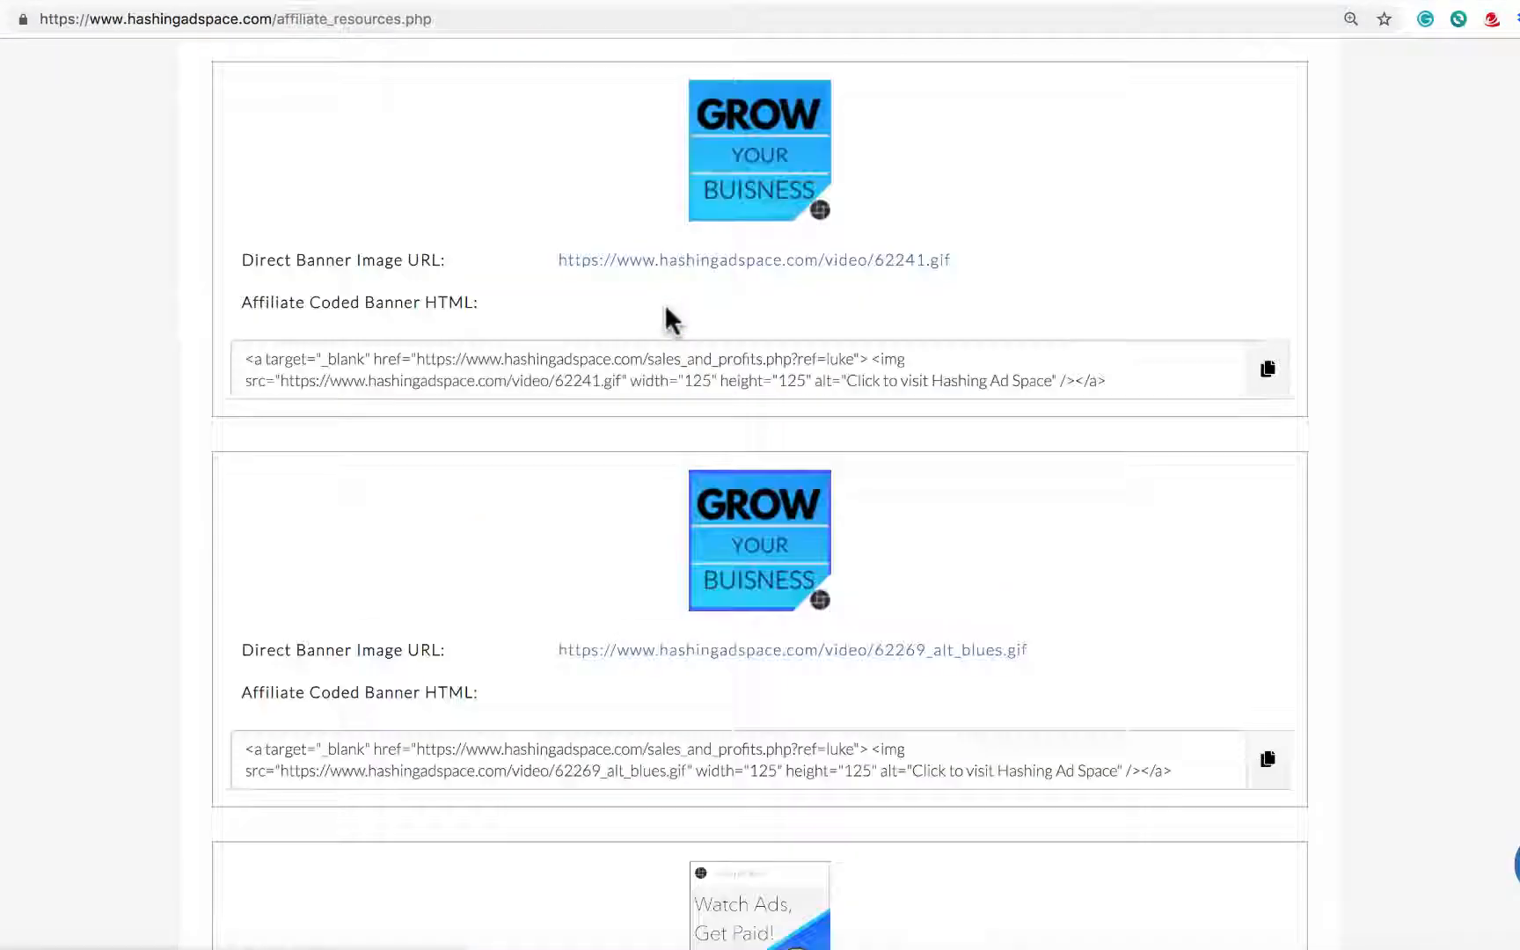
{"action": "scroll", "scroll_direction": "down", "scroll_amount": 3}
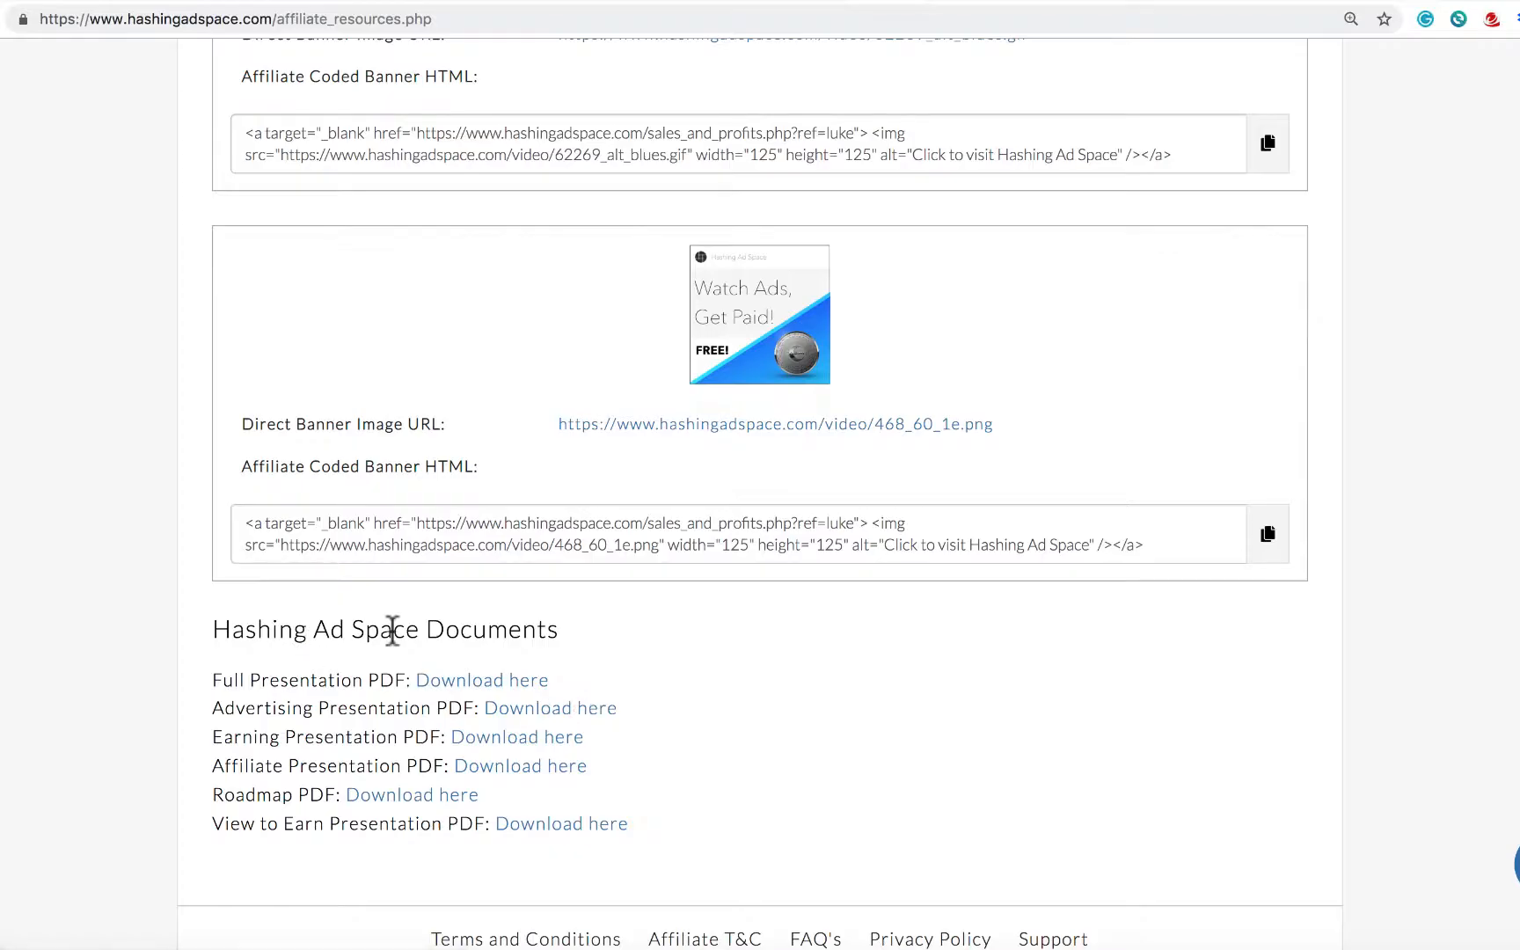
{"action": "mouse_move", "coordinate": [501, 699]}
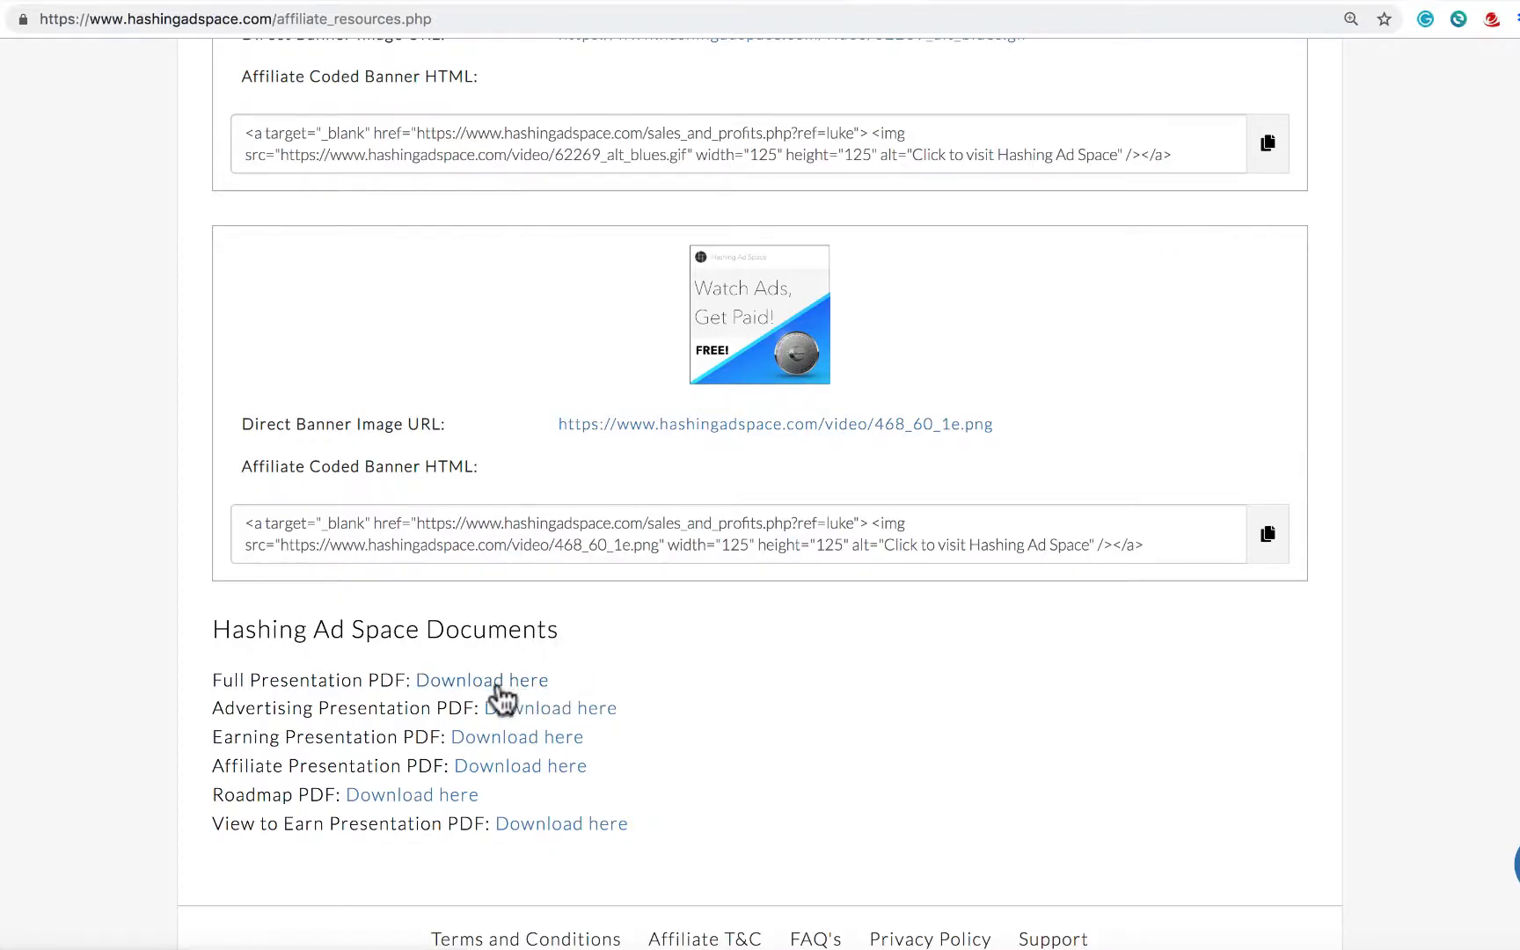
{"action": "mouse_move", "coordinate": [470, 801]}
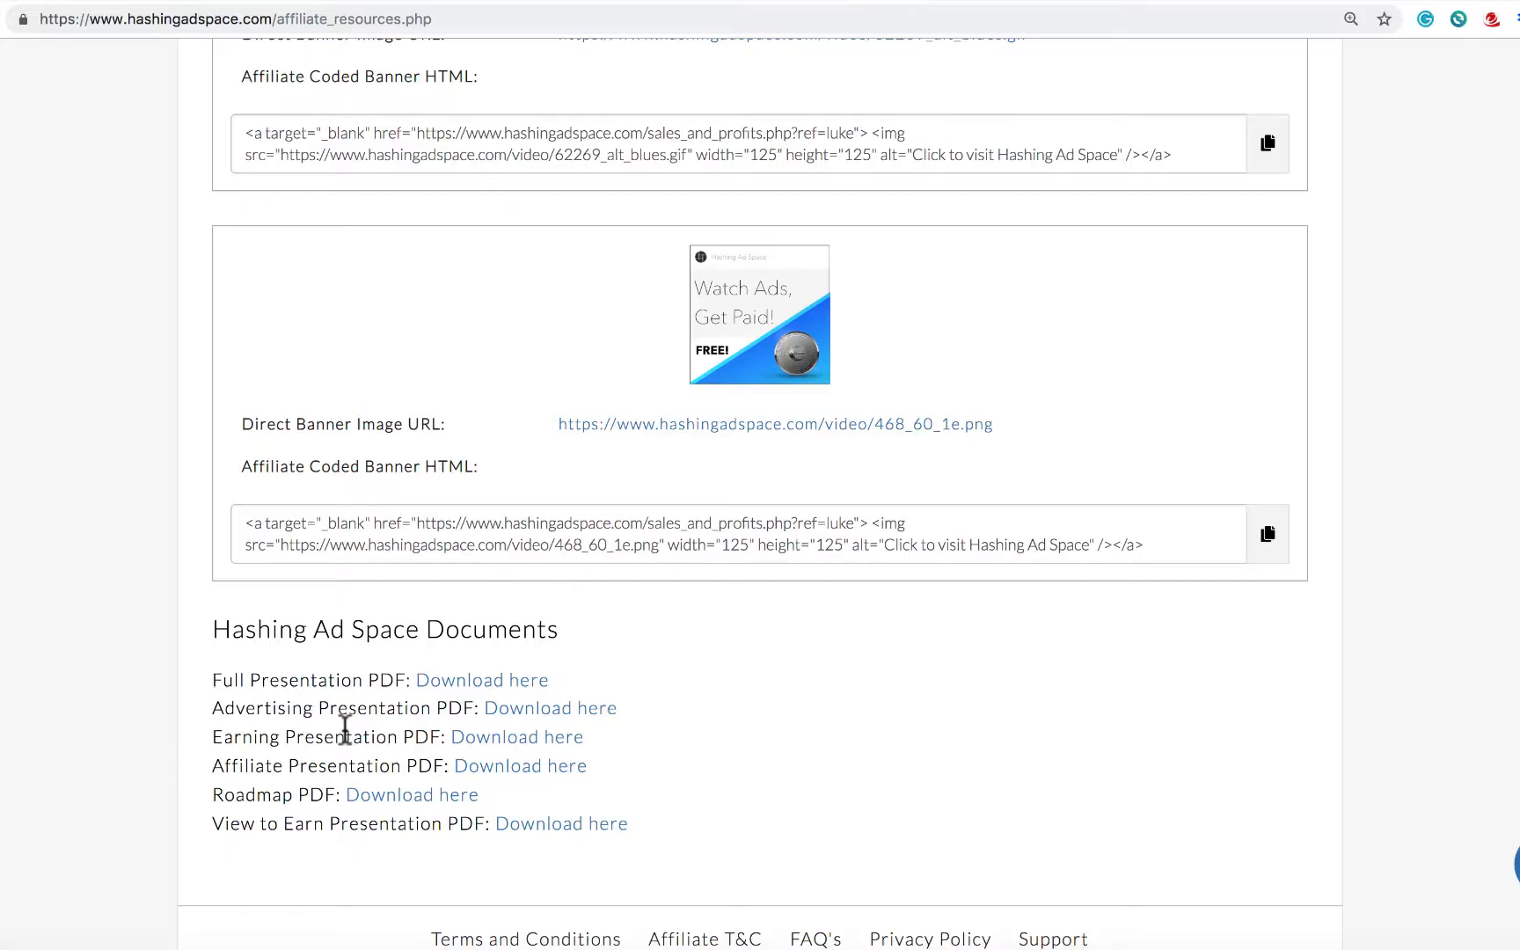
{"action": "mouse_move", "coordinate": [364, 848]}
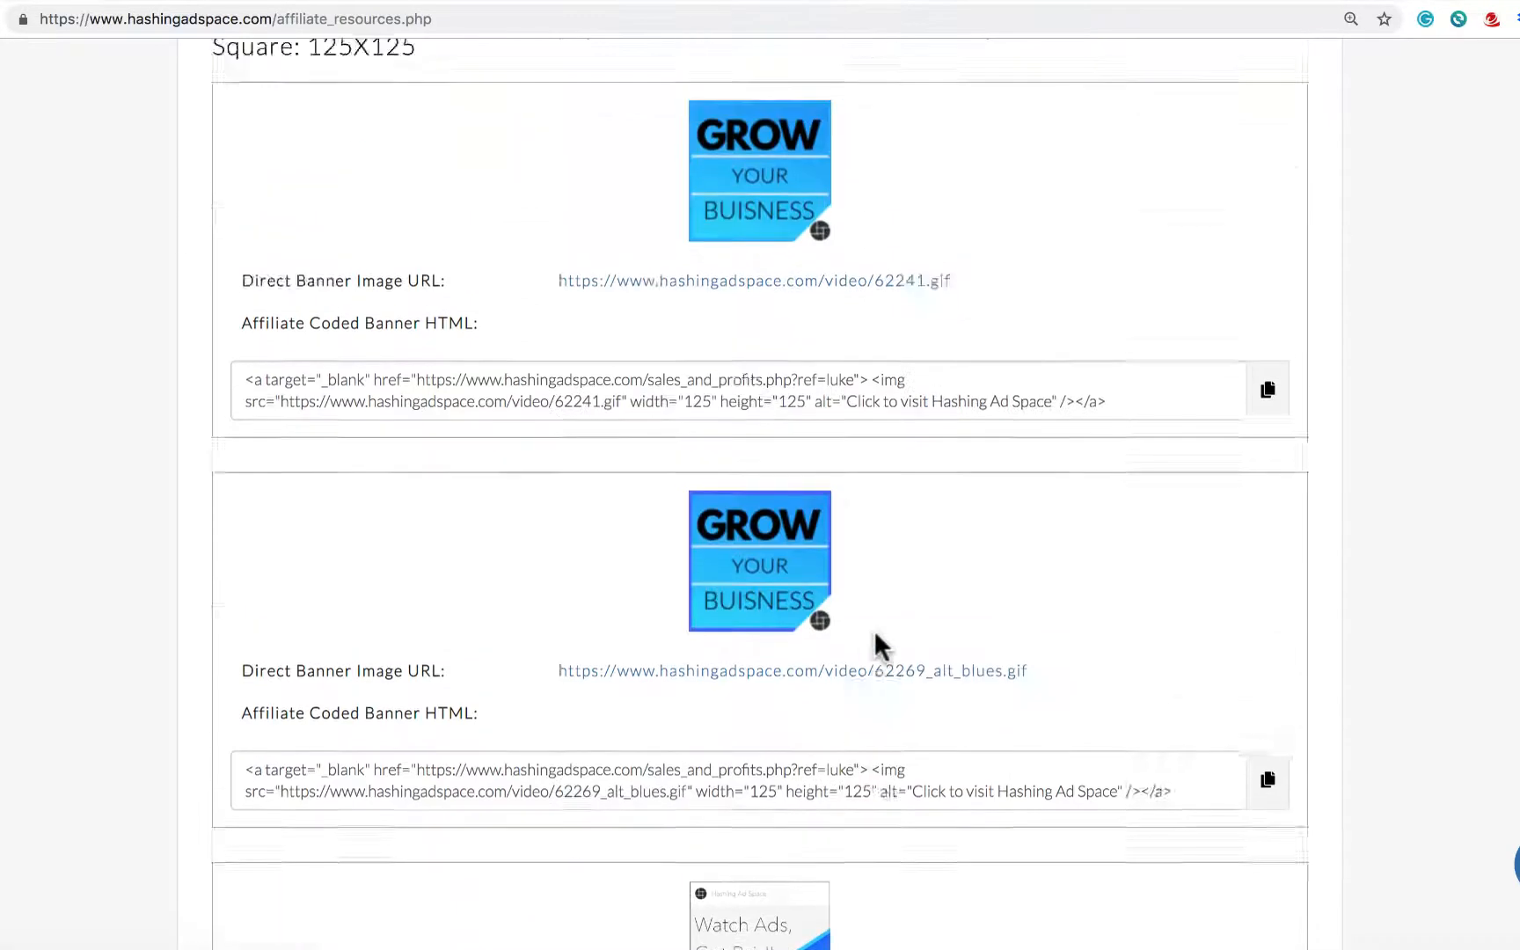
{"action": "scroll", "scroll_direction": "down", "scroll_amount": 3}
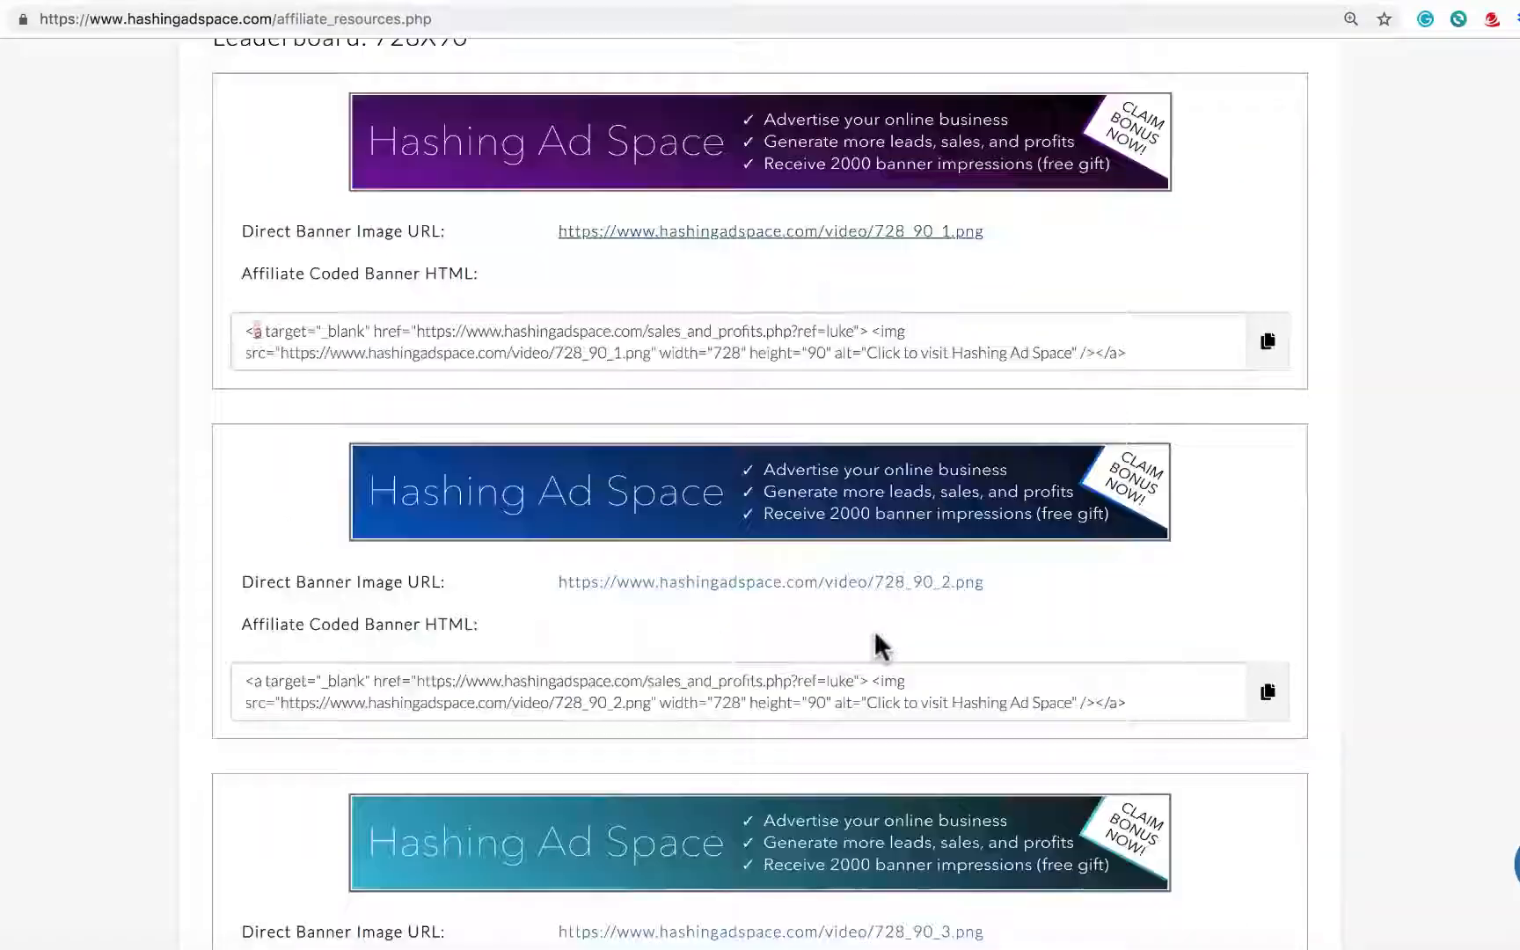
{"action": "scroll", "scroll_direction": "up", "scroll_amount": 3}
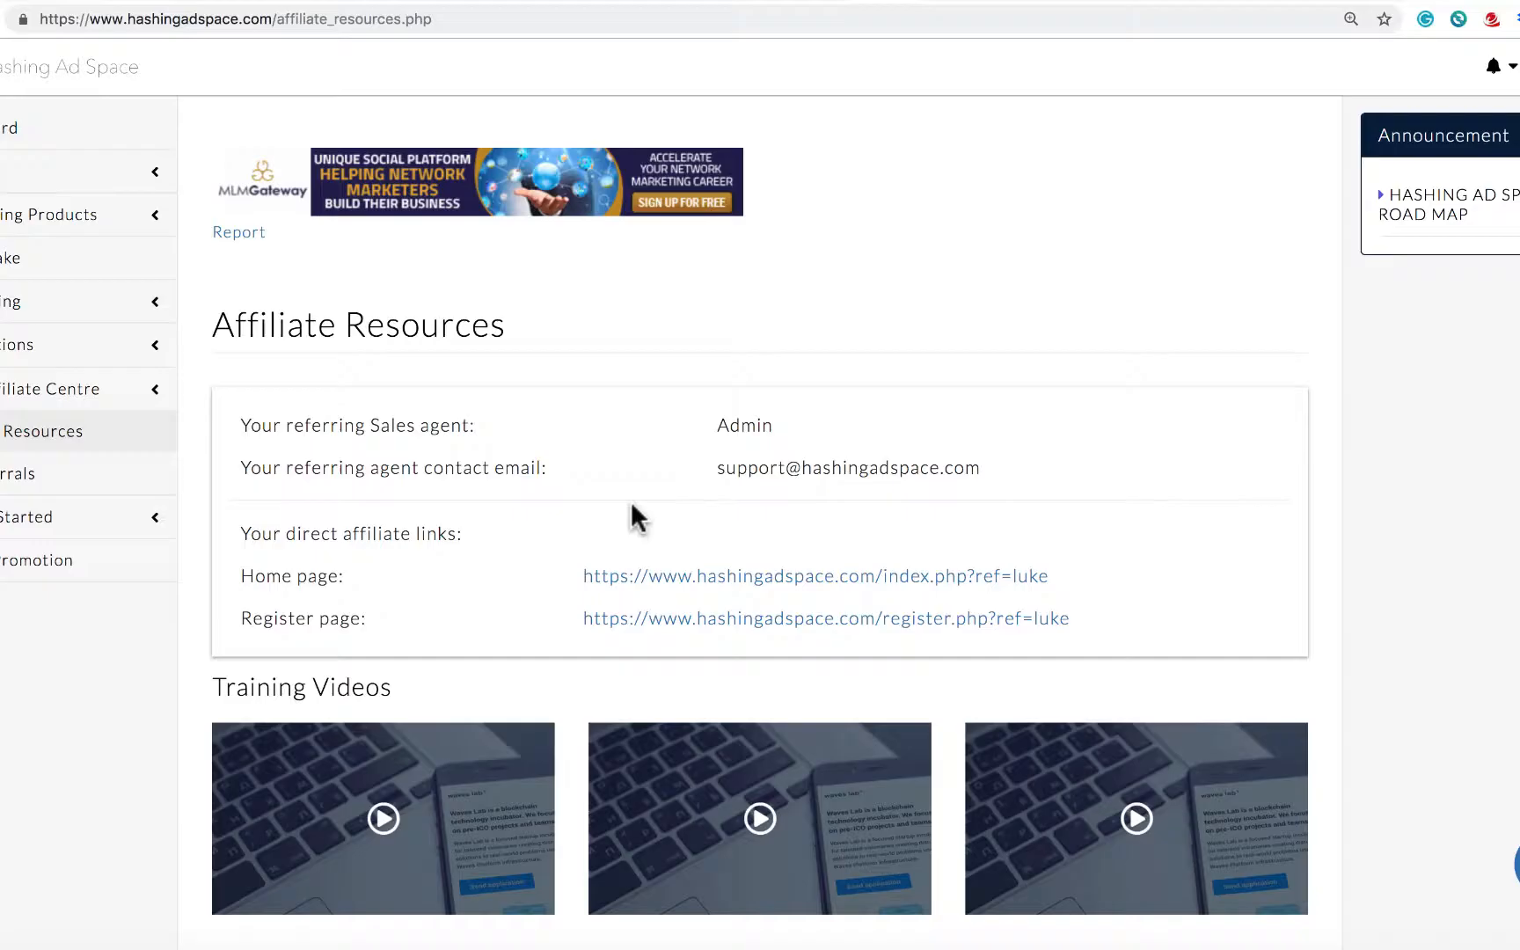
{"action": "scroll", "scroll_direction": "down", "scroll_amount": 3}
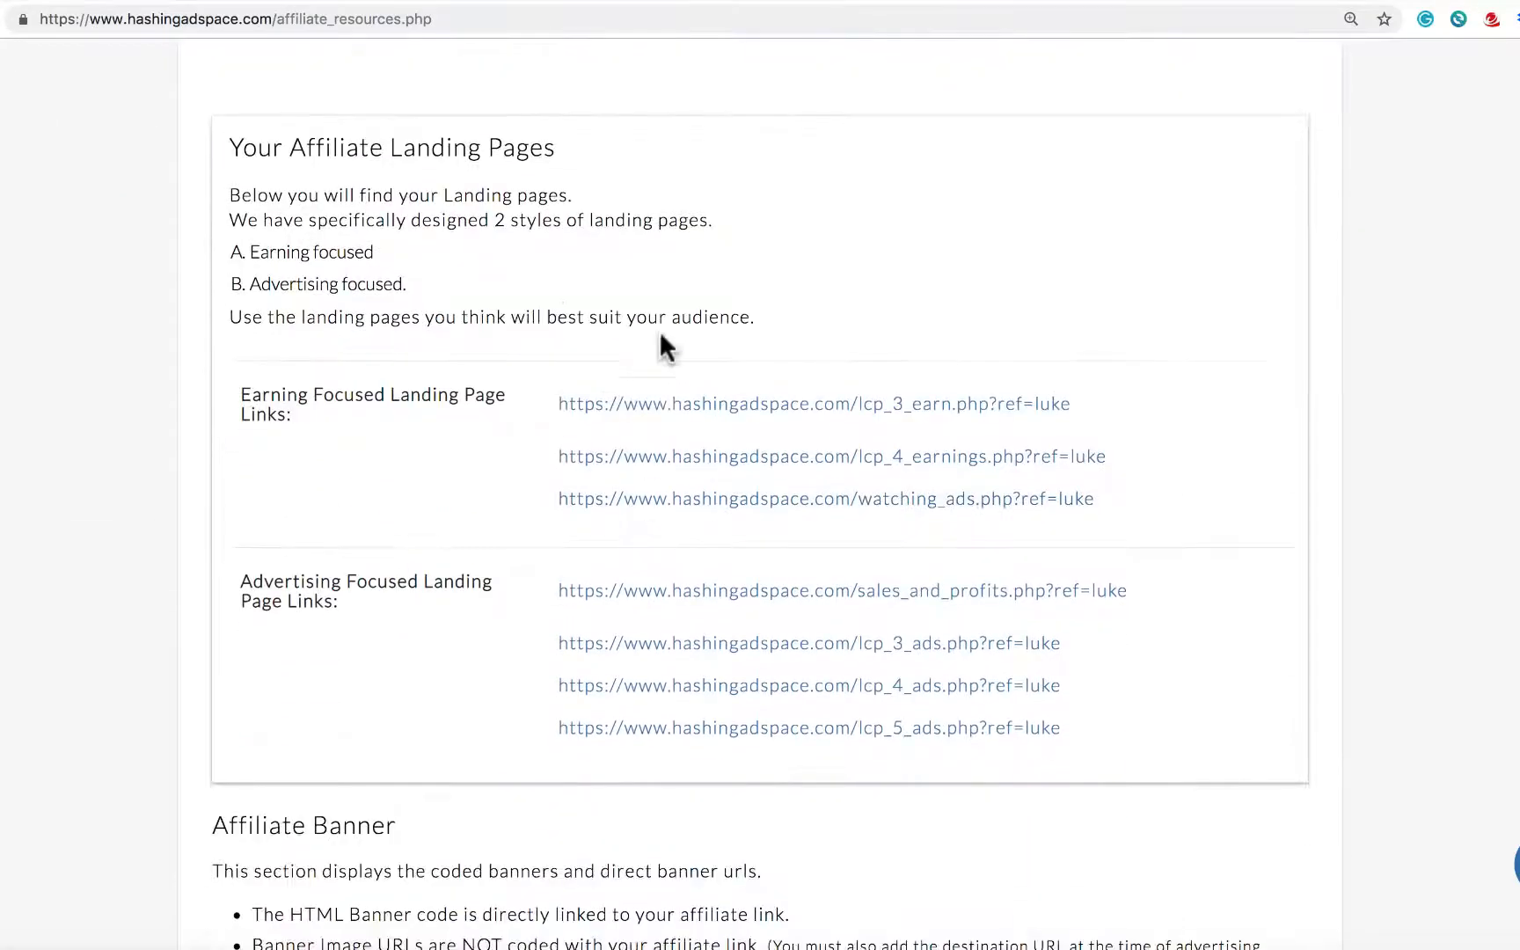
{"action": "scroll", "scroll_direction": "down", "scroll_amount": 3}
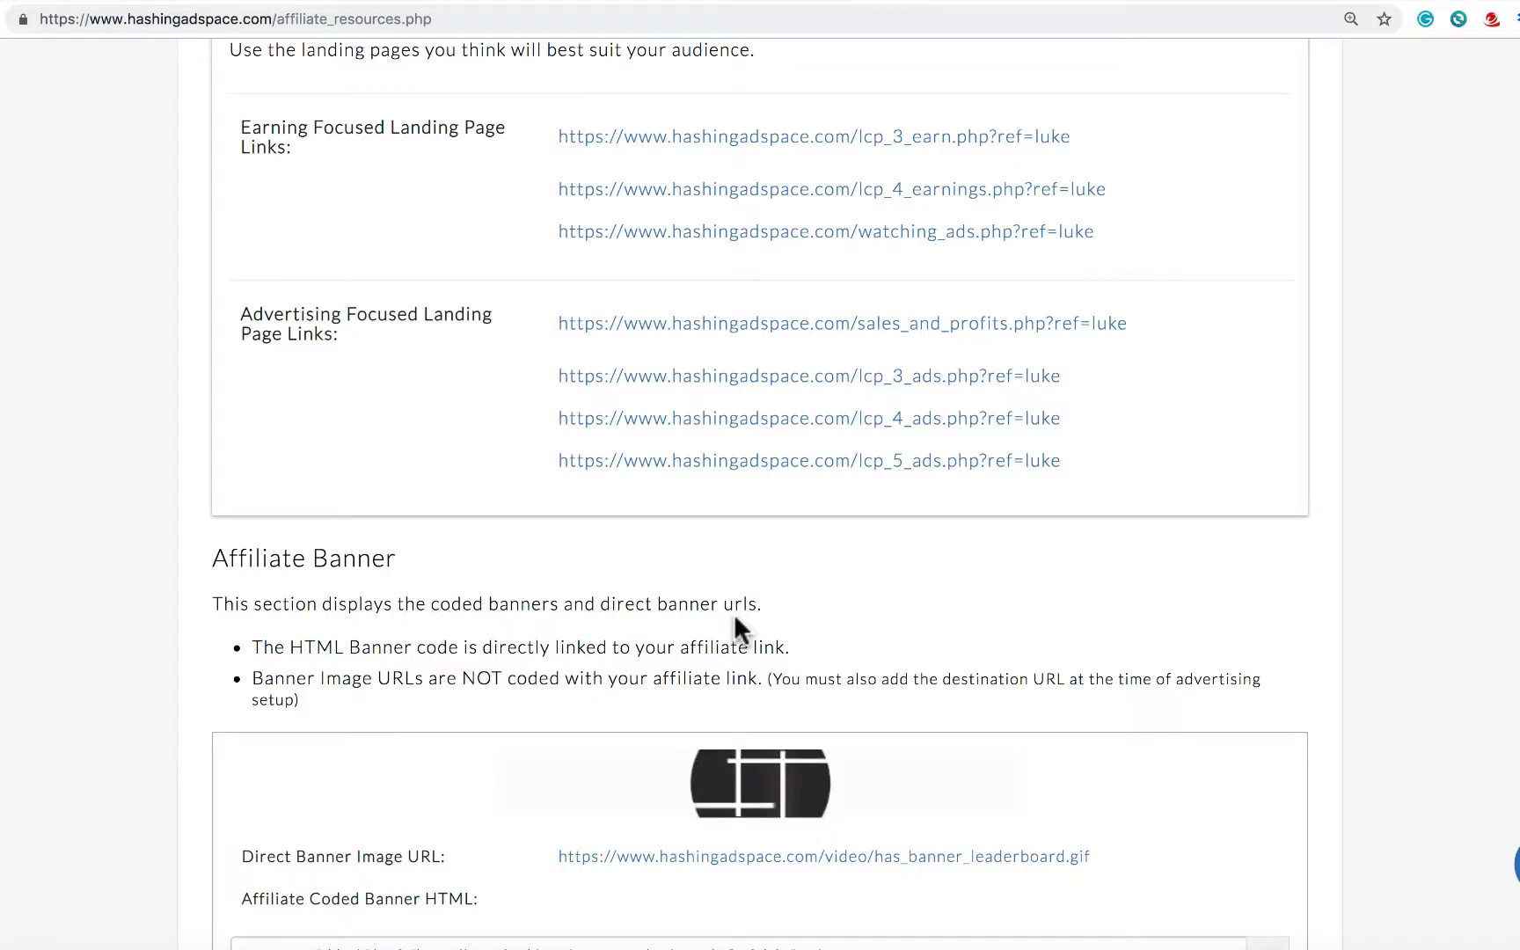
{"action": "scroll", "scroll_direction": "up", "scroll_amount": 3}
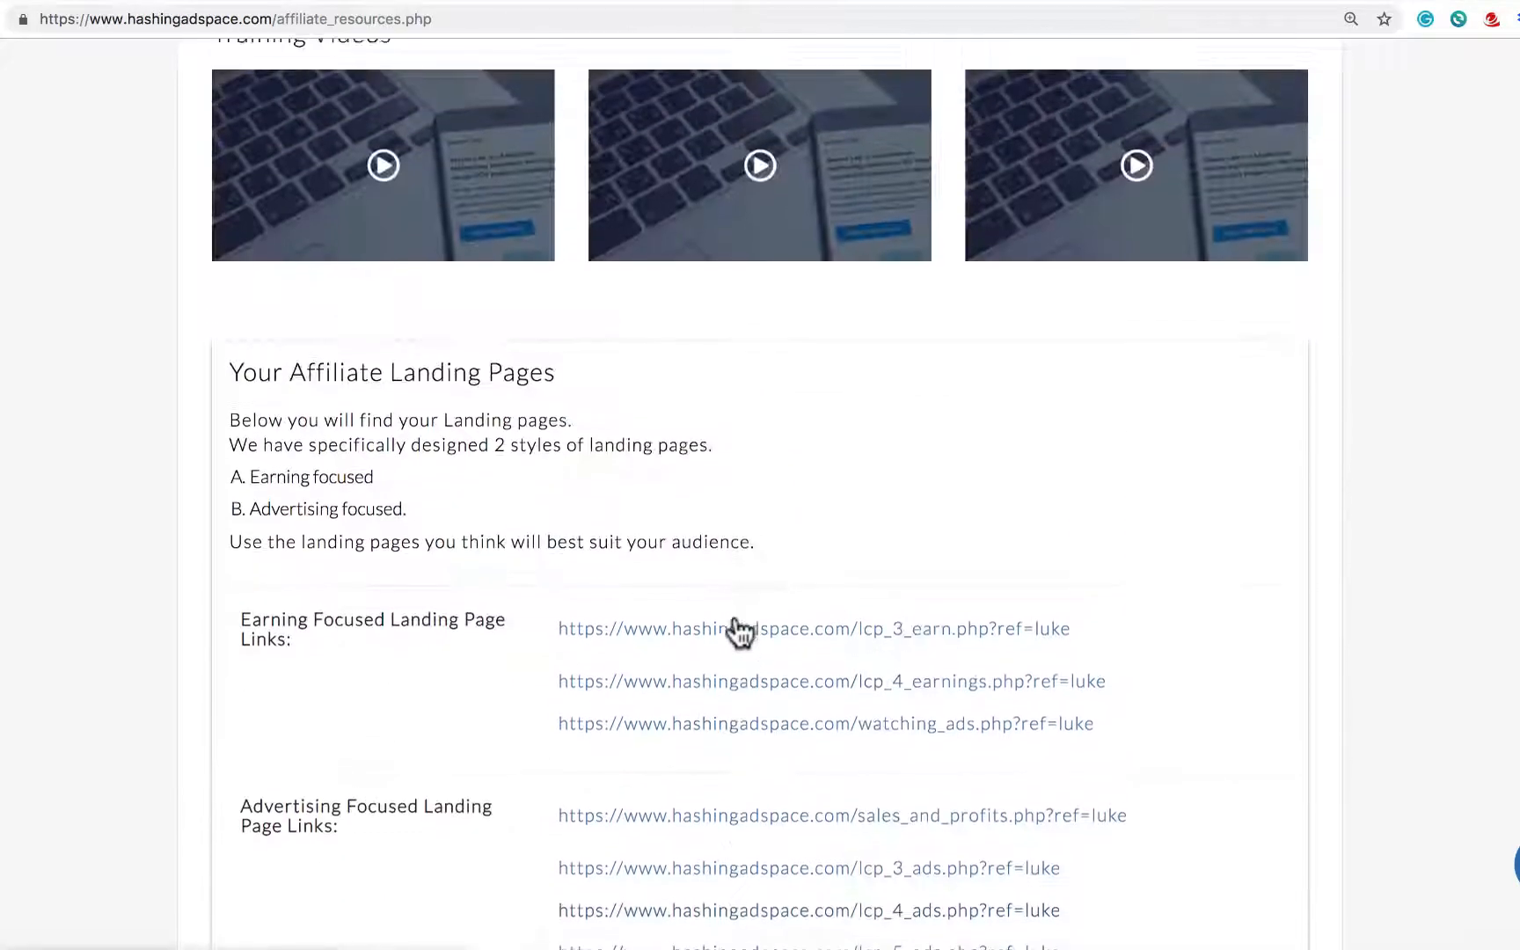